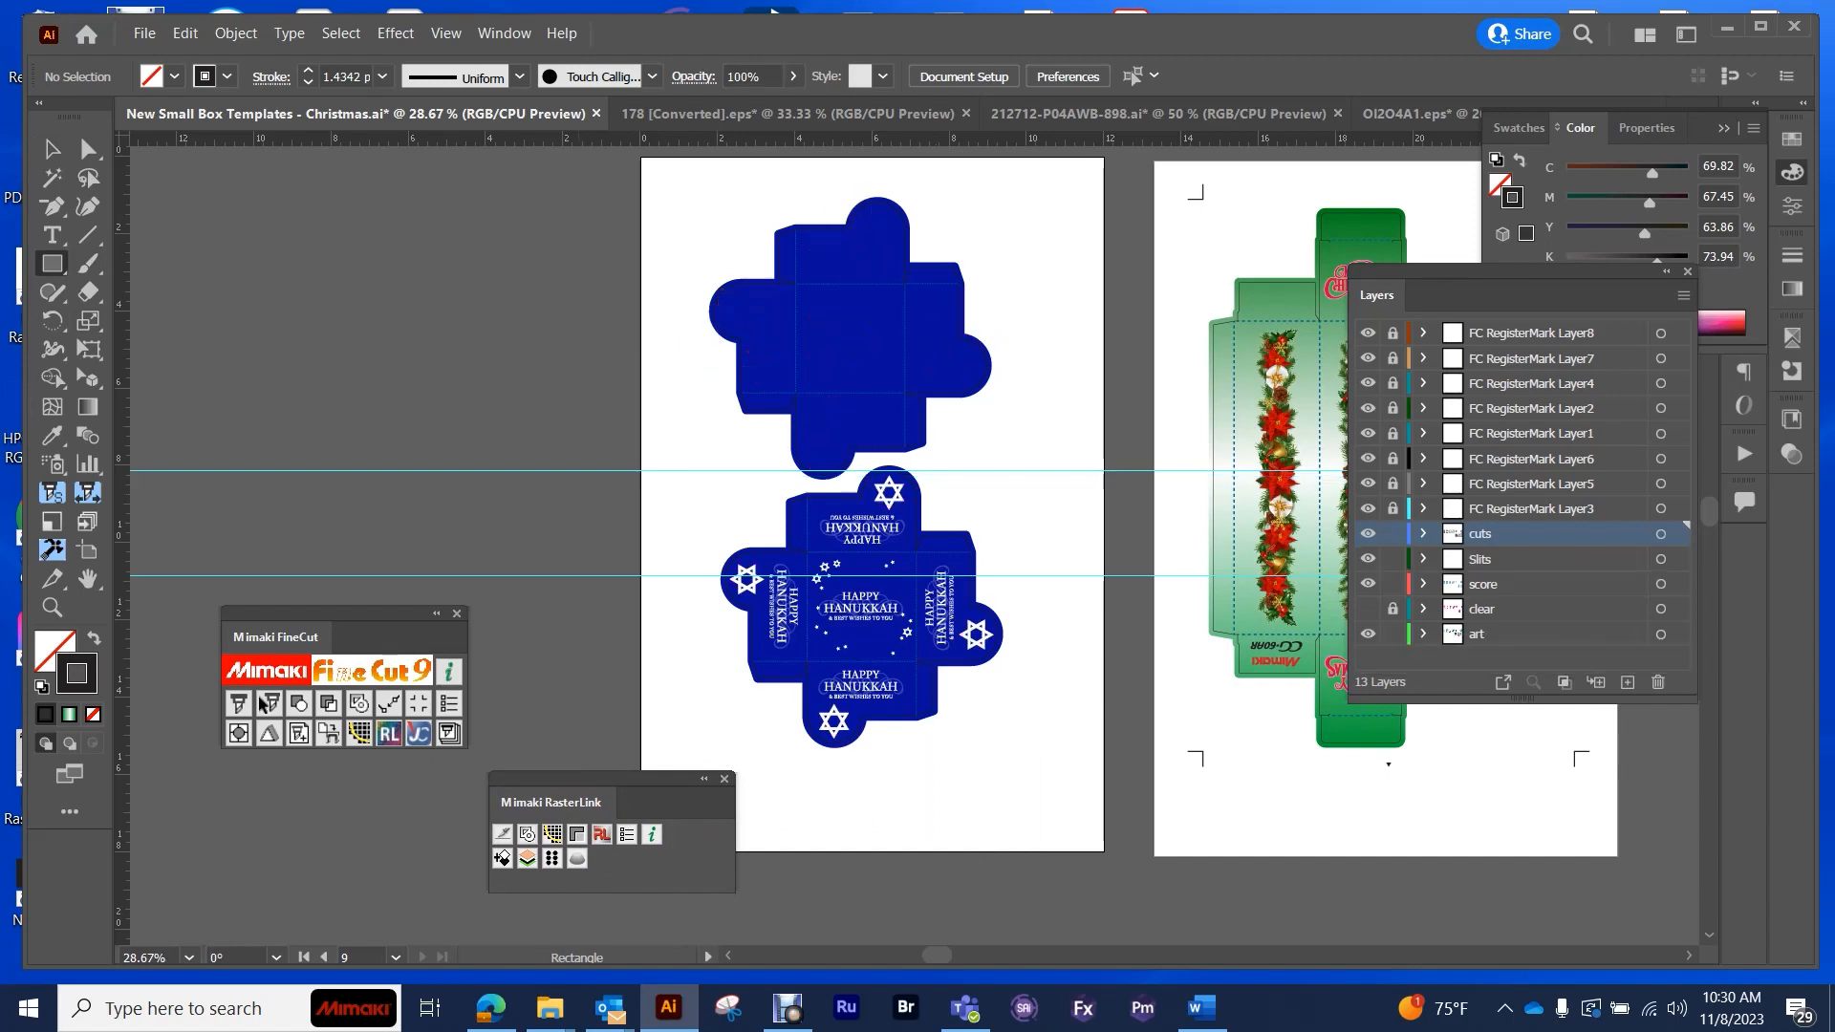
- Frame the blue Hanukkah box with a rectangle and create register marks without a print direction mark
drag(695, 197, 750, 290)
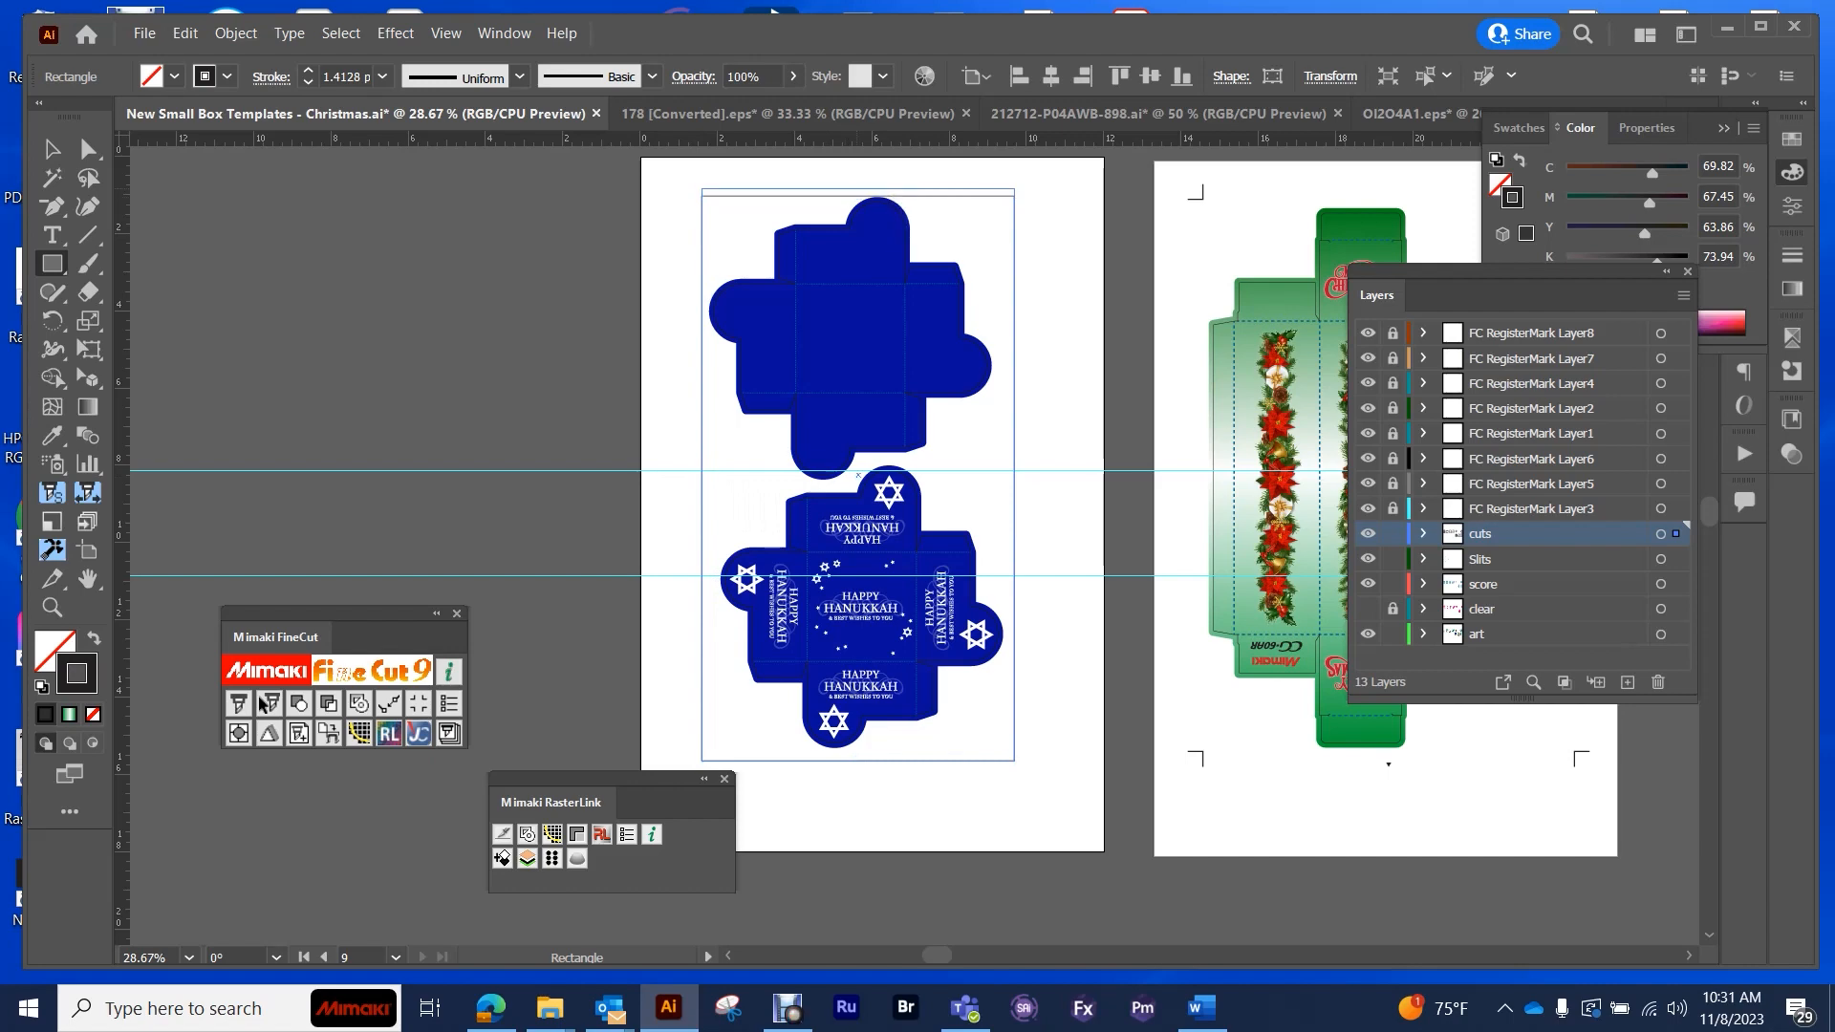
click(855, 334)
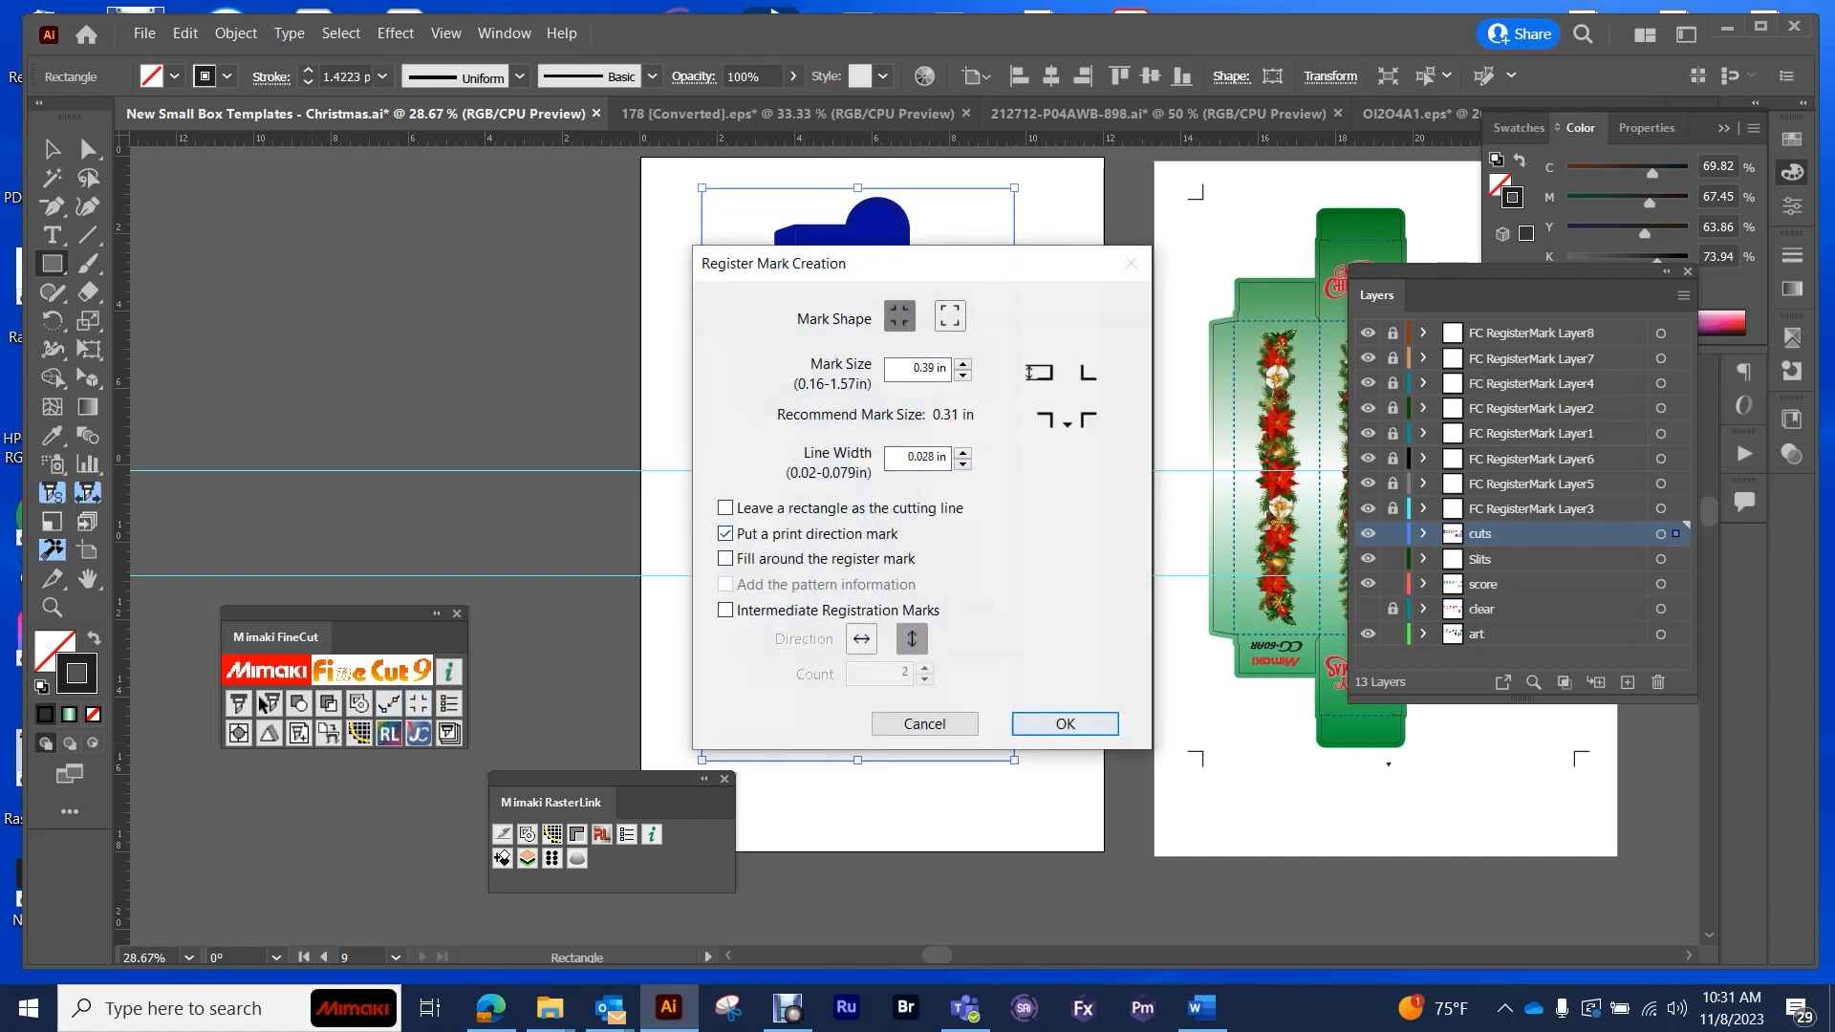
click(724, 534)
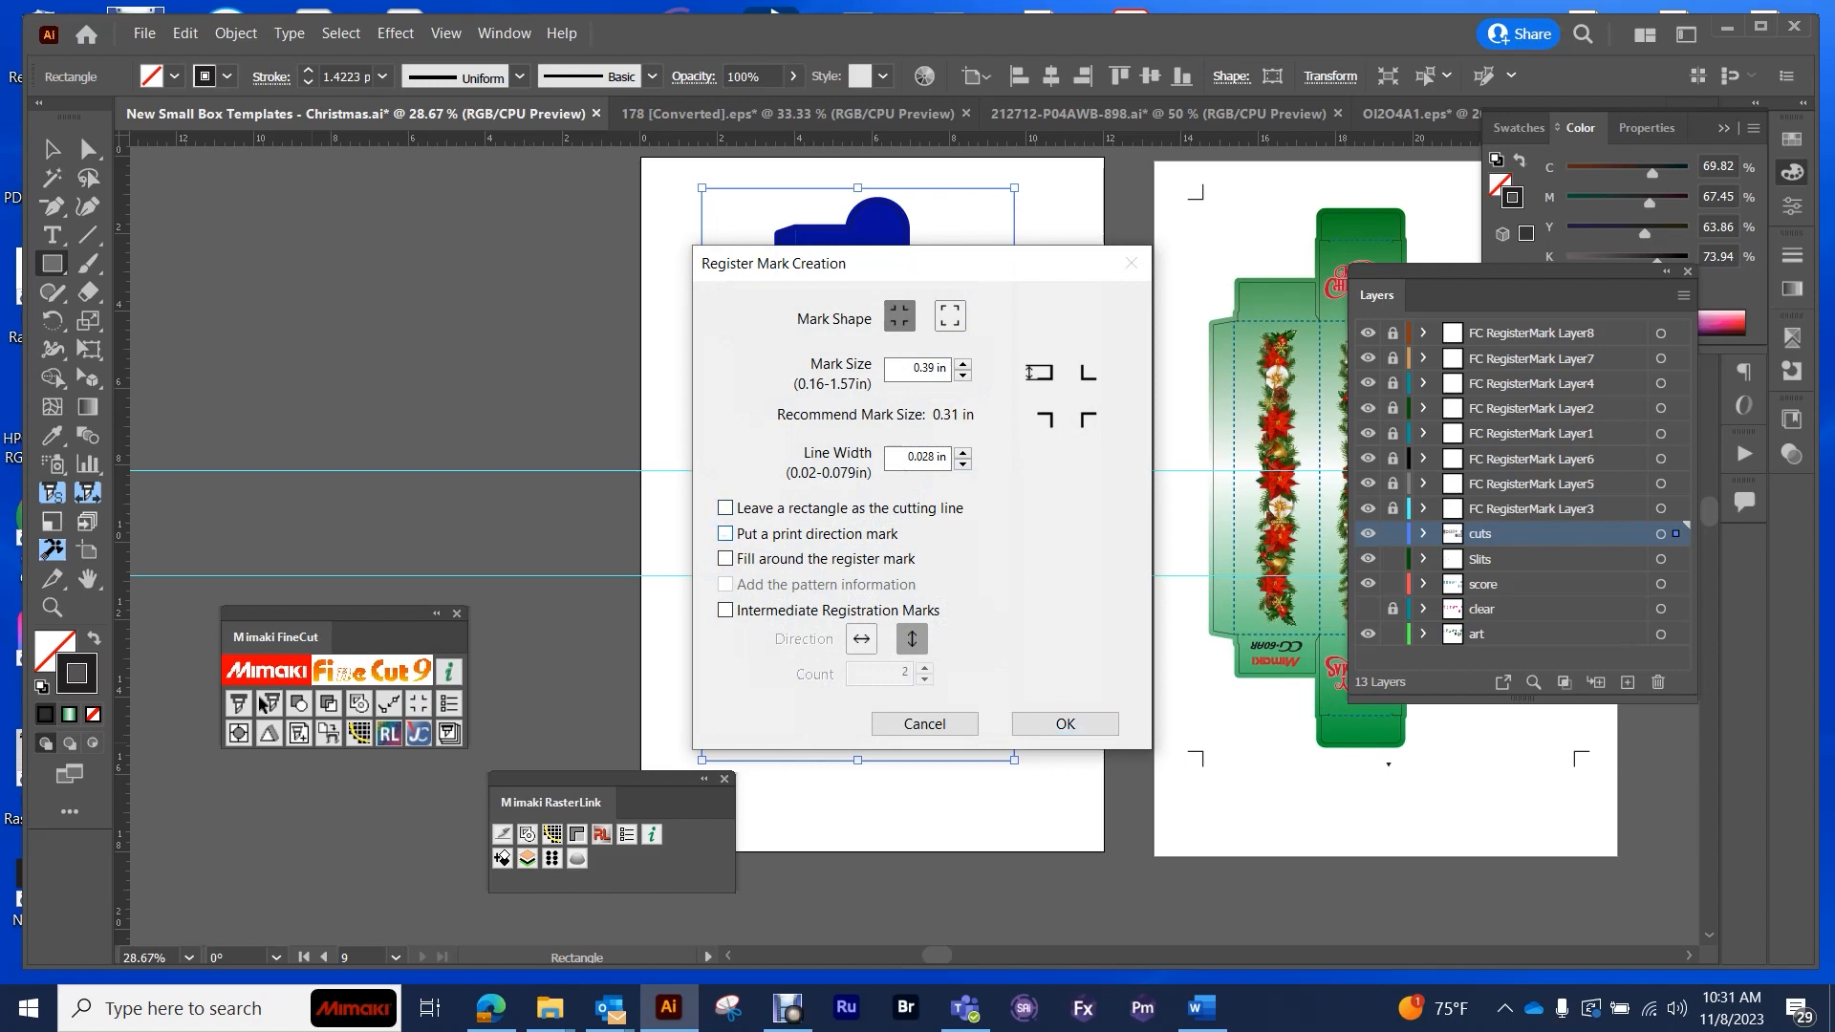
click(1063, 724)
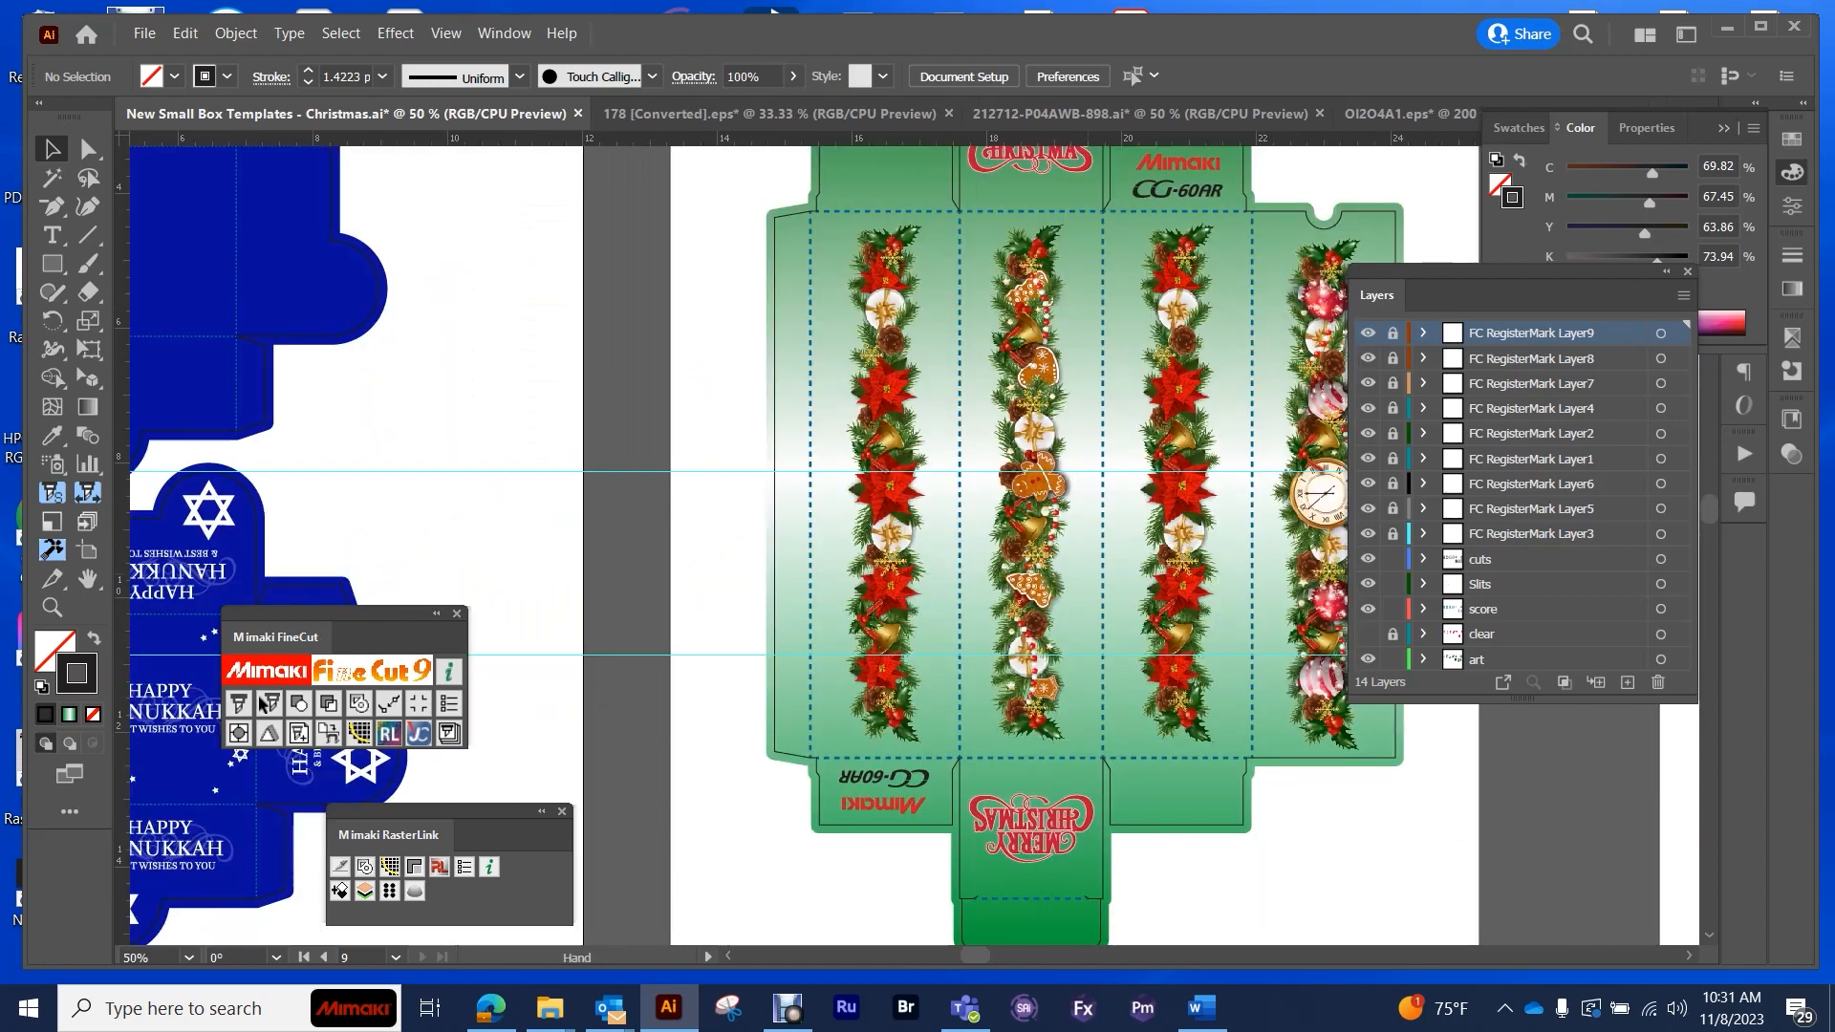
- Scroll right through the artboards to look over the other box templates
scroll(right, 3)
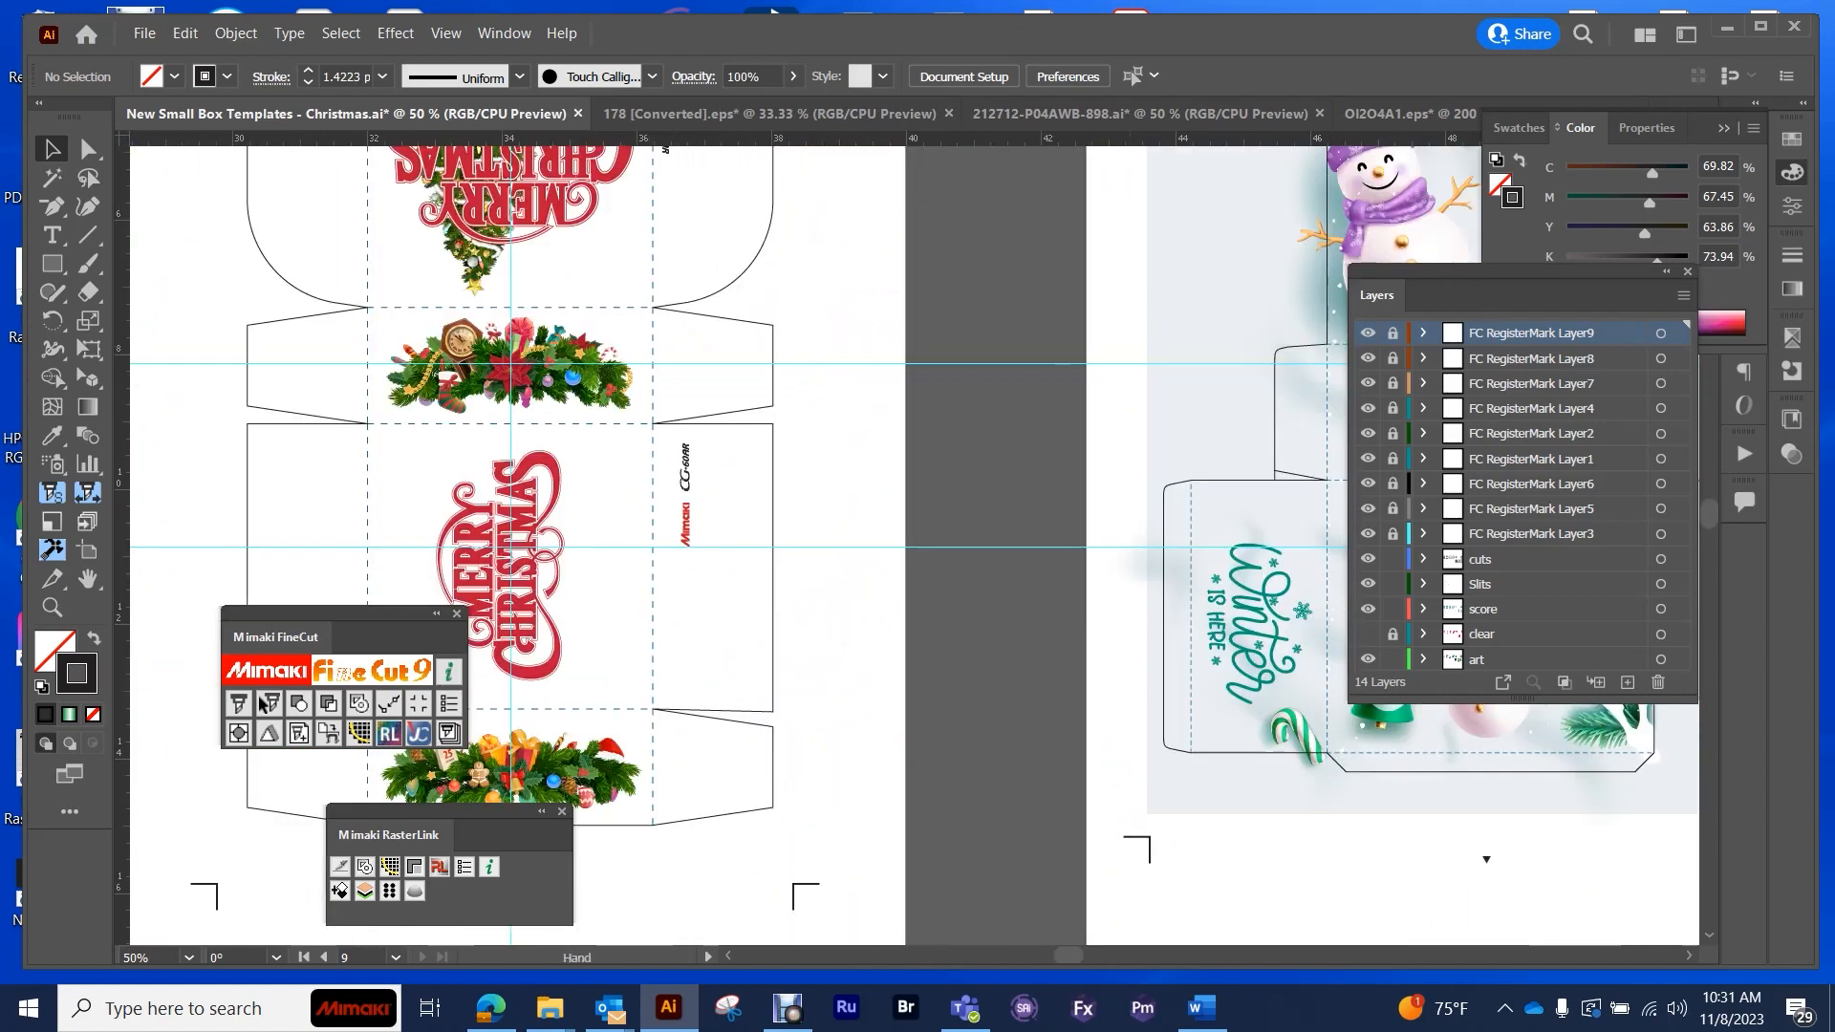
scroll(right, 3)
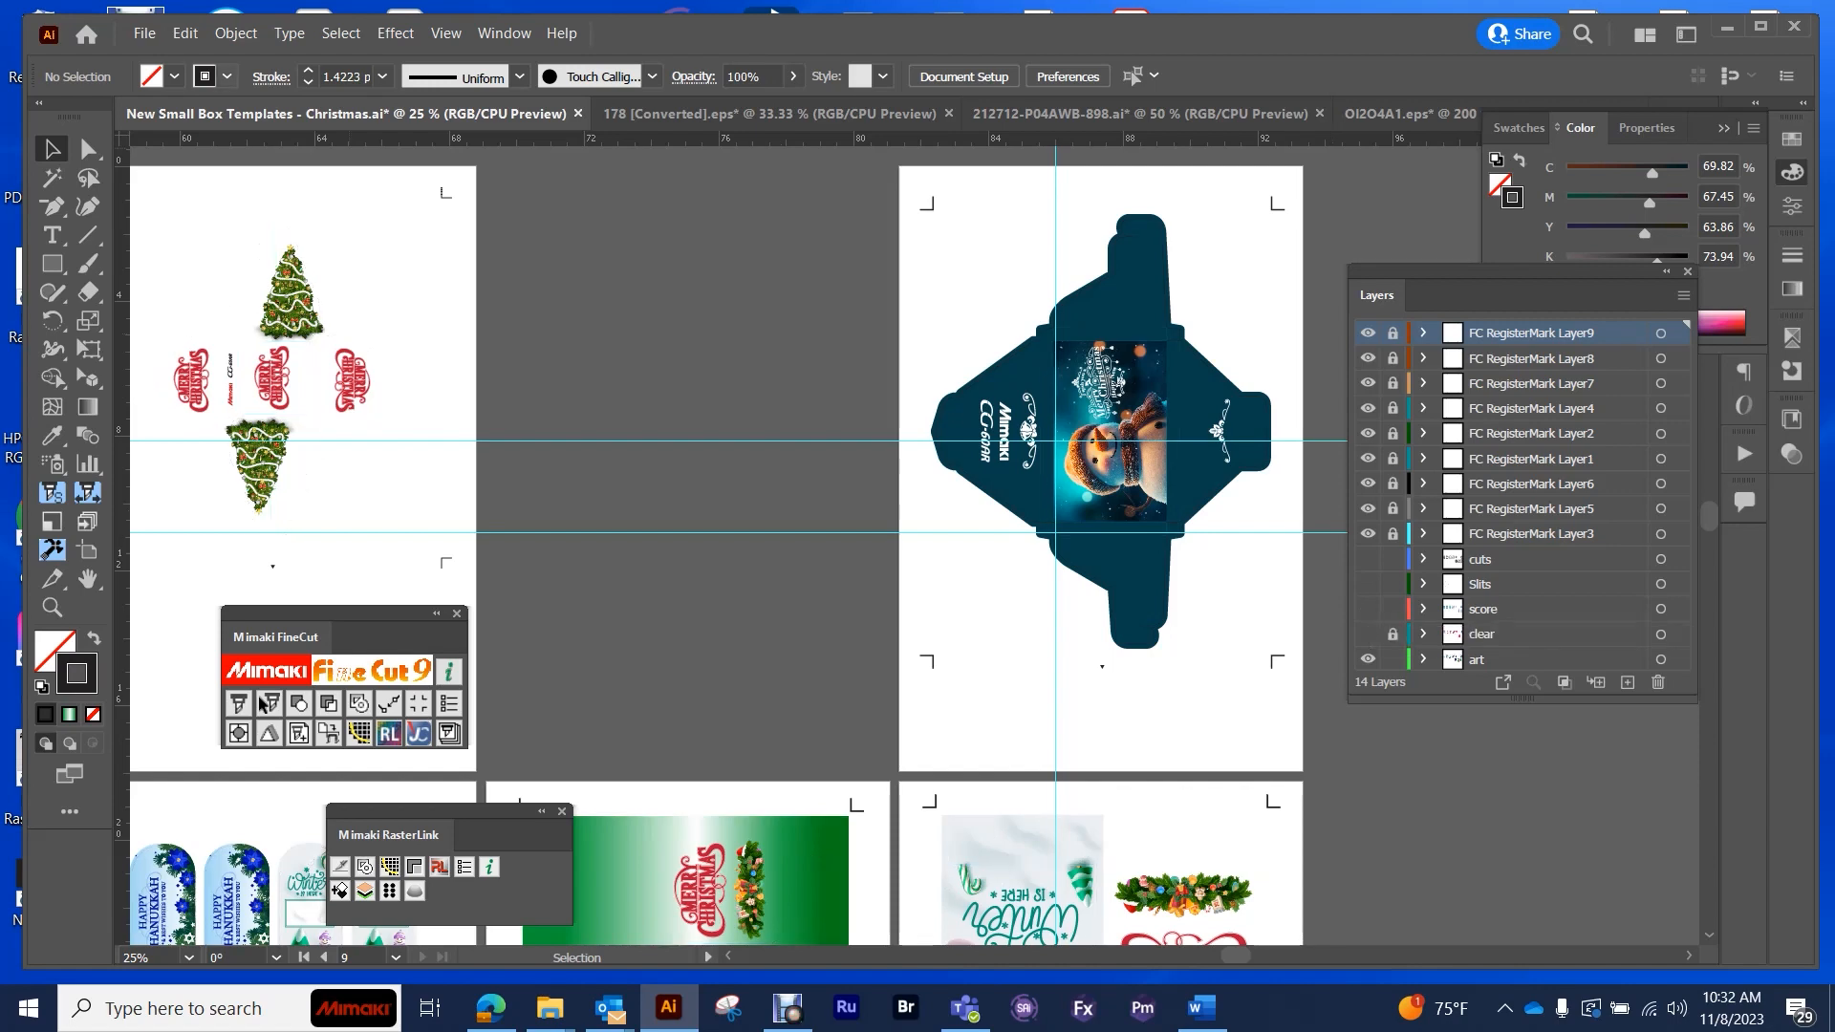
- Save a copy into a new 'Christmas Box Print Files' folder
click(142, 32)
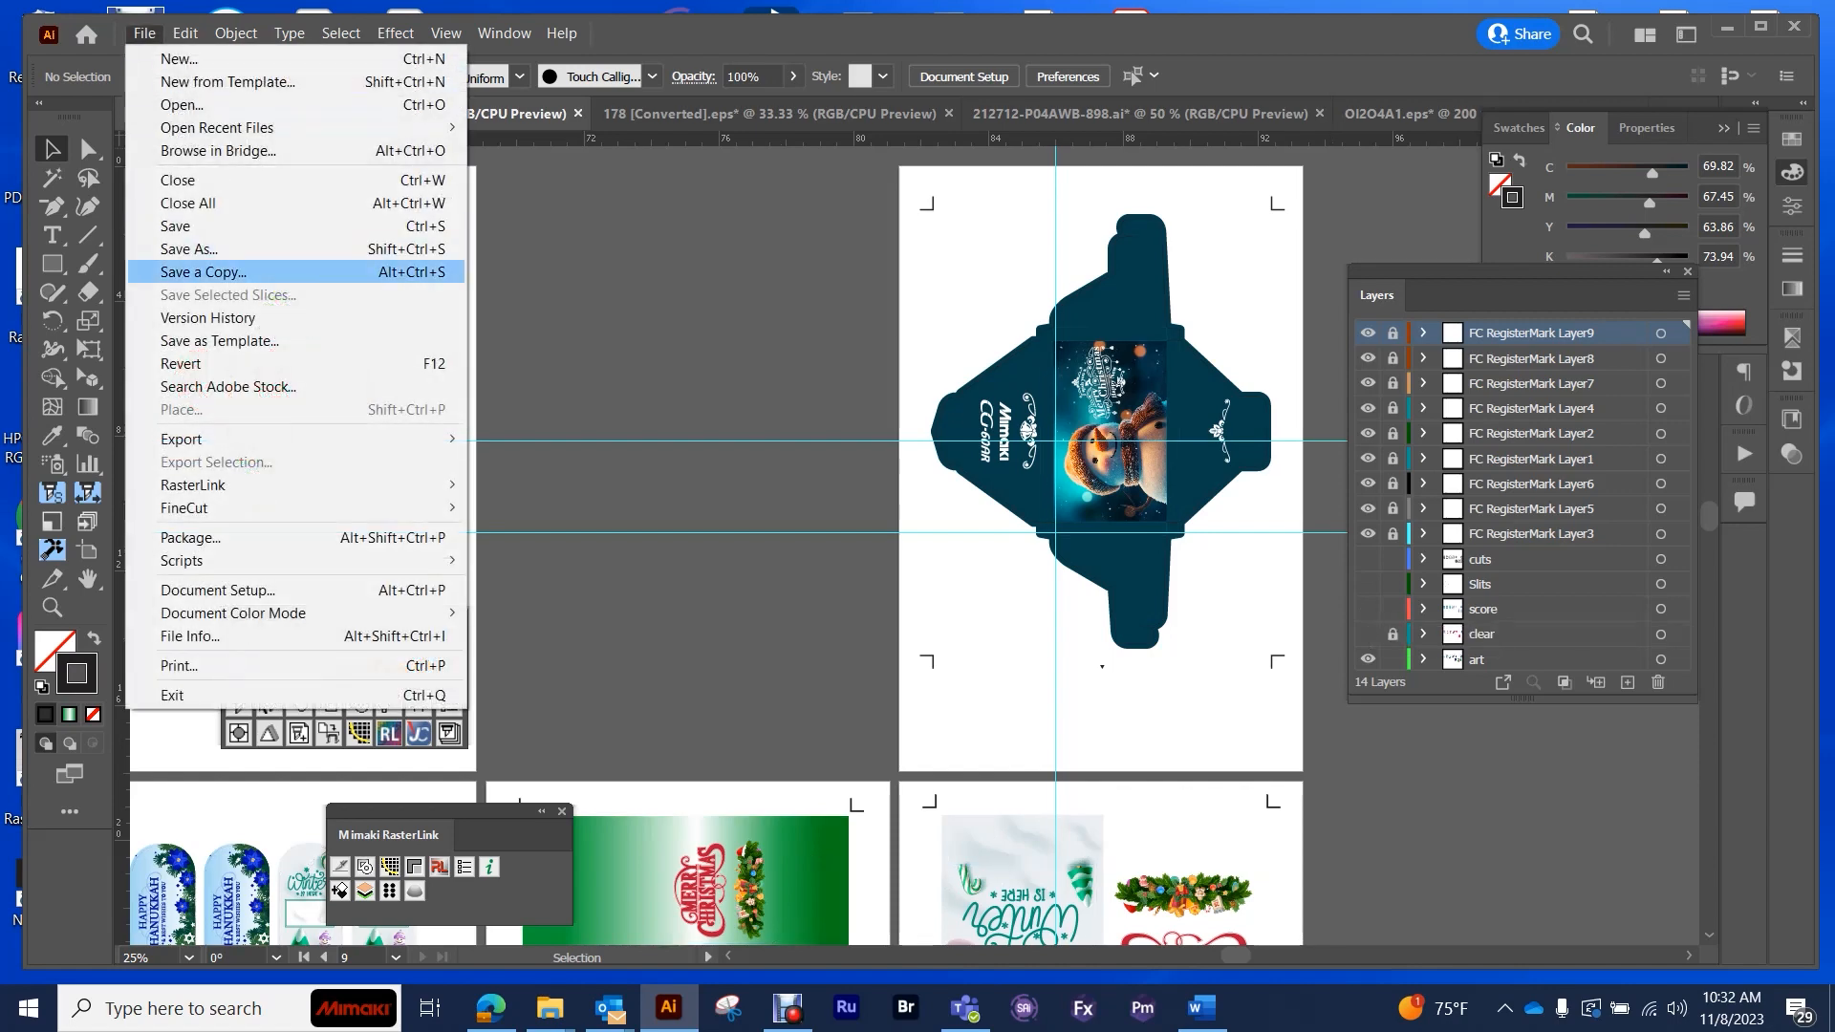
click(202, 272)
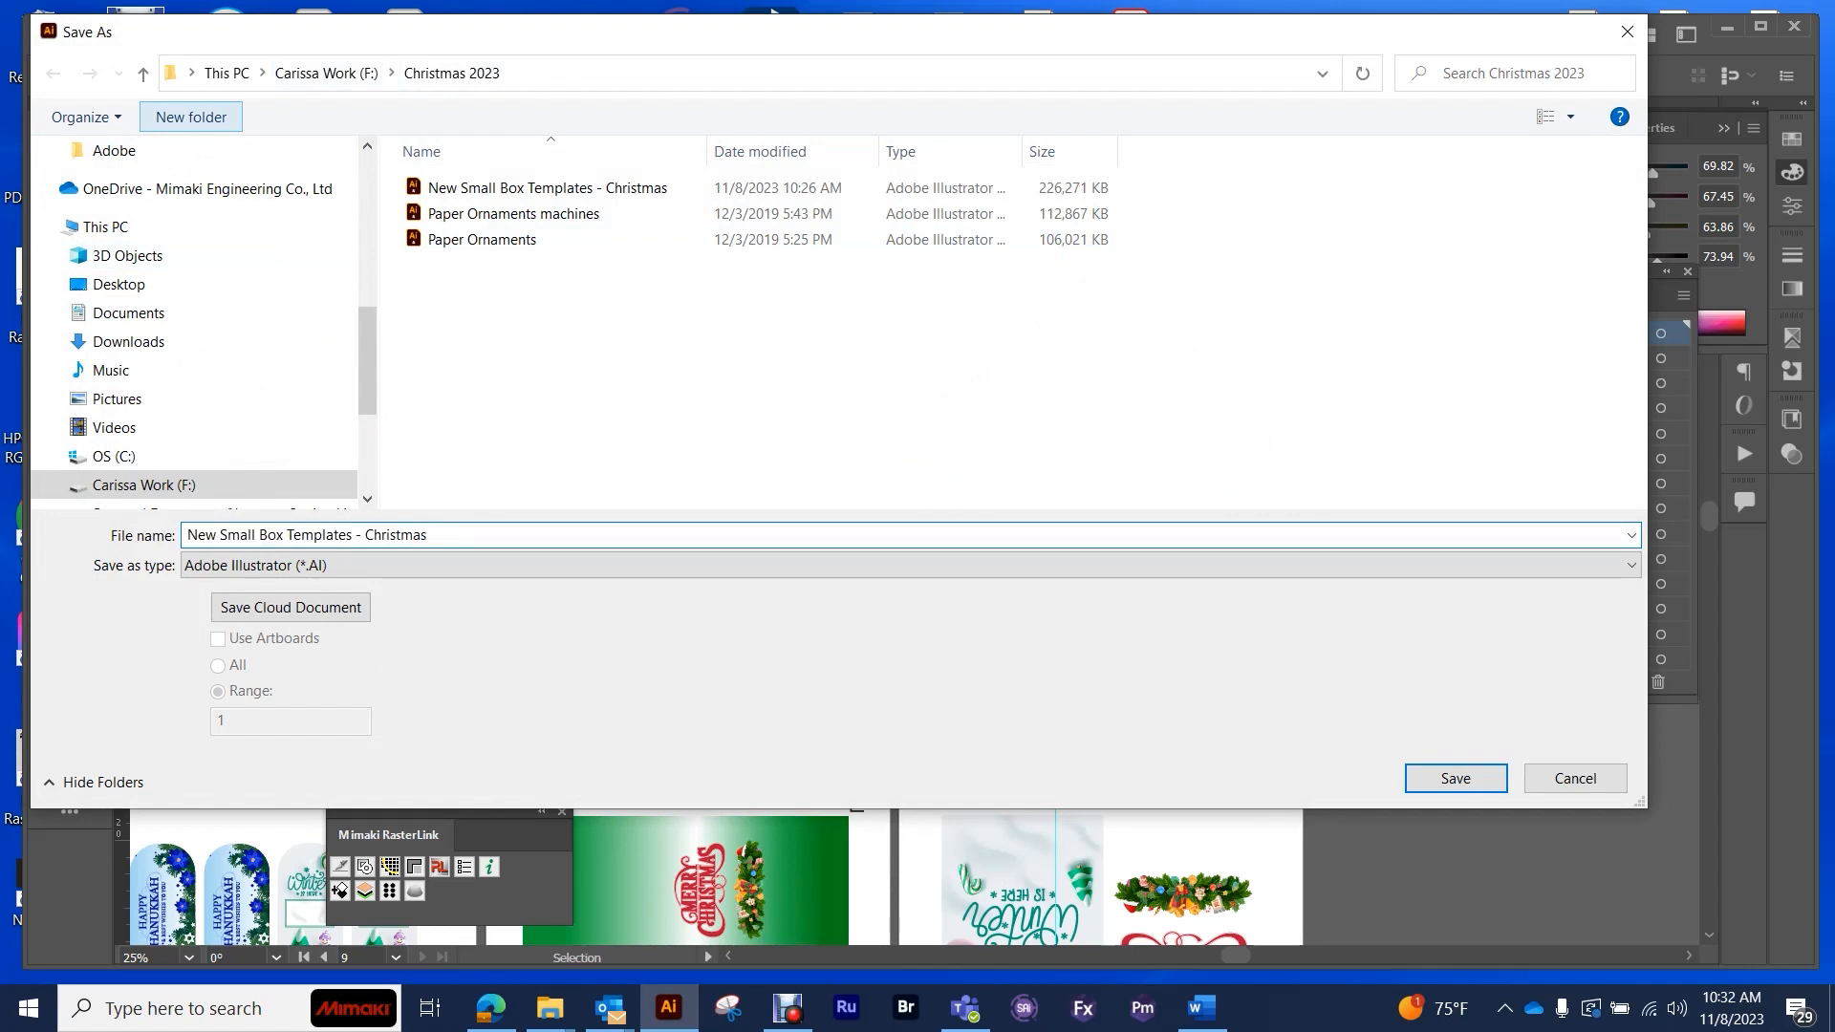
click(189, 116)
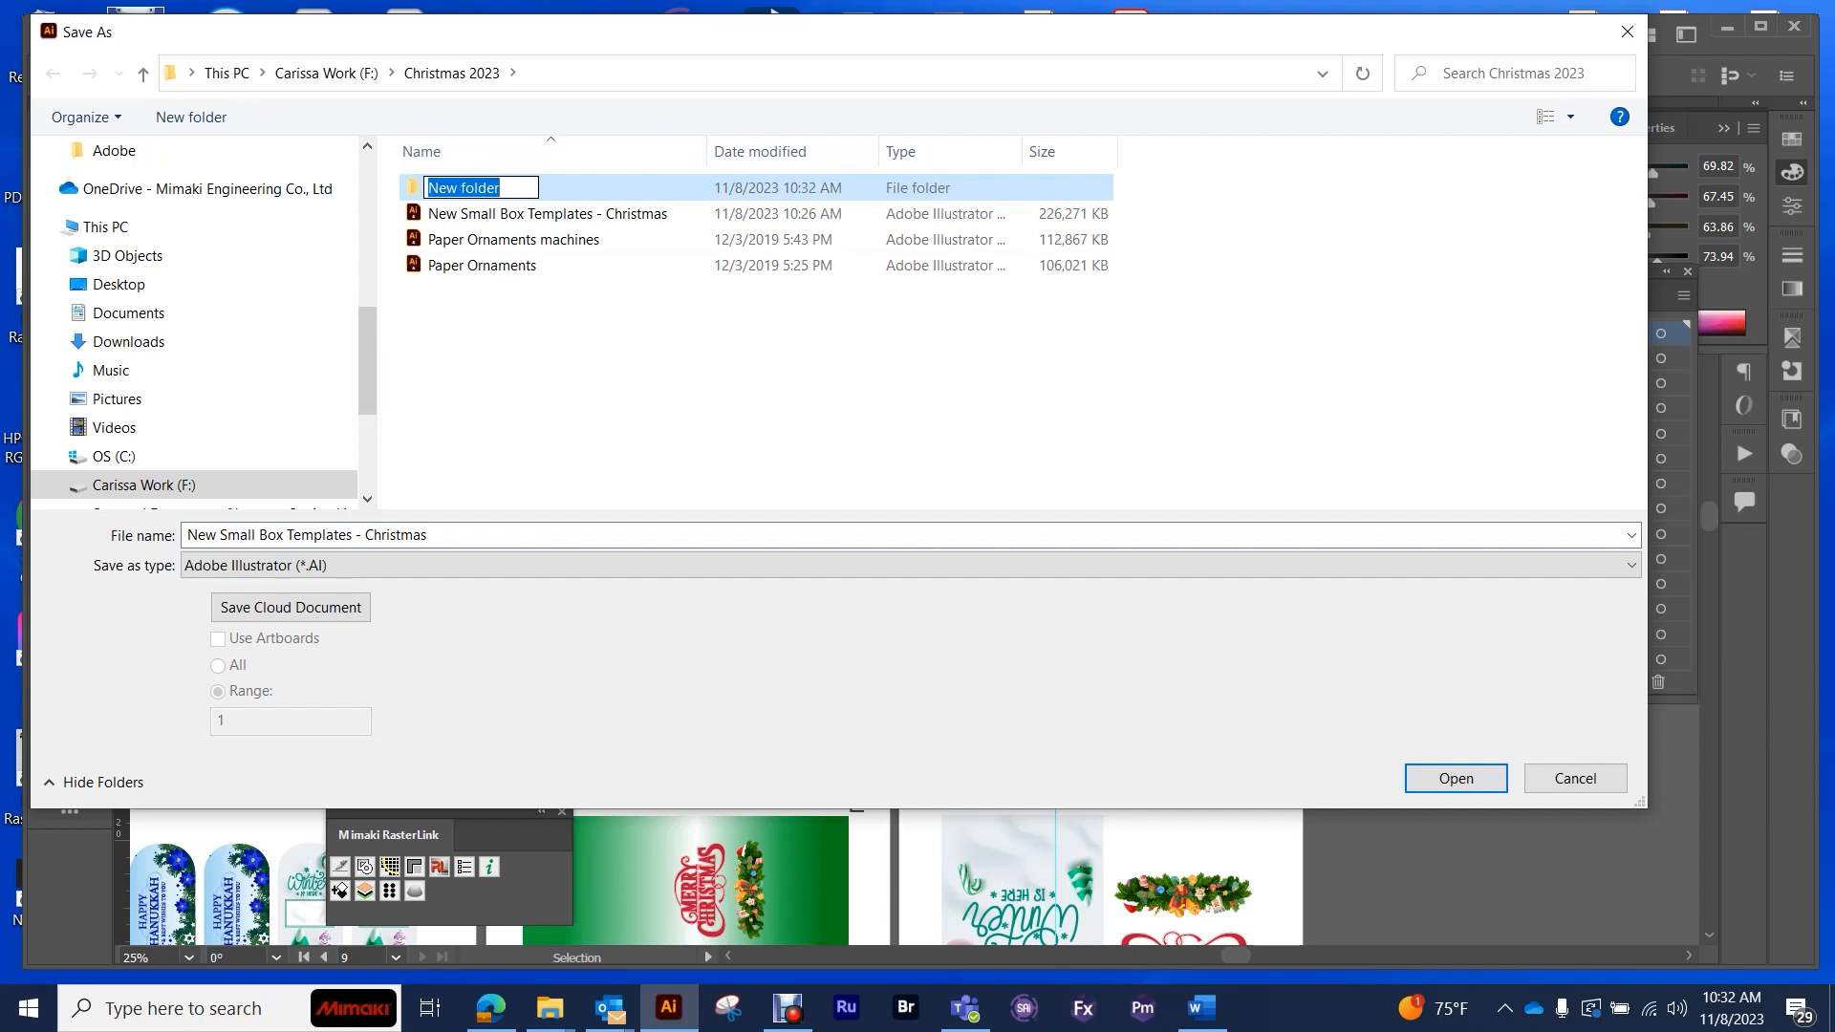
text(Christmas Box Print Files)
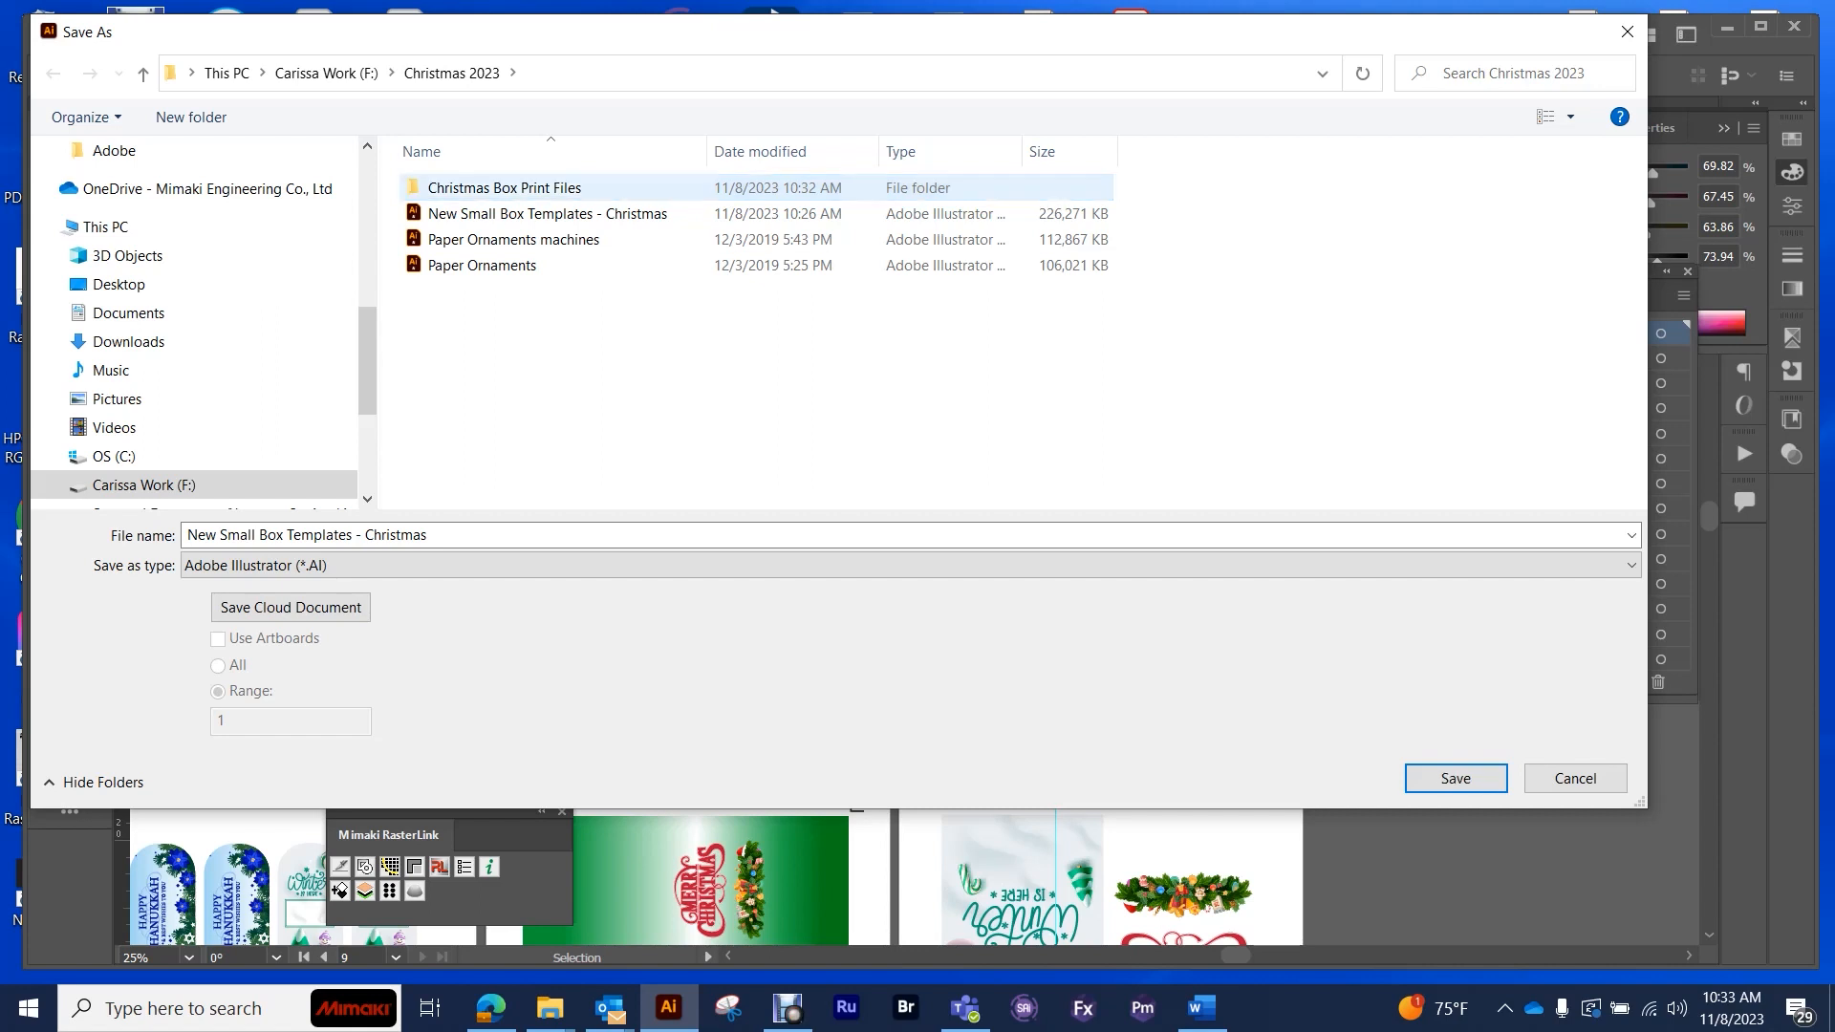
click(504, 187)
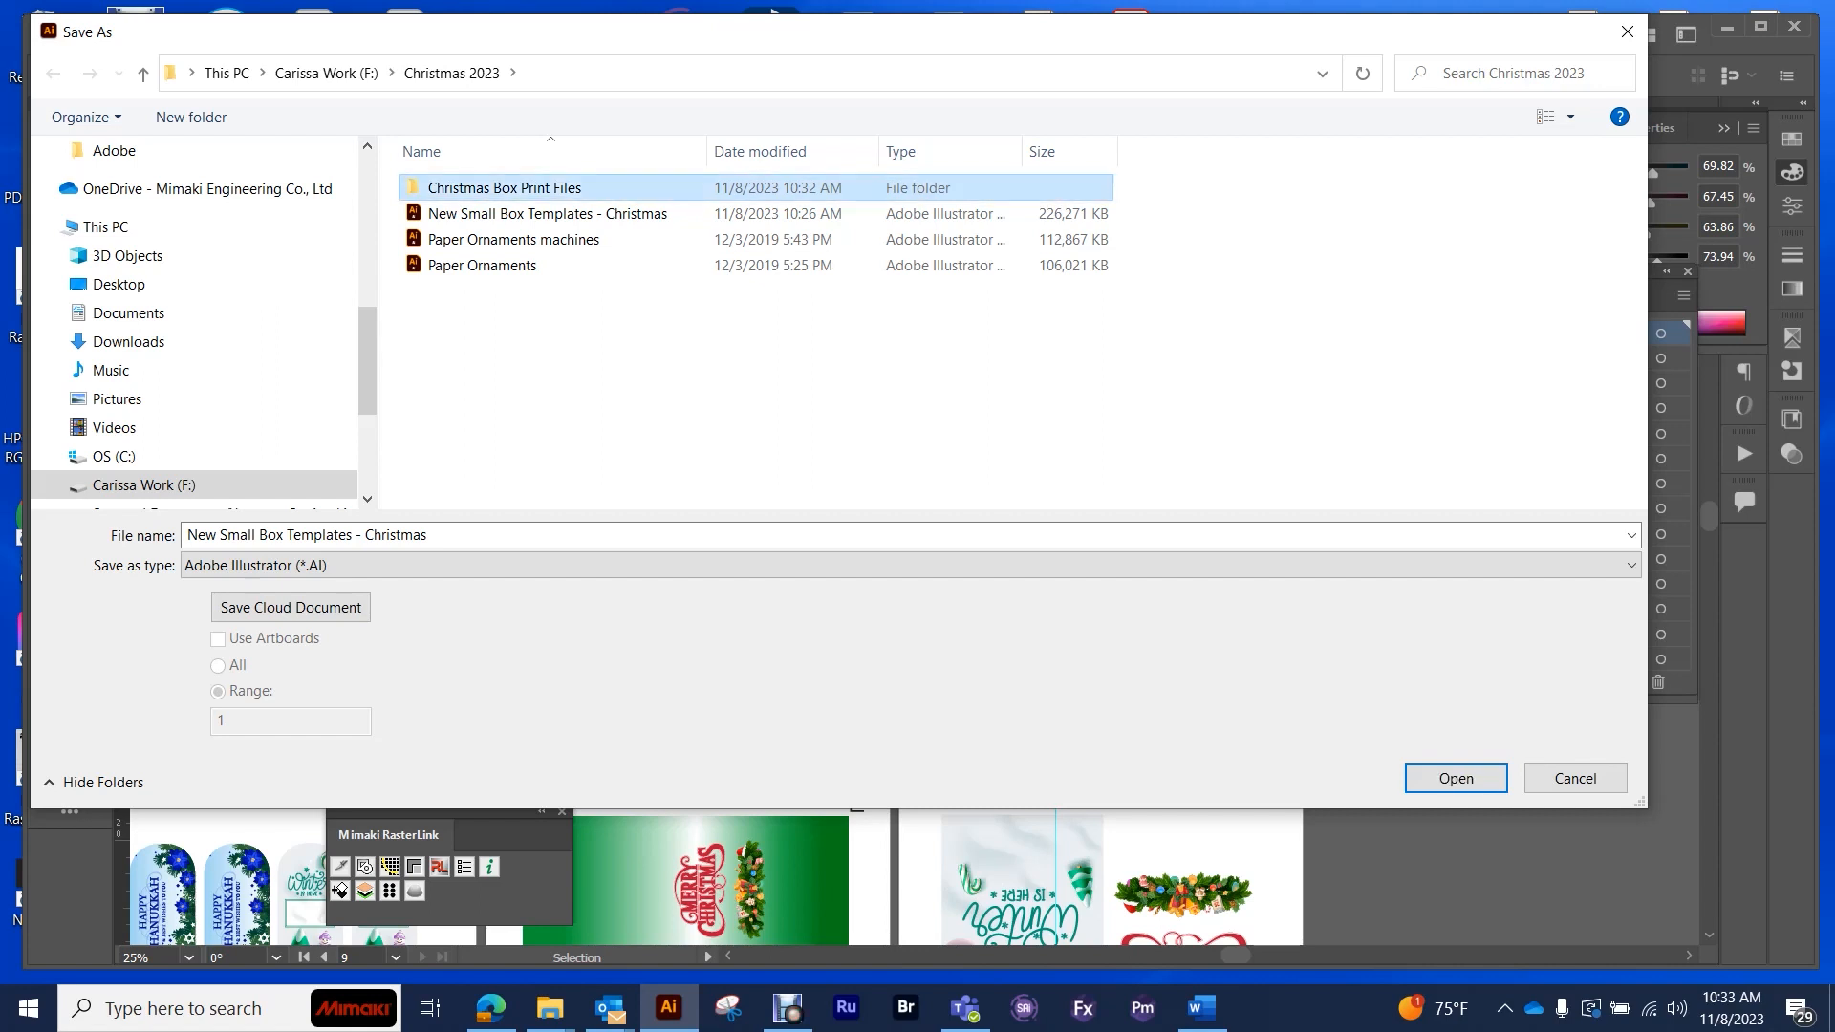
double_click(503, 187)
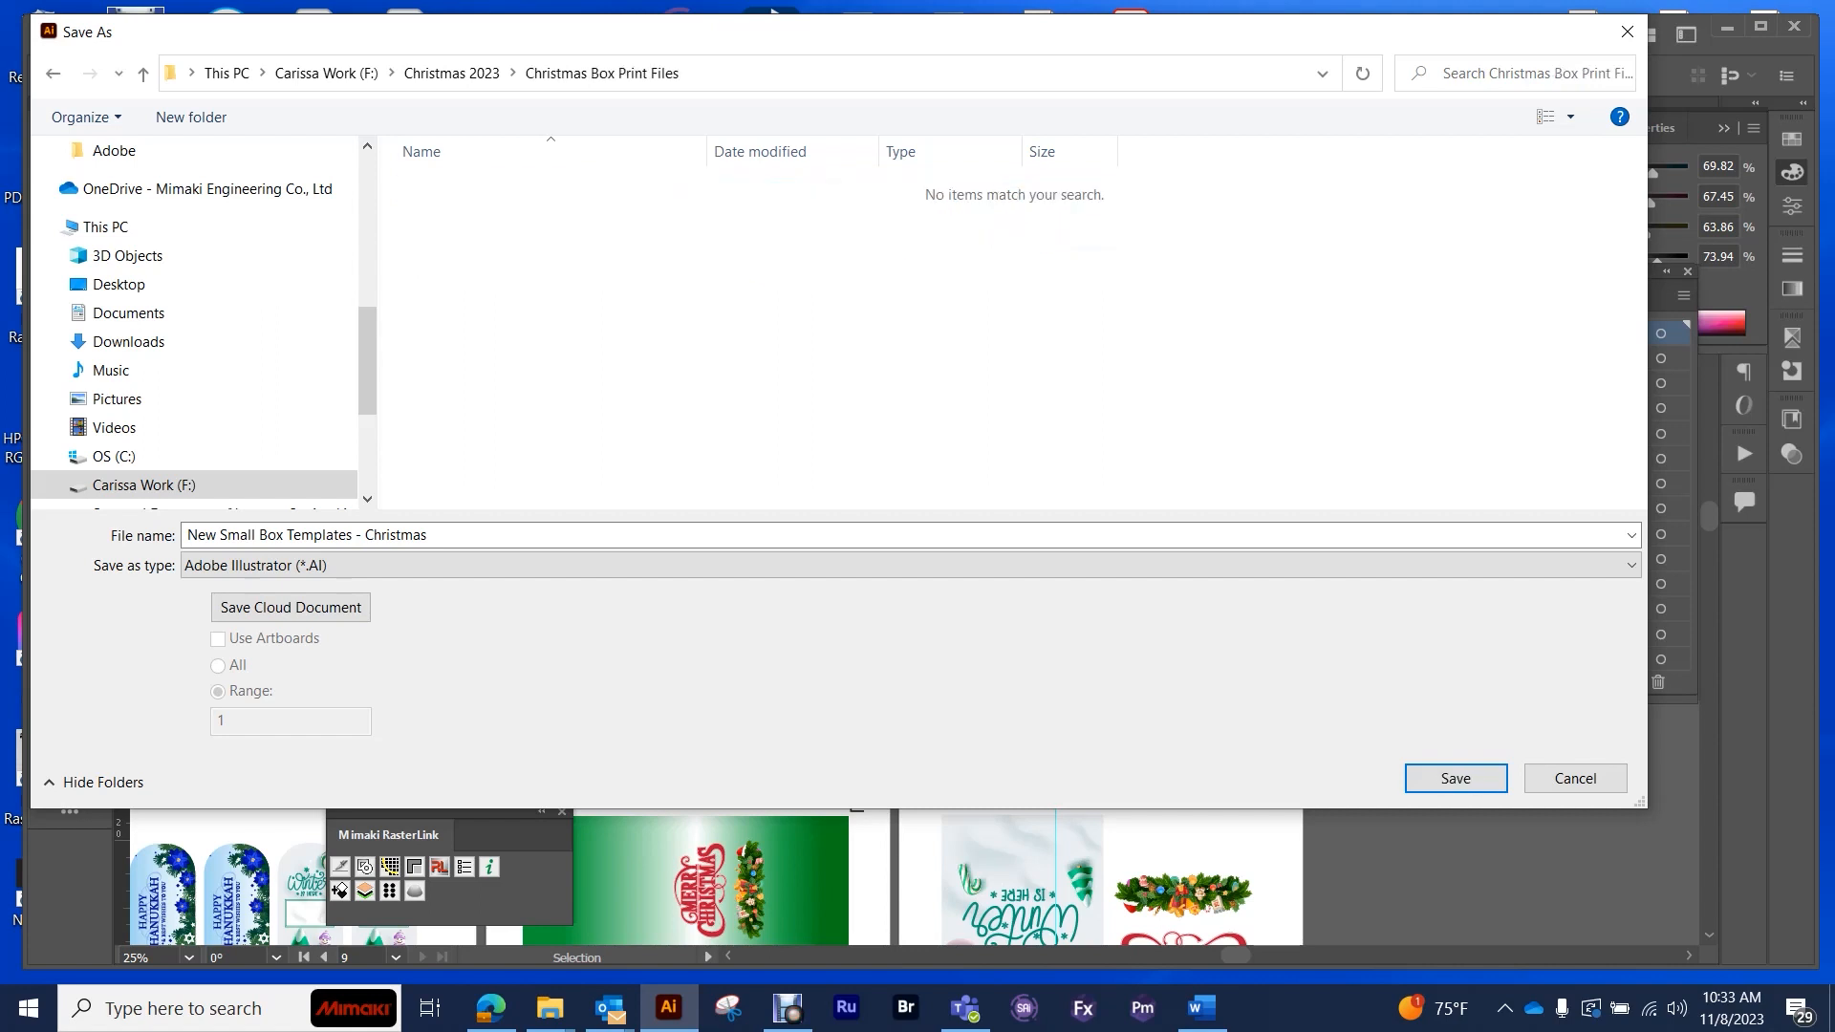
- Set the copy's format to Illustrator EPS and enter an artboard range ending in -10
click(907, 565)
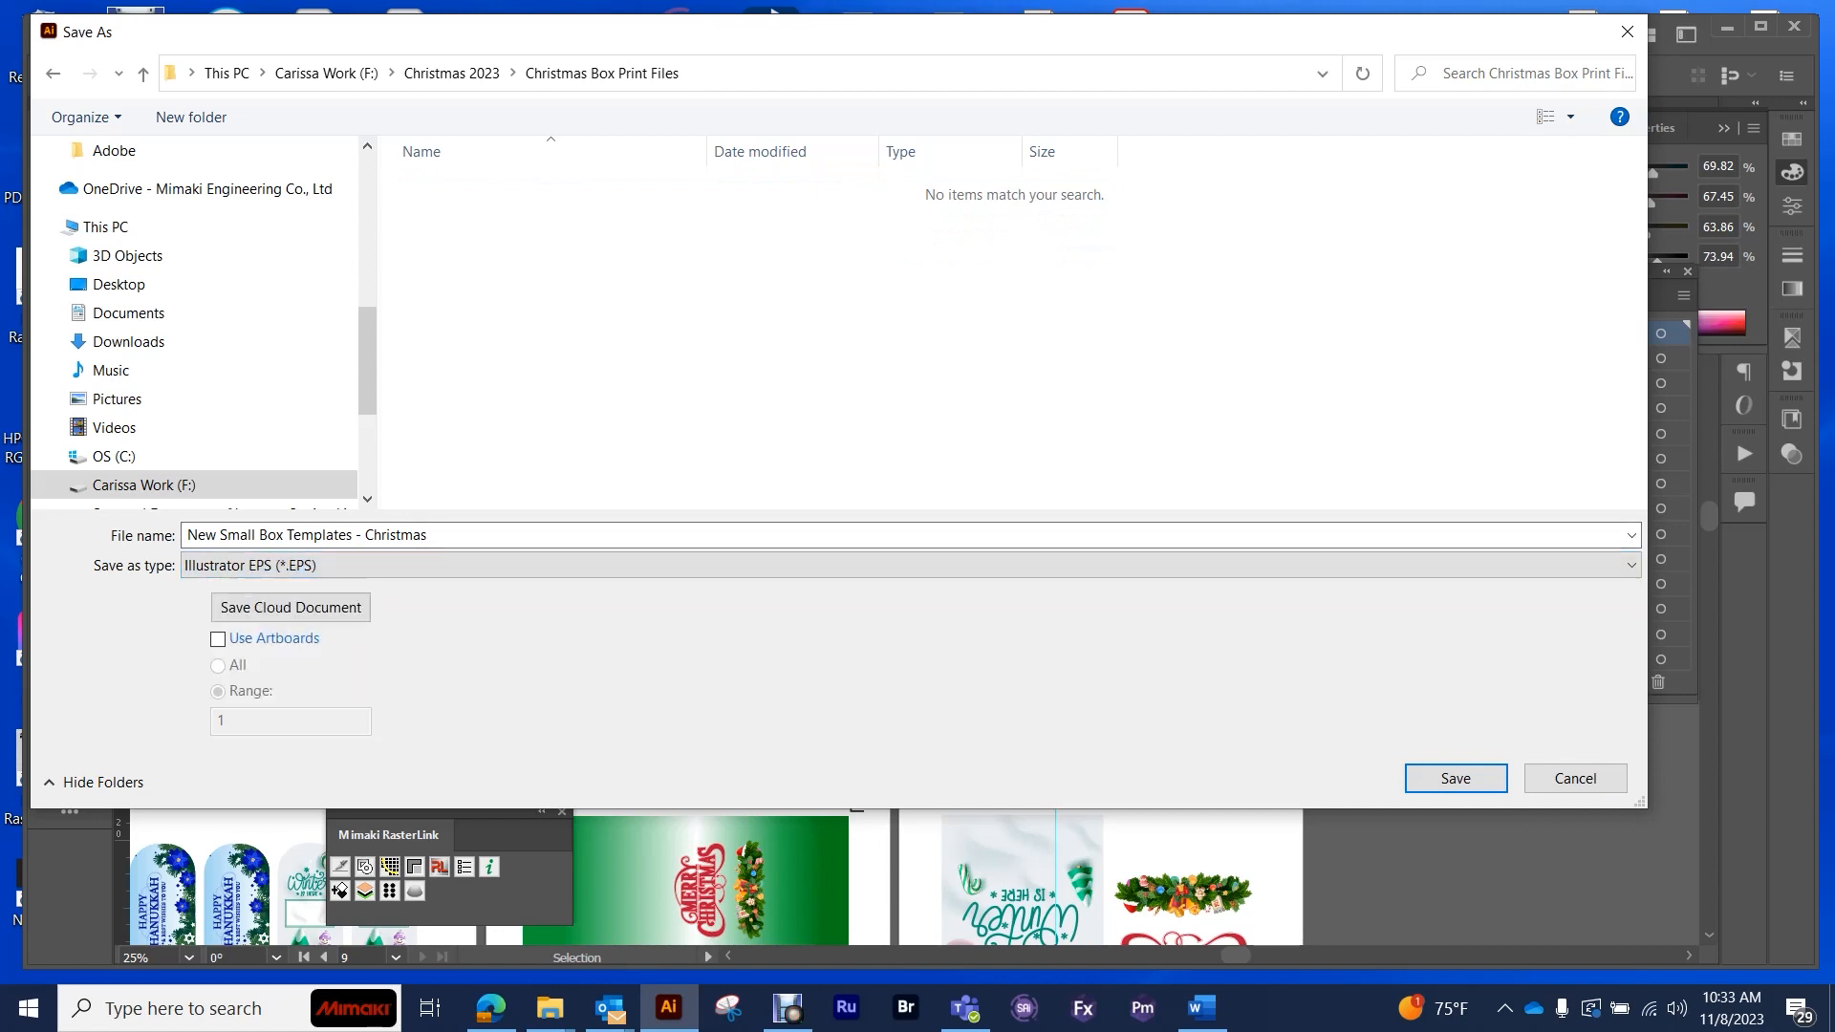
click(217, 637)
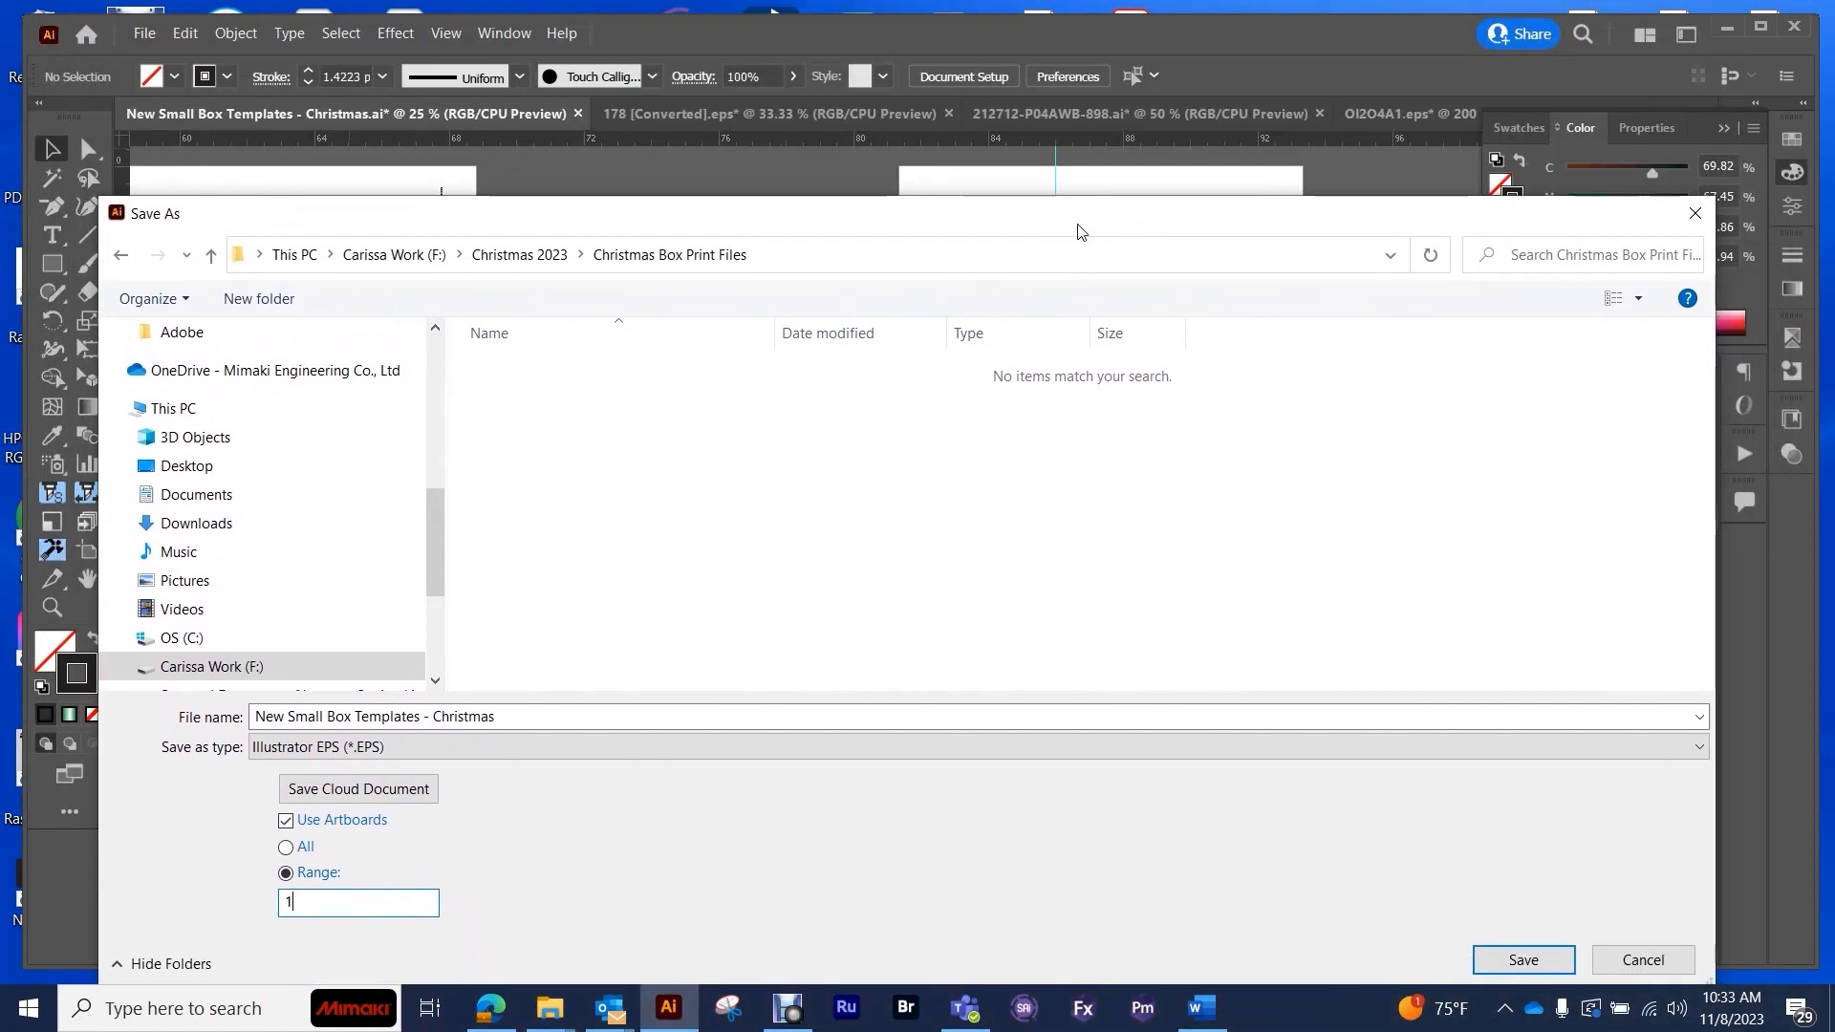
text(-10)
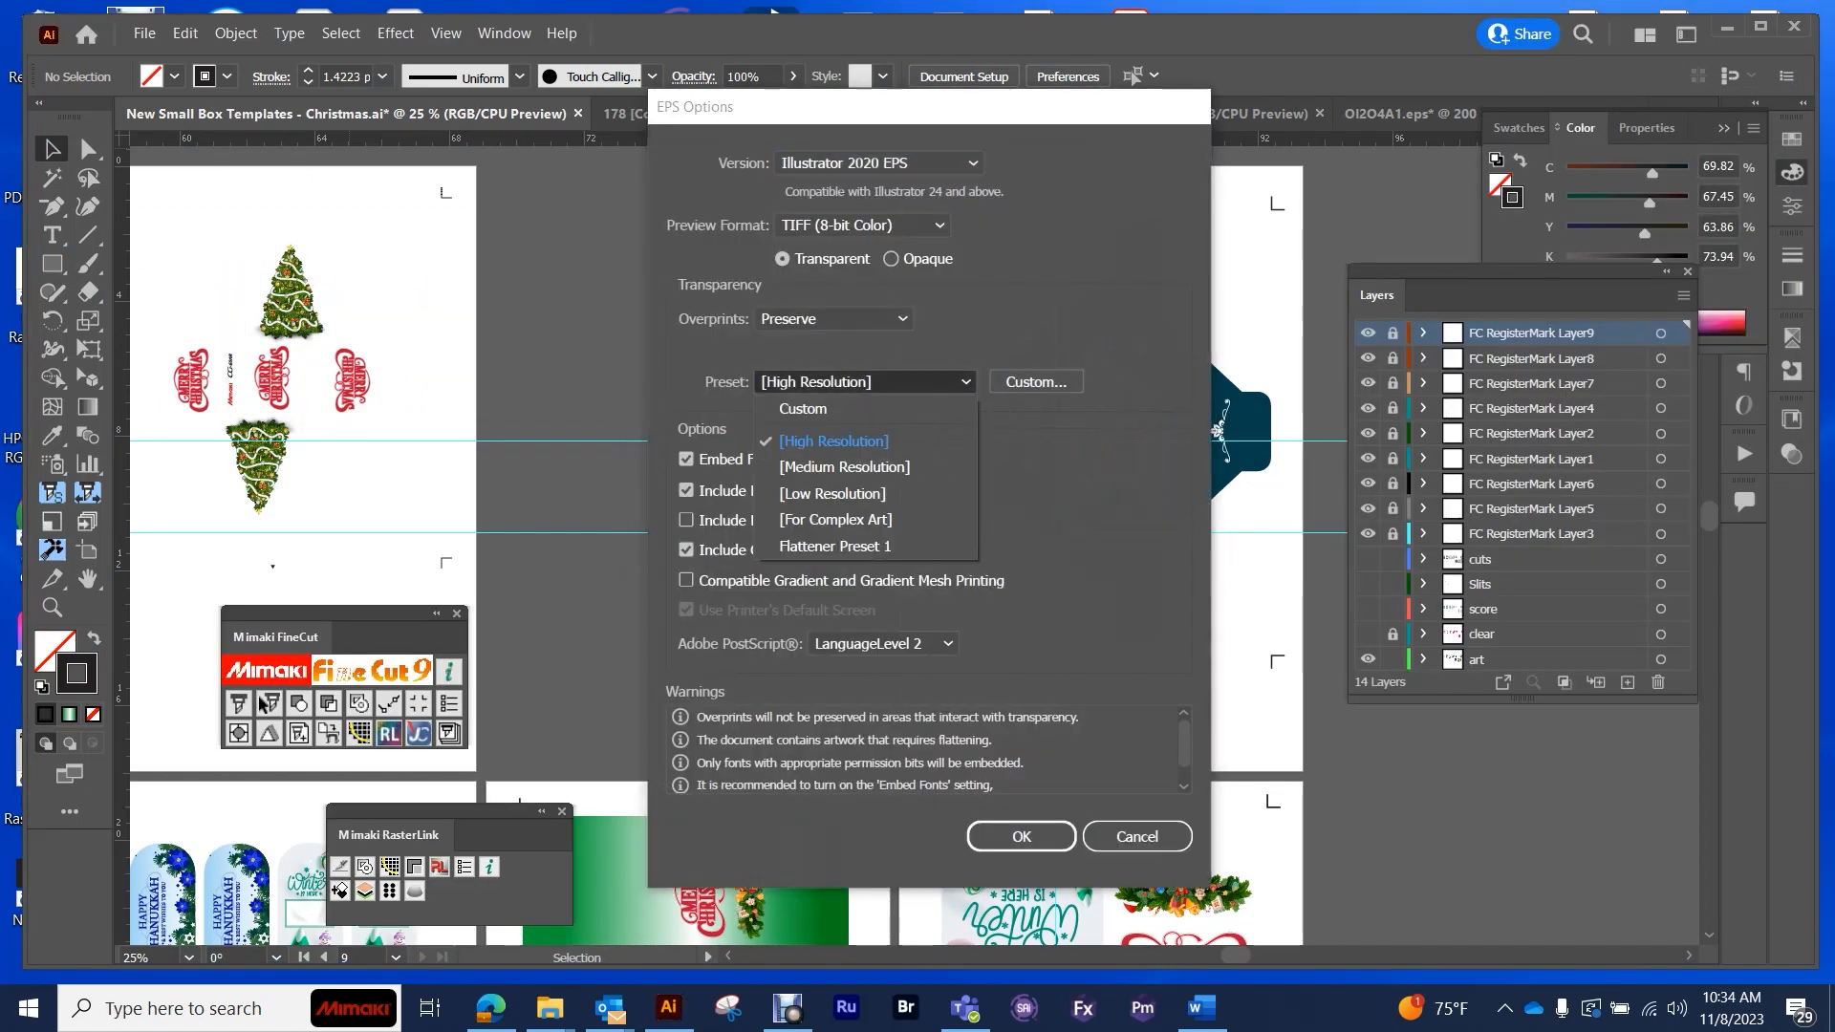
- Keep the High Resolution preset in EPS Options and write the EPS files
click(833, 442)
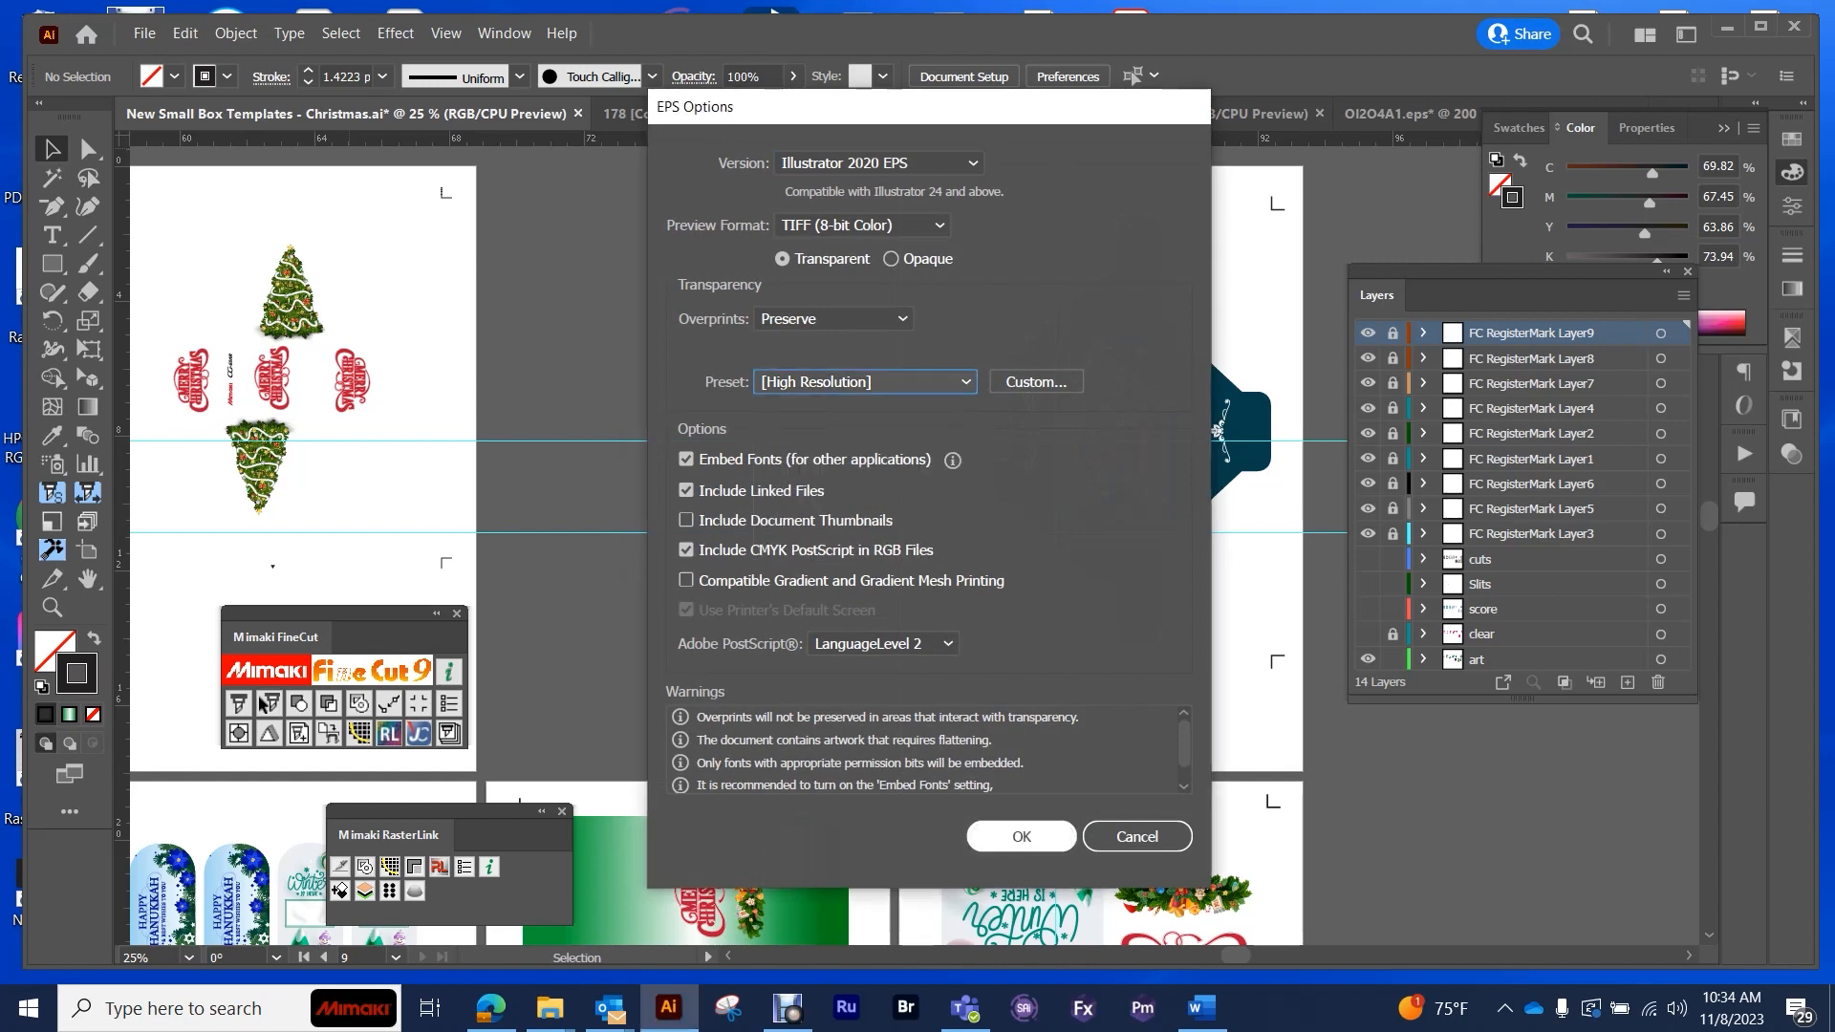
click(1017, 836)
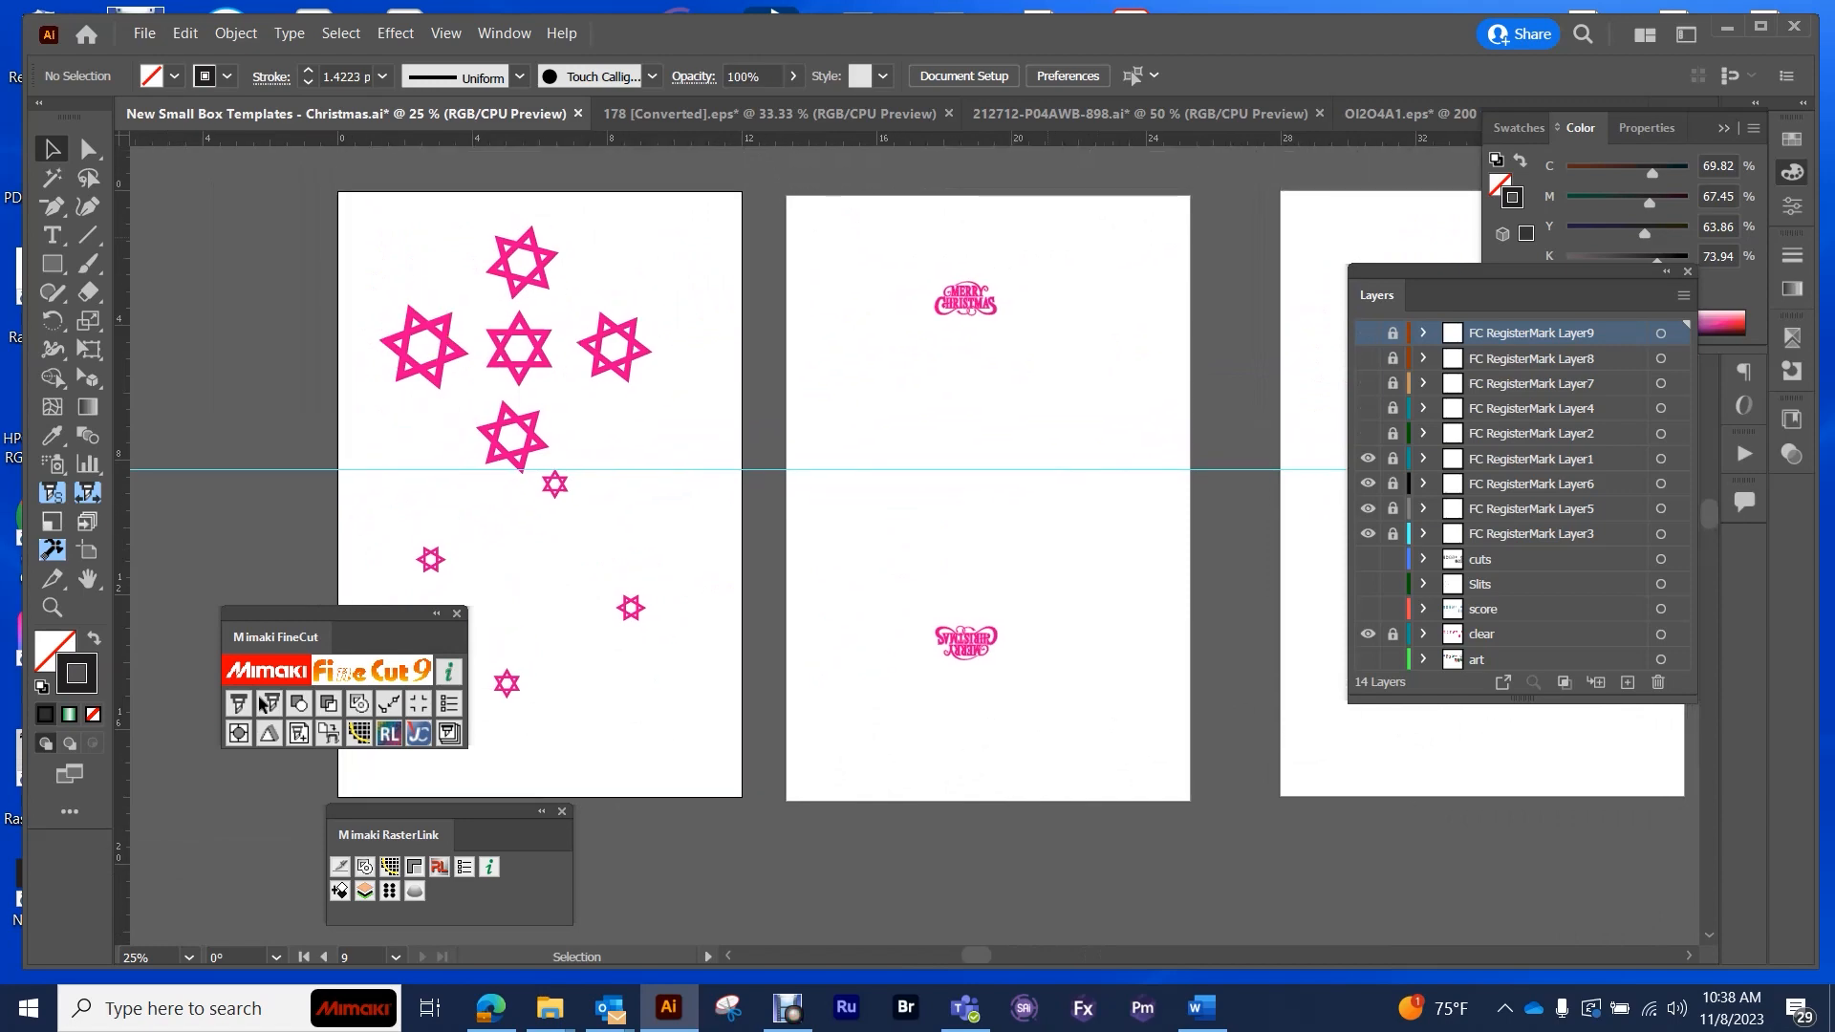
mouse_move(1367, 558)
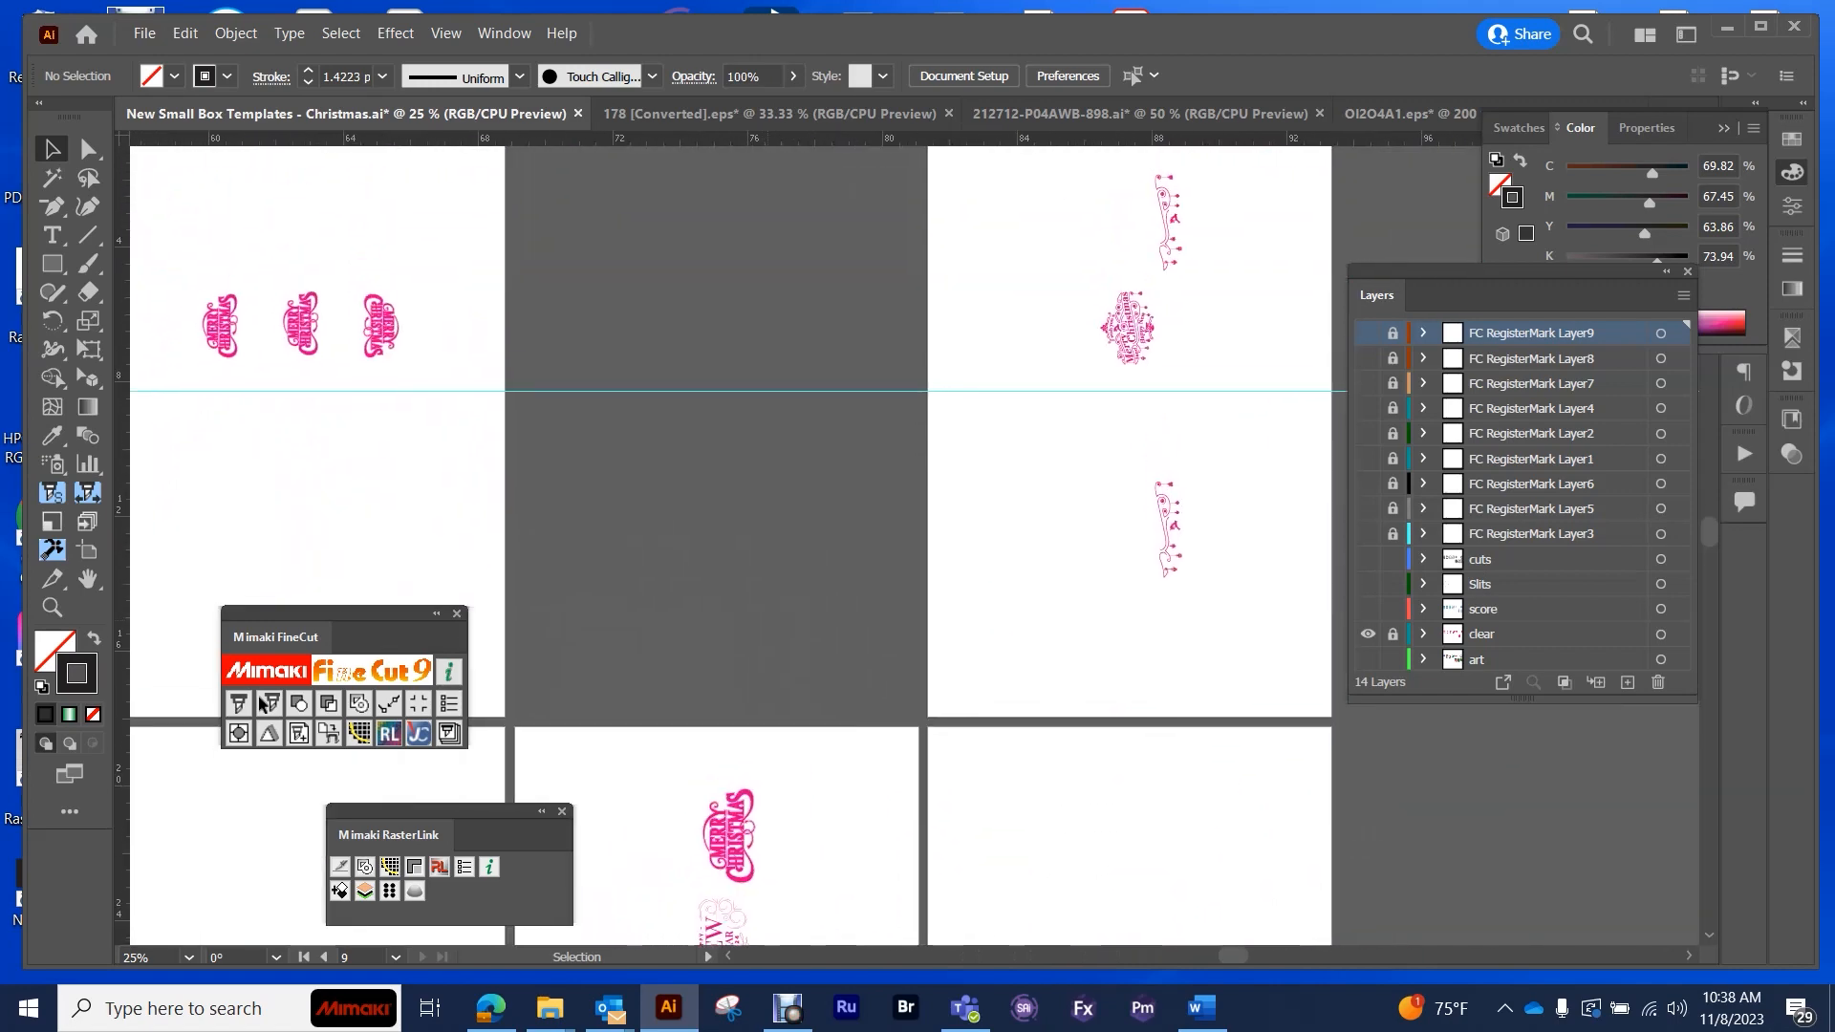
- Save the clear-layer artwork as EPS copies named with 'clear' in Christmas Box Print Files
click(144, 32)
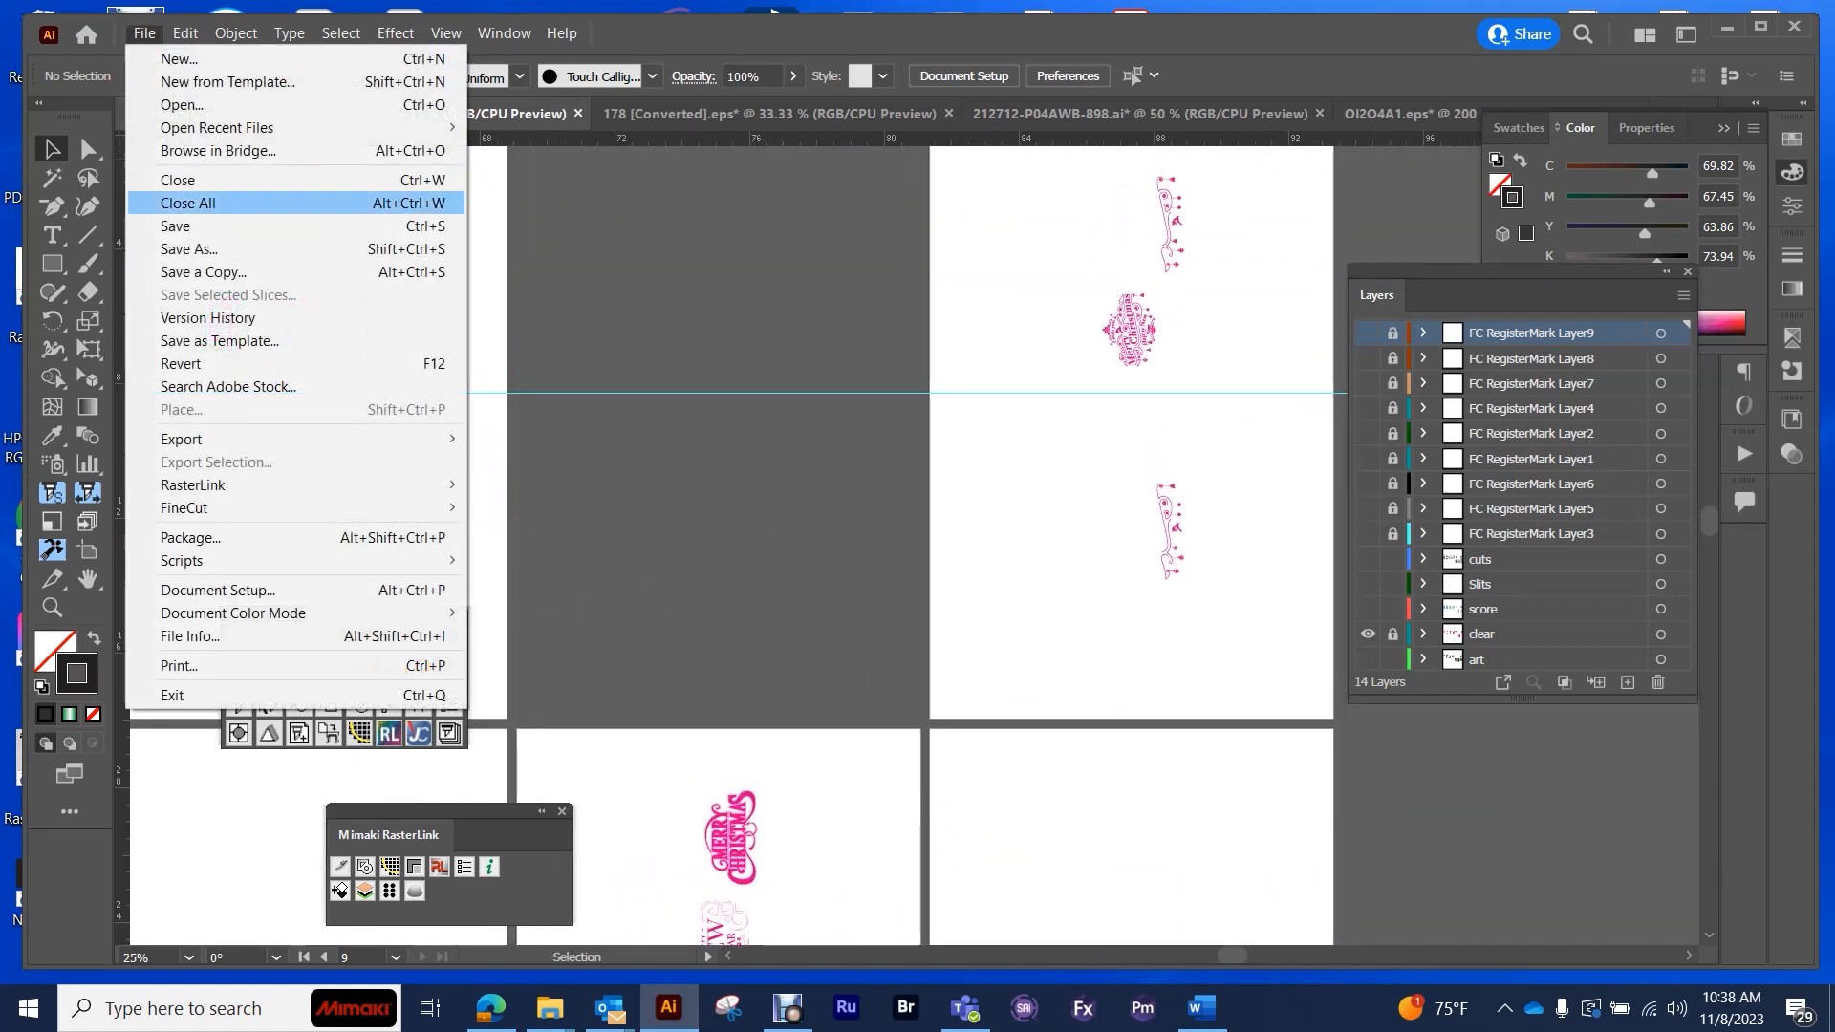
click(189, 249)
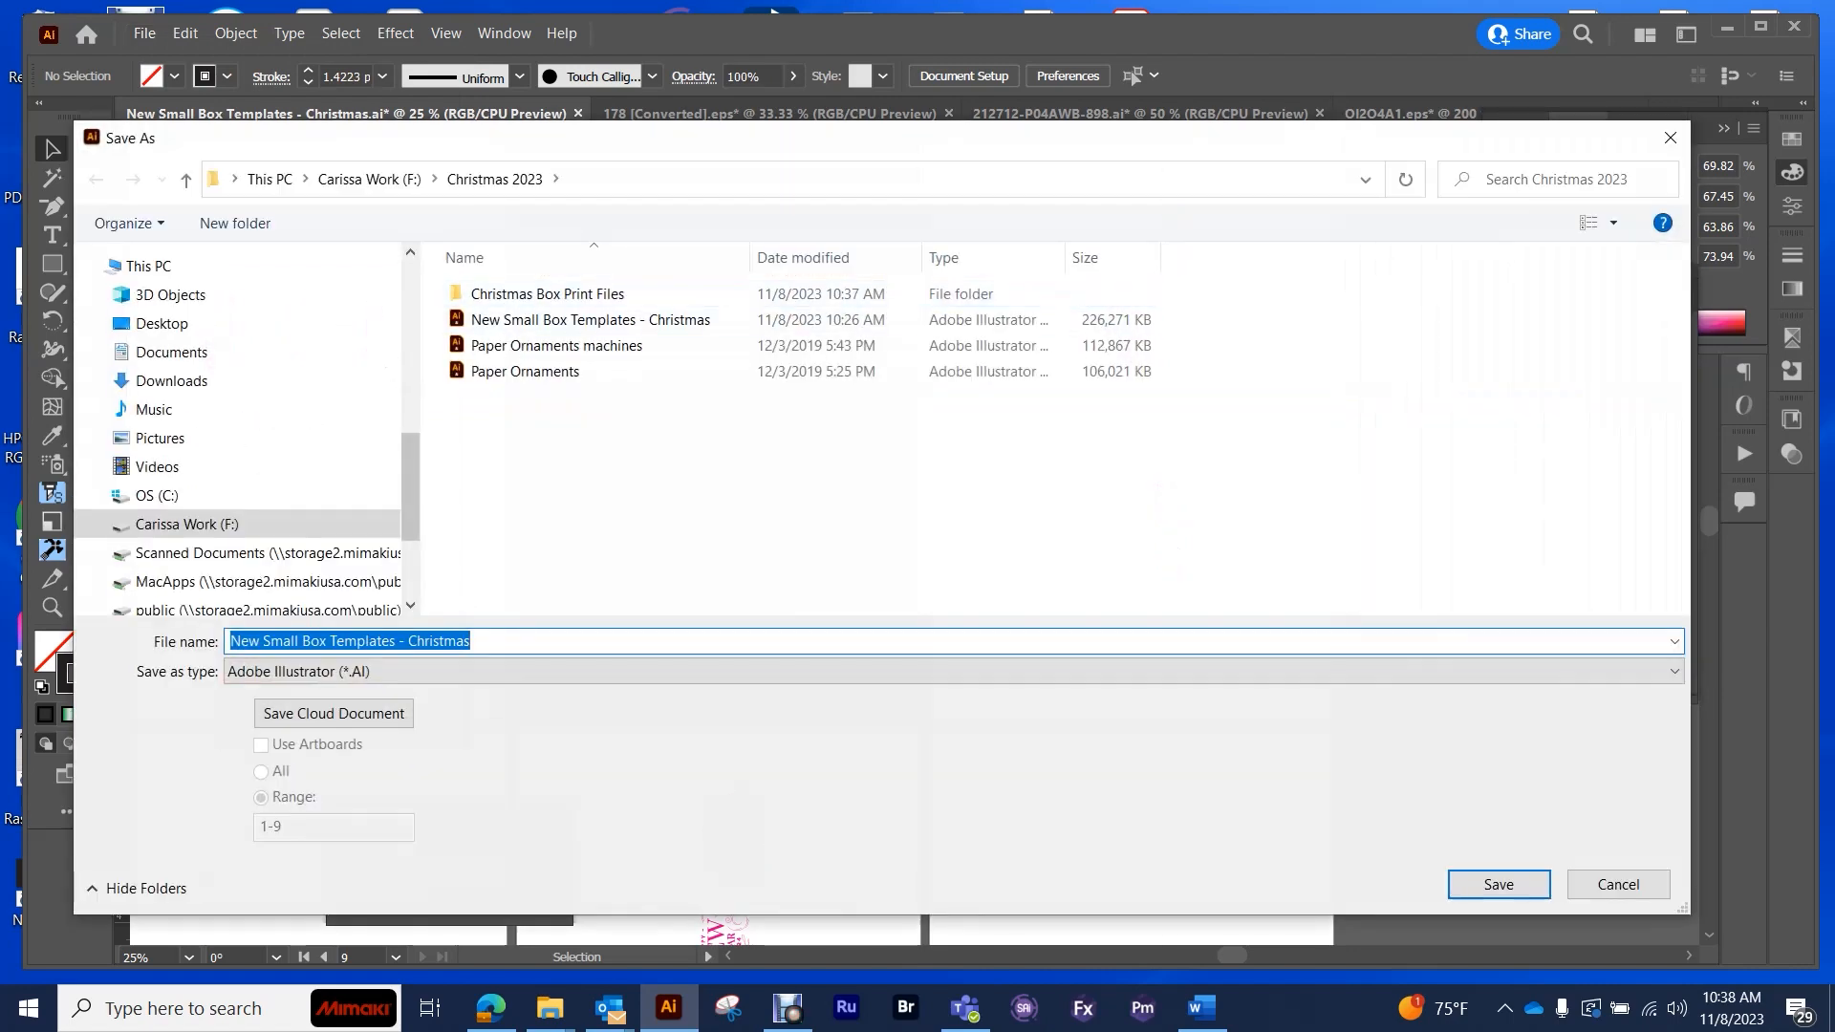
double_click(546, 293)
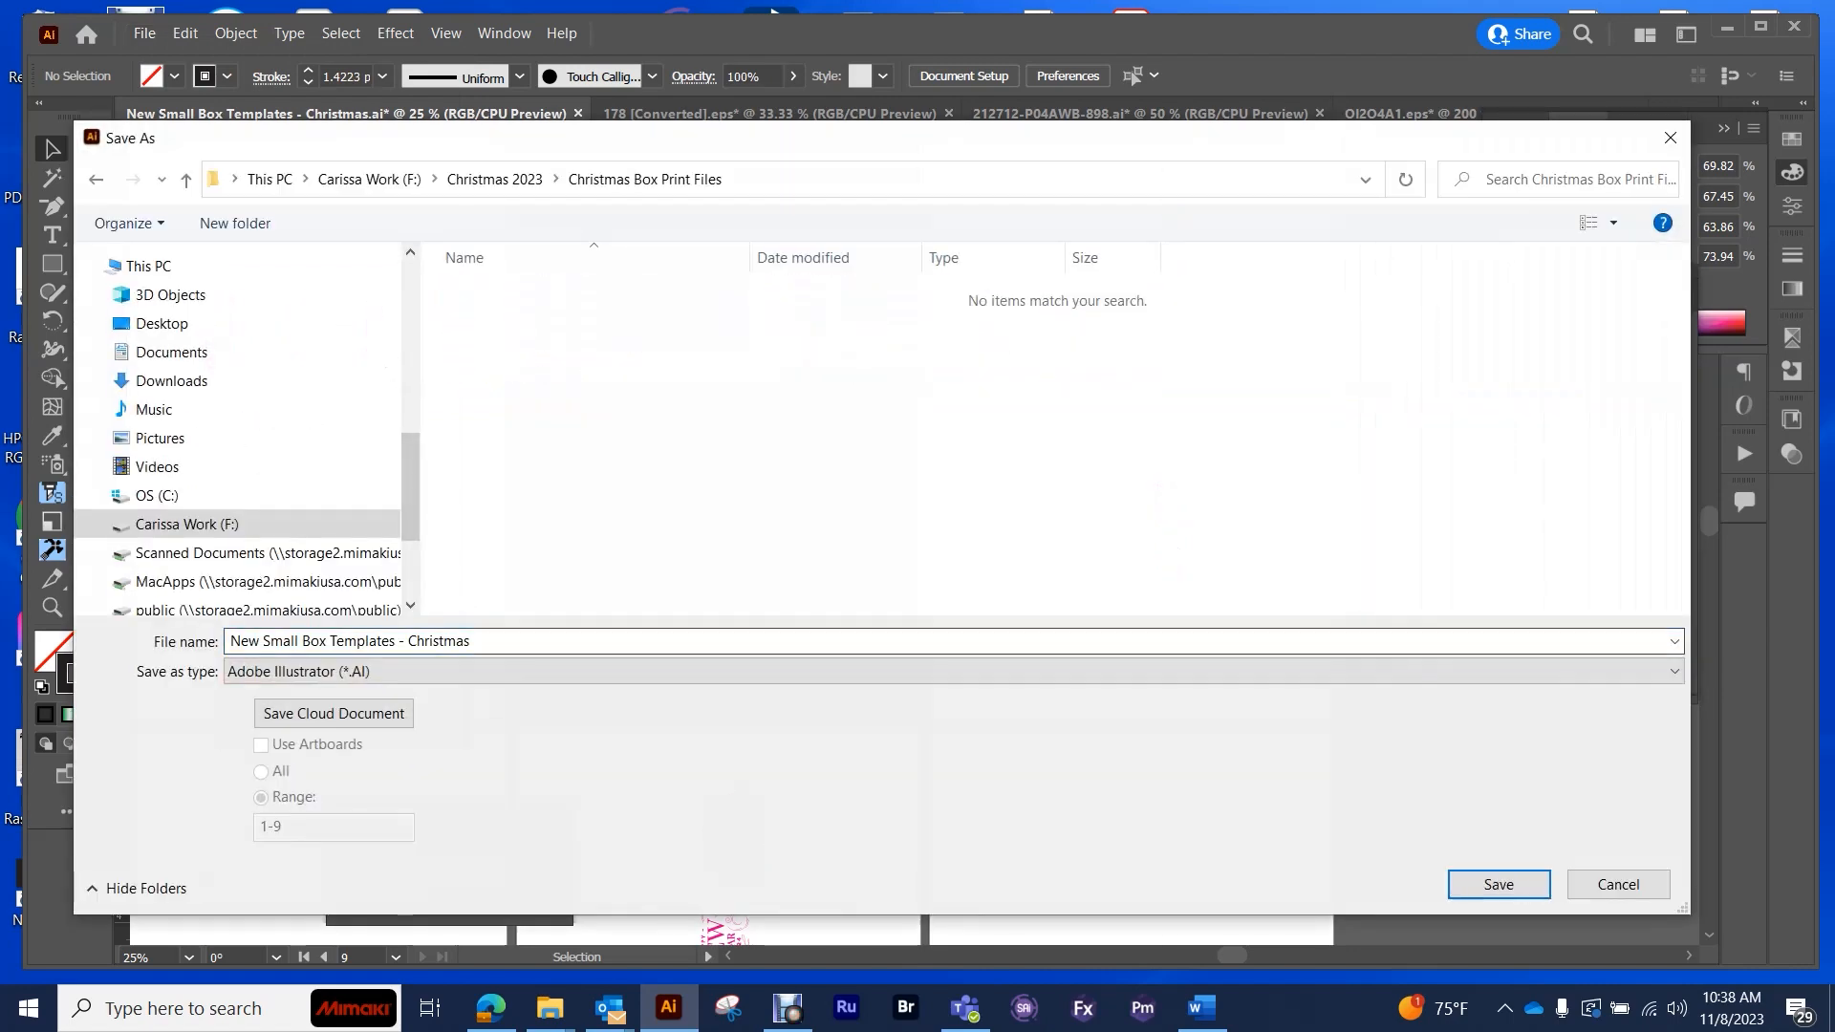
click(959, 671)
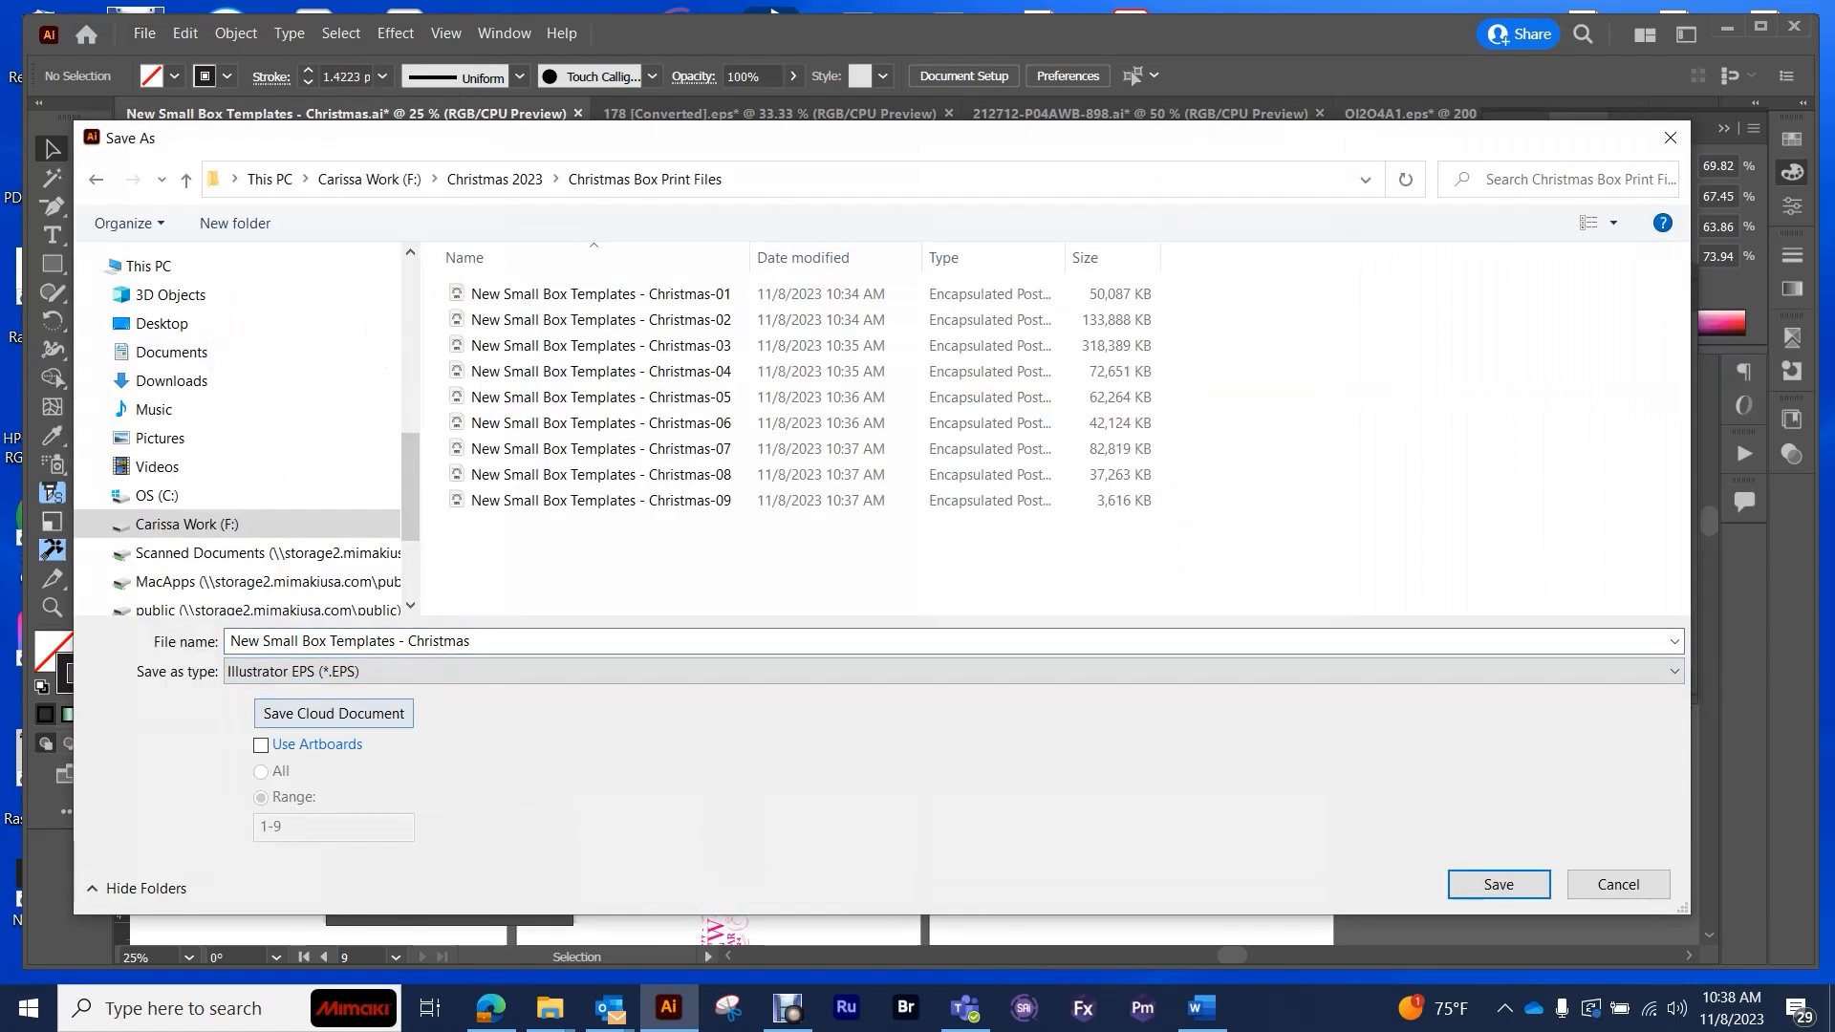
text(cle)
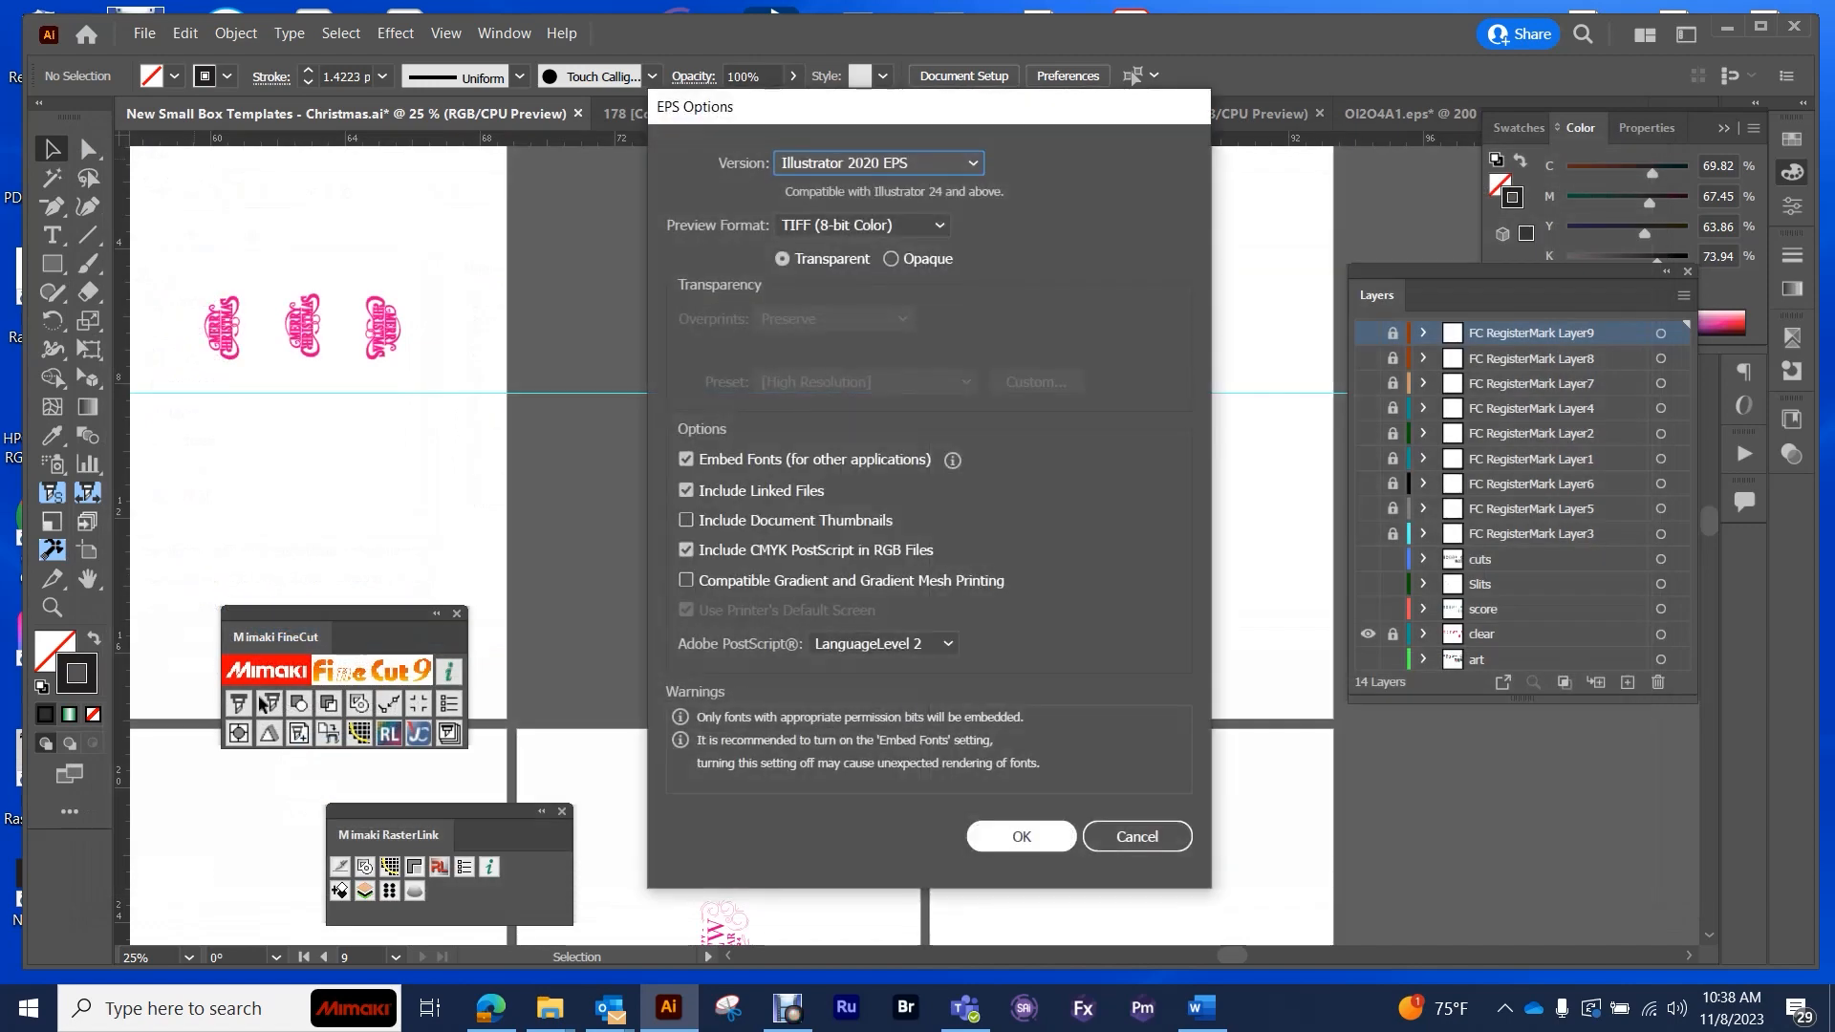
click(1018, 837)
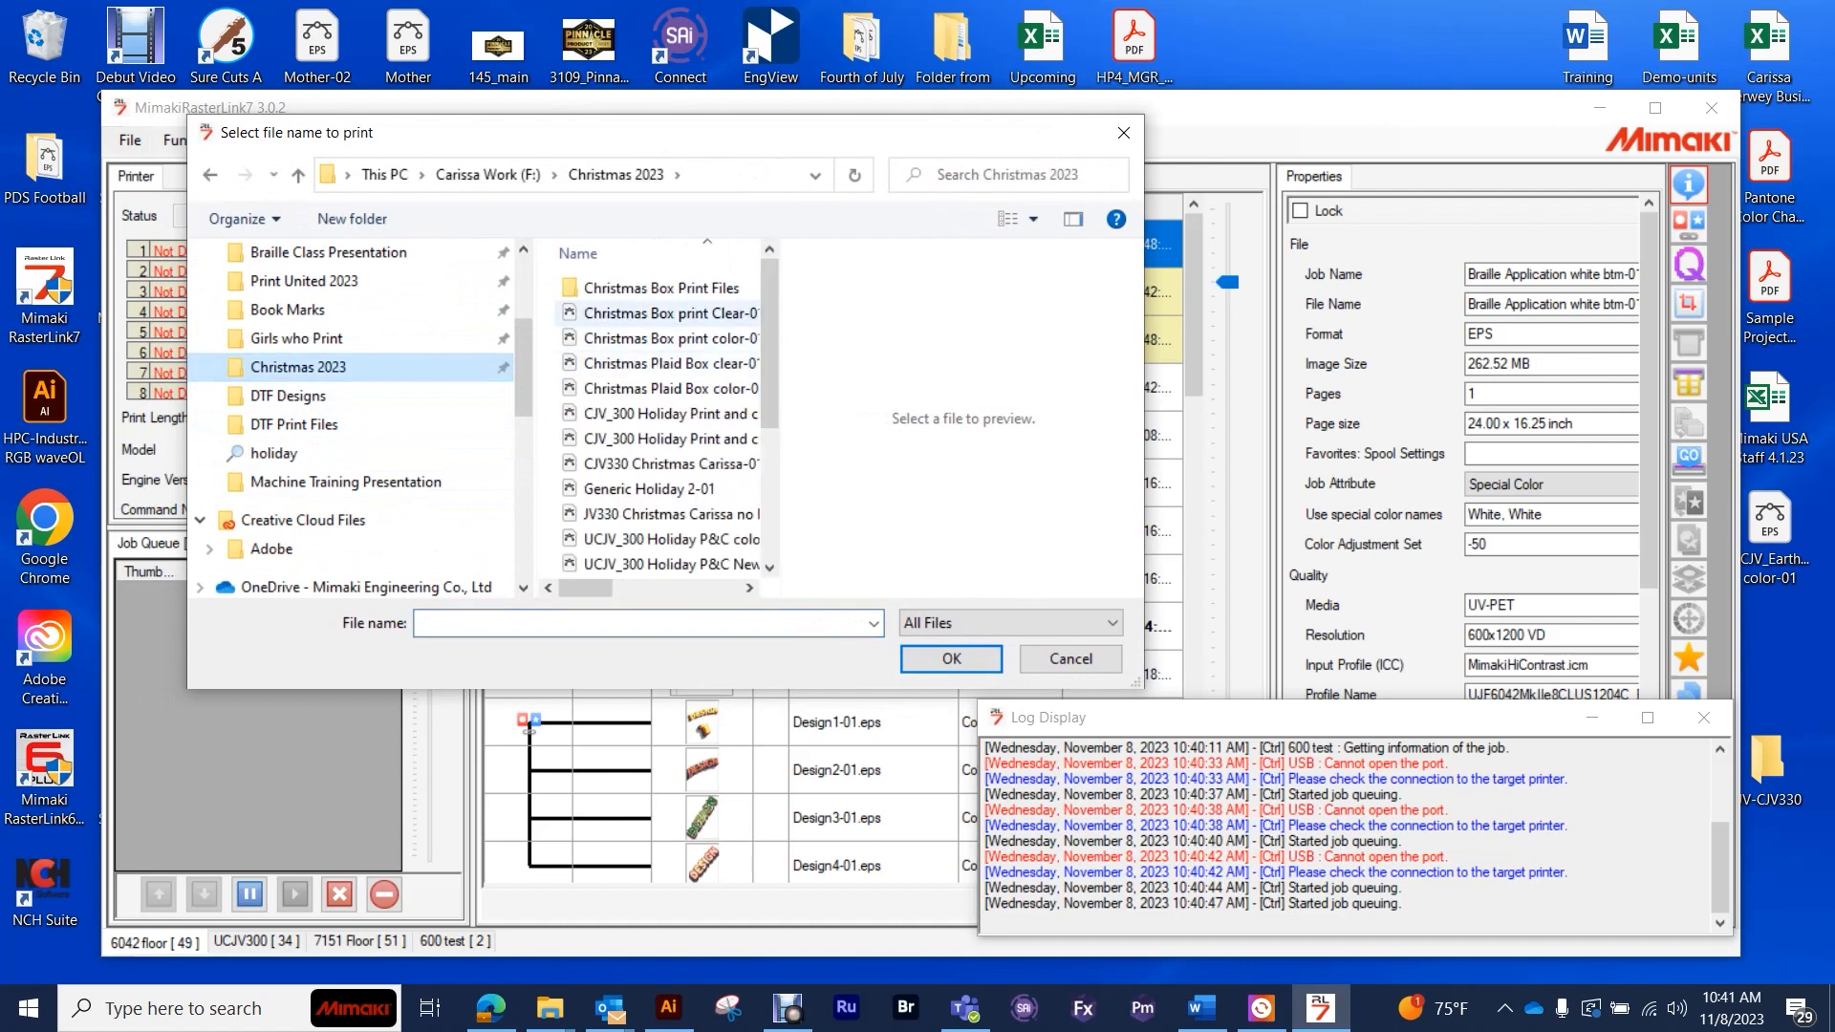
- Select the eighteen clear and colour Christmas EPS files from Christmas Box Print Files
double_click(659, 287)
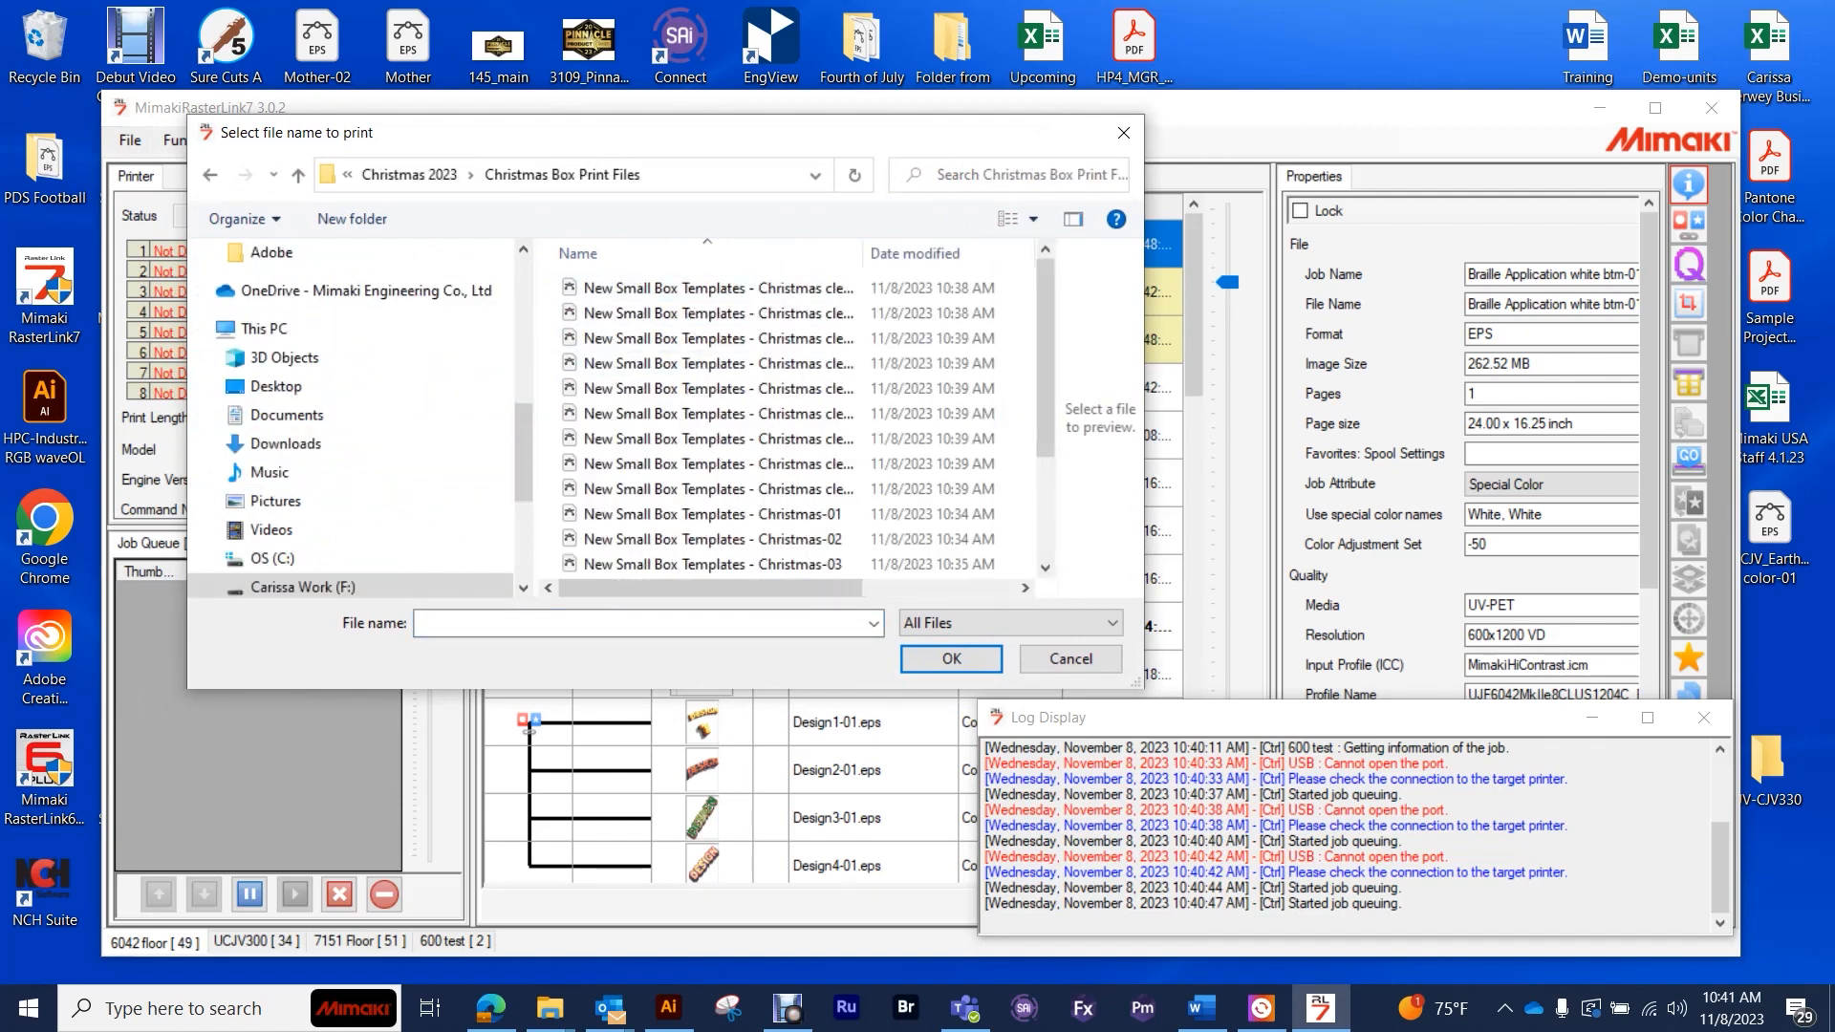
click(714, 287)
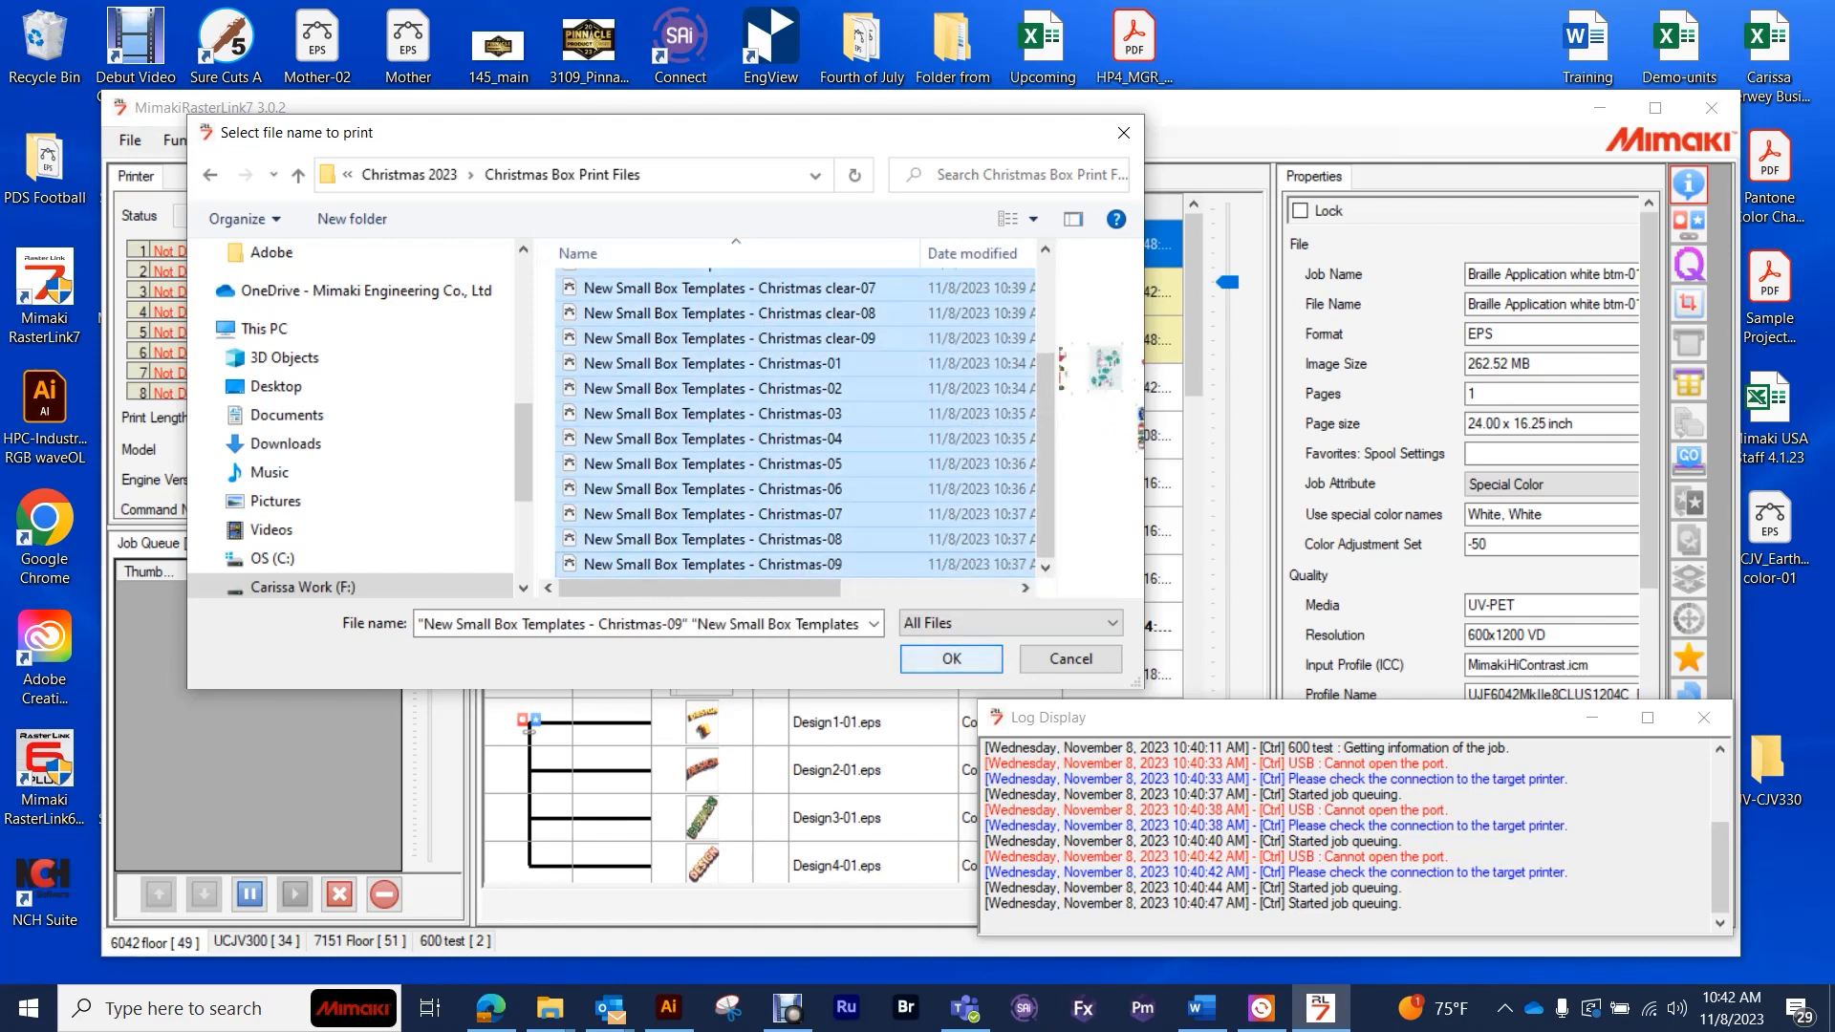
click(950, 658)
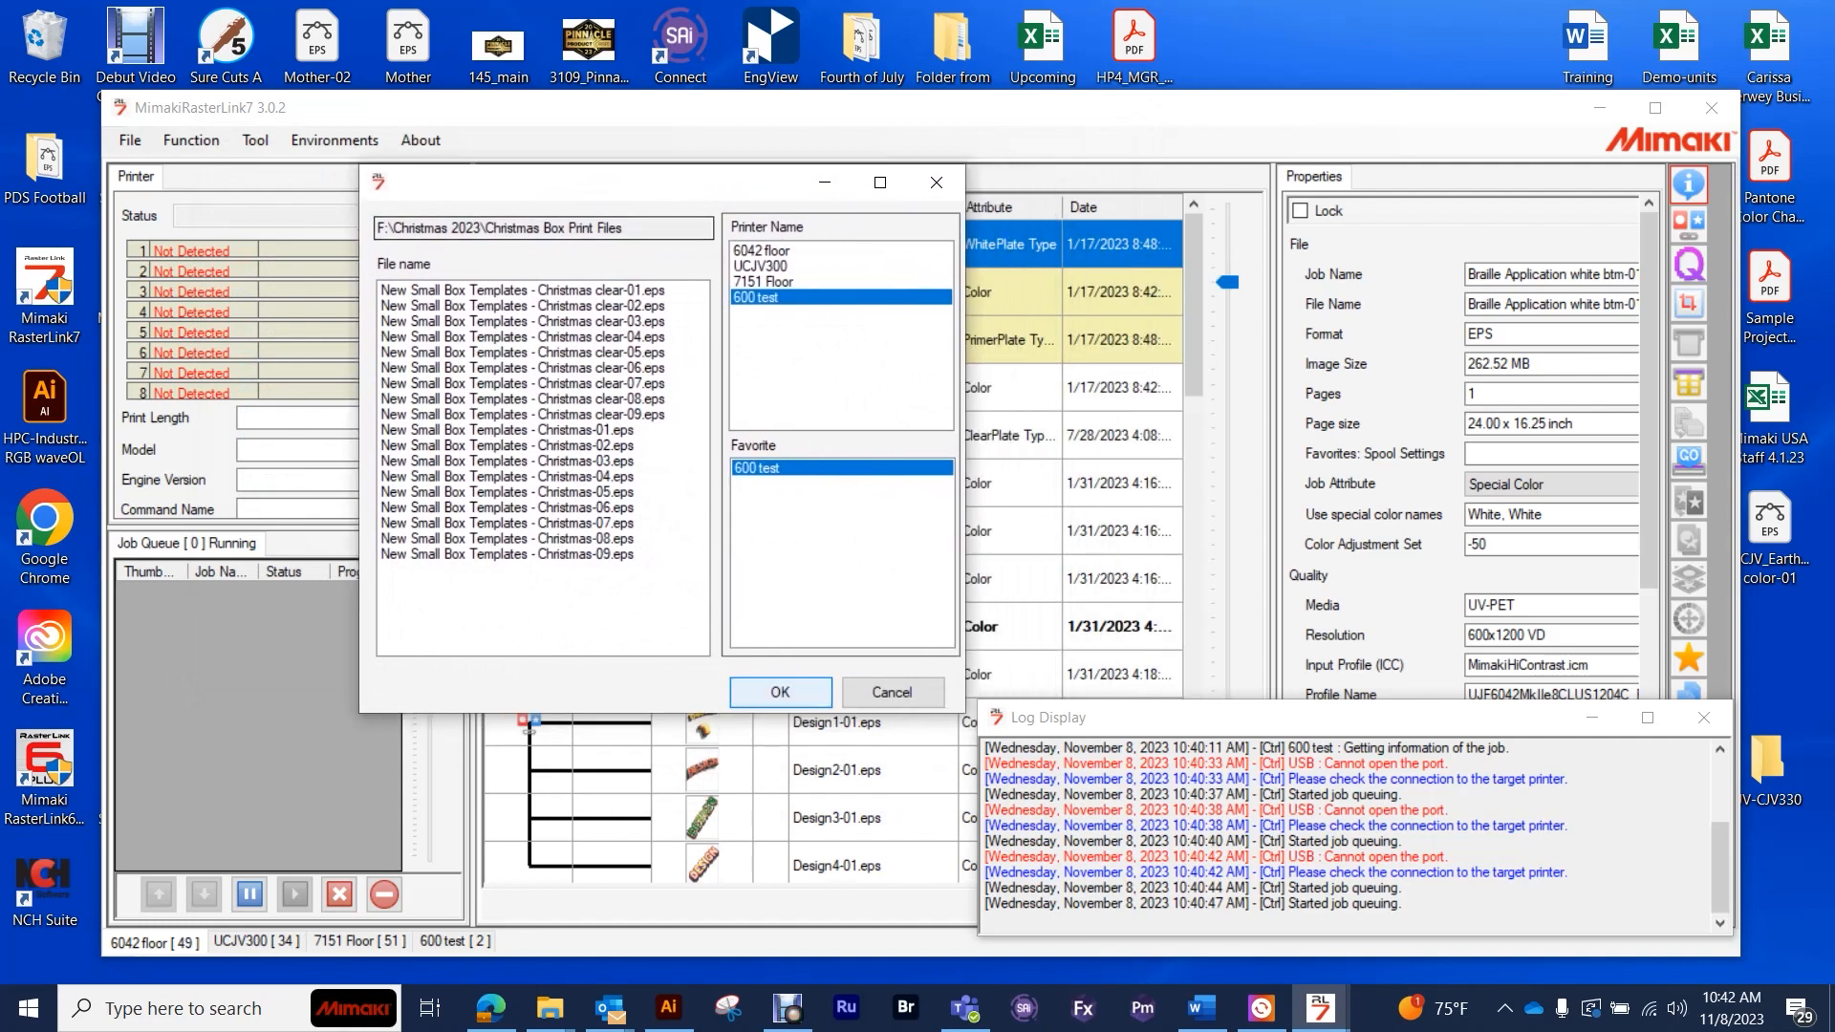
- Spool the files to the 600 test printer and open the Christmas-02 job for editing
click(891, 692)
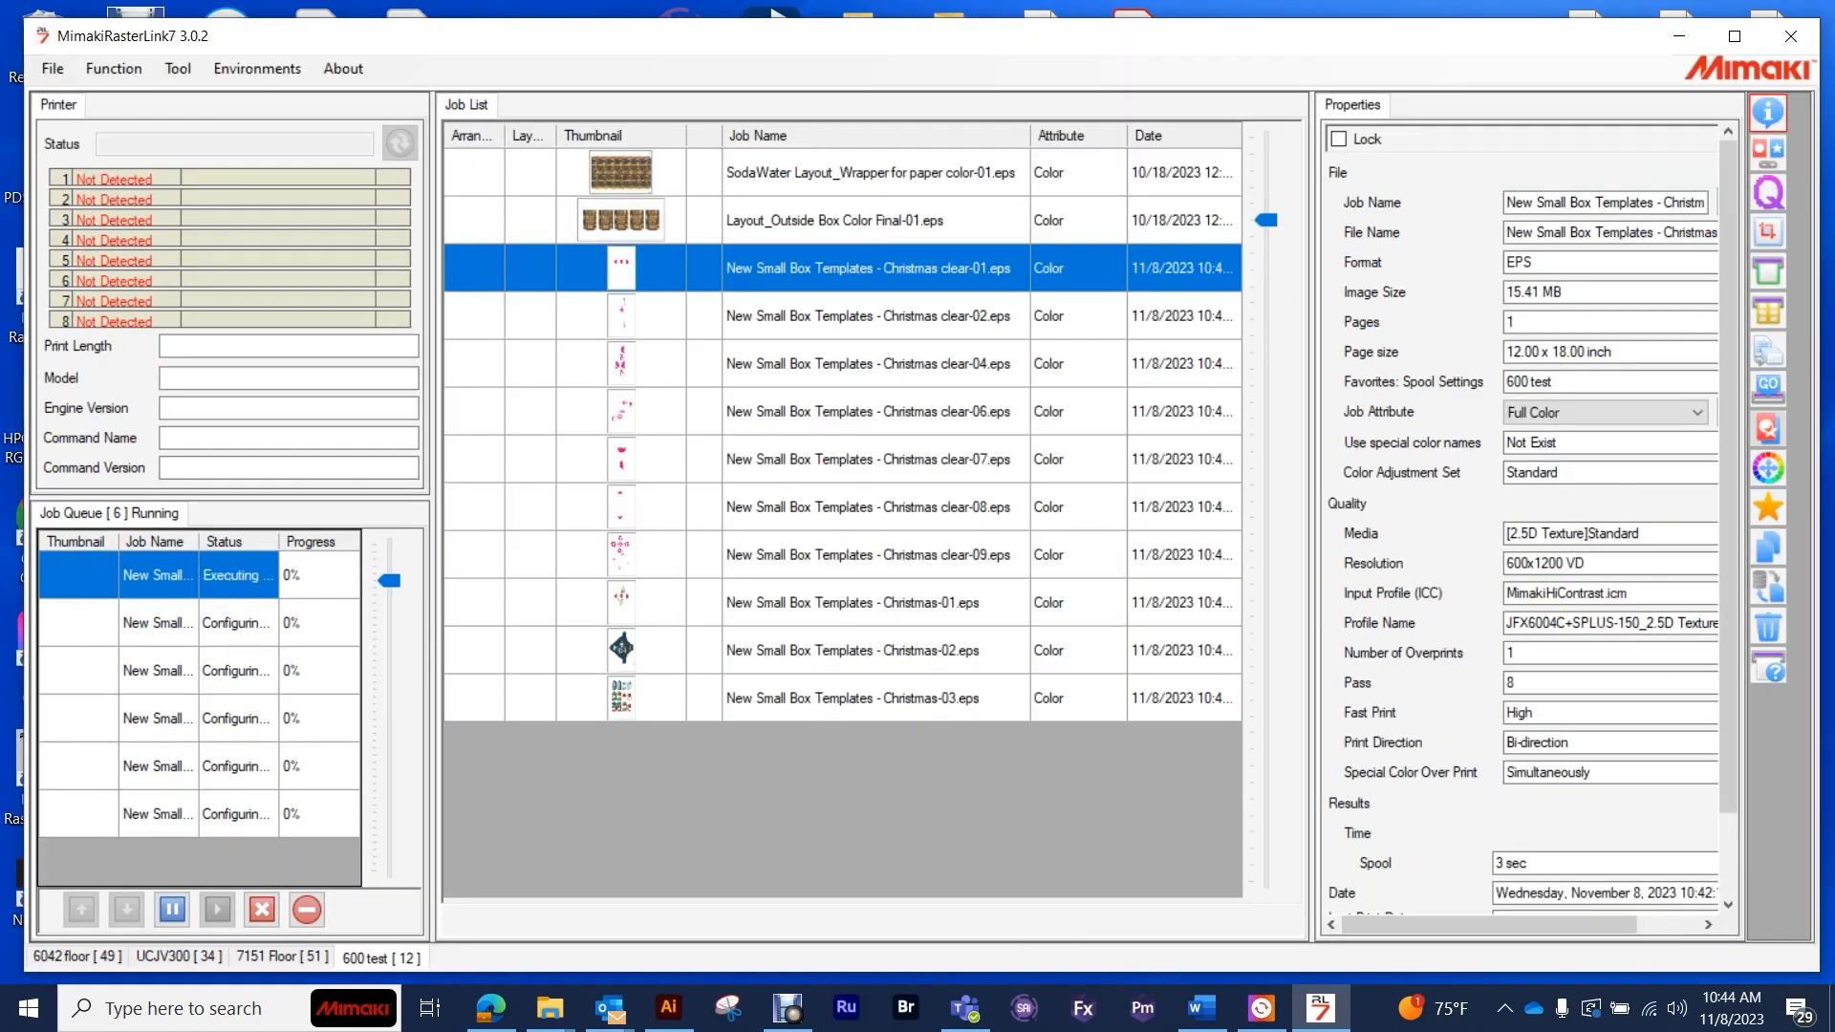
click(1768, 427)
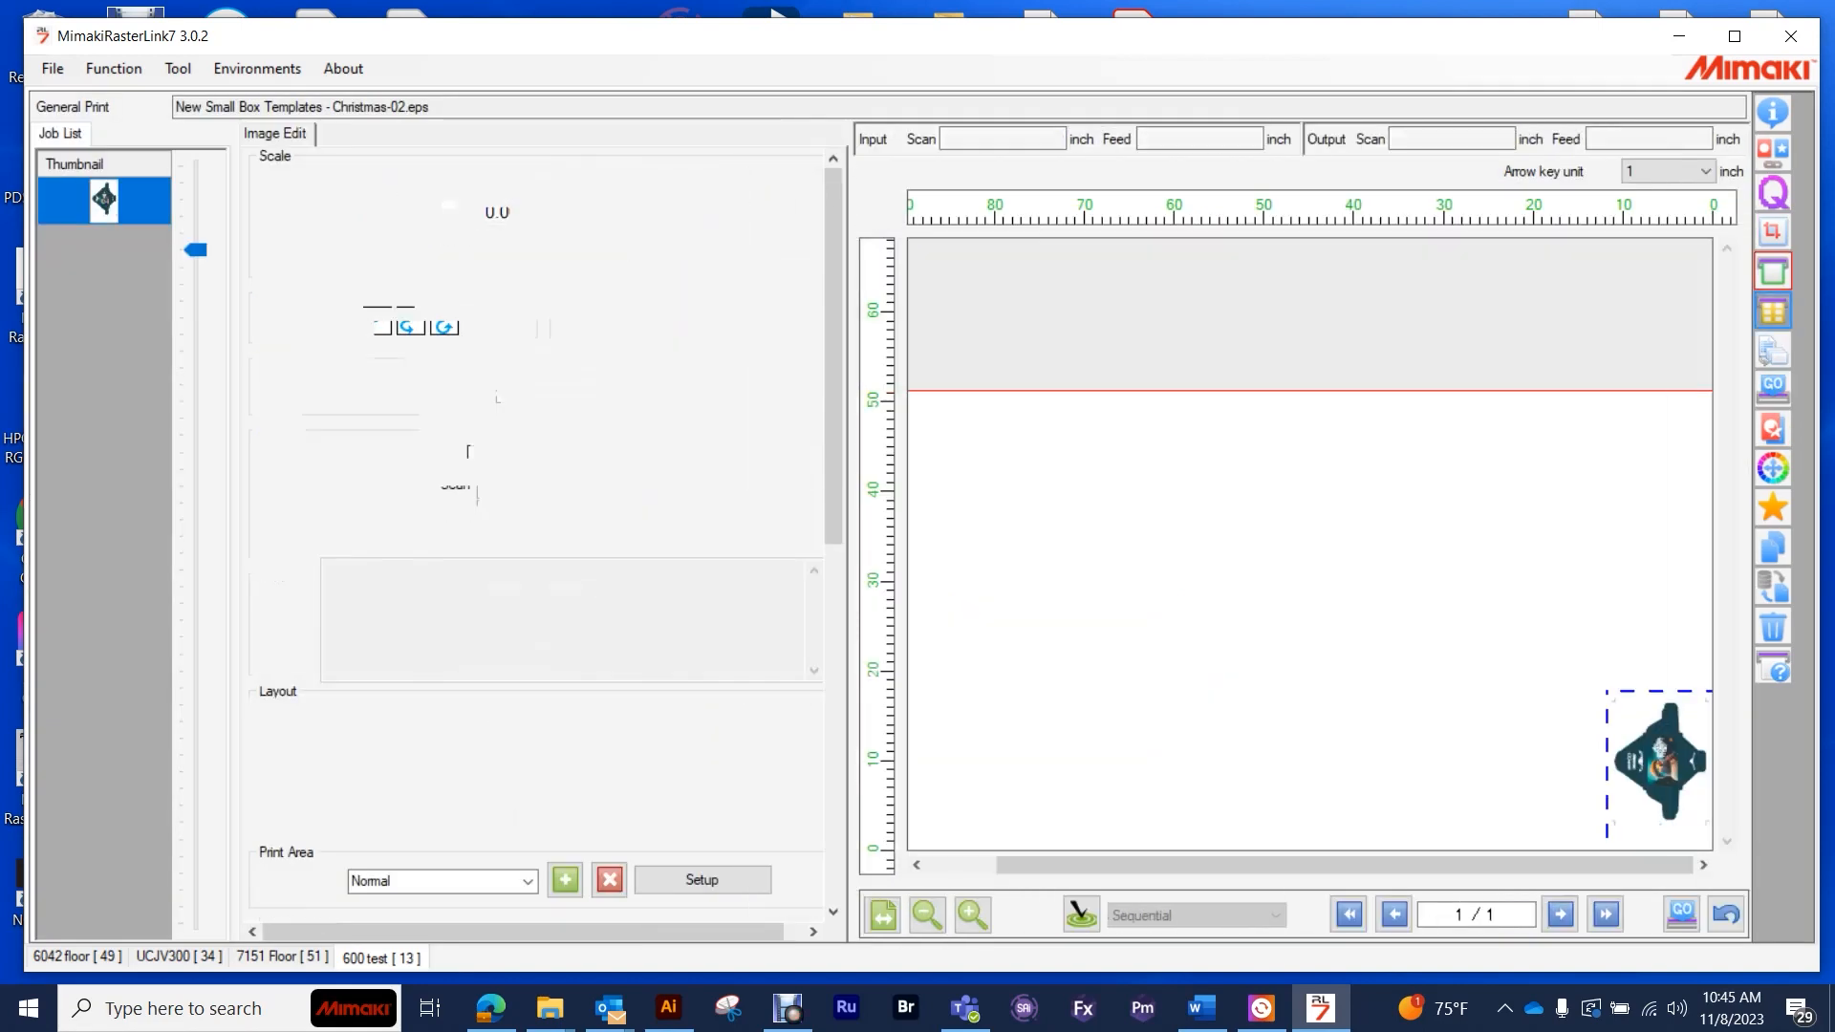
- Configure Jig Print with 12×18 slots, 8×2 counts, first position 0 and centred layout
click(1772, 309)
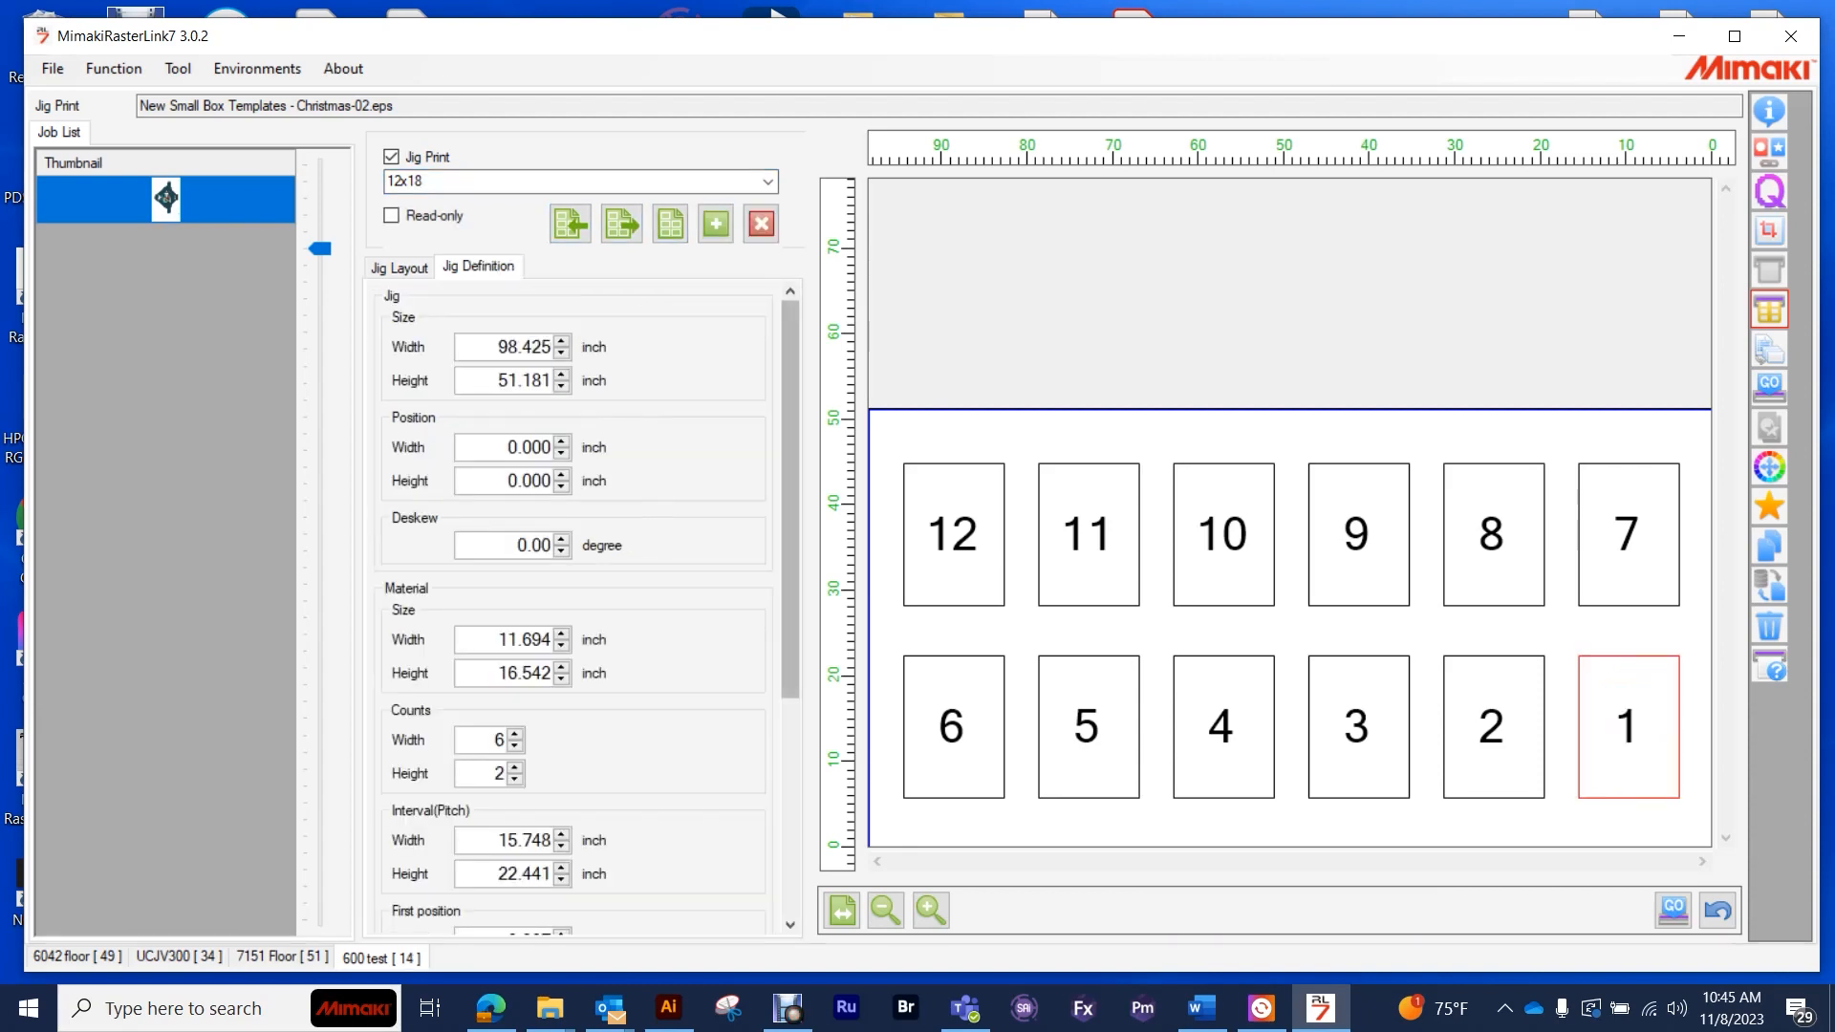
scroll(down, 3)
text(1)
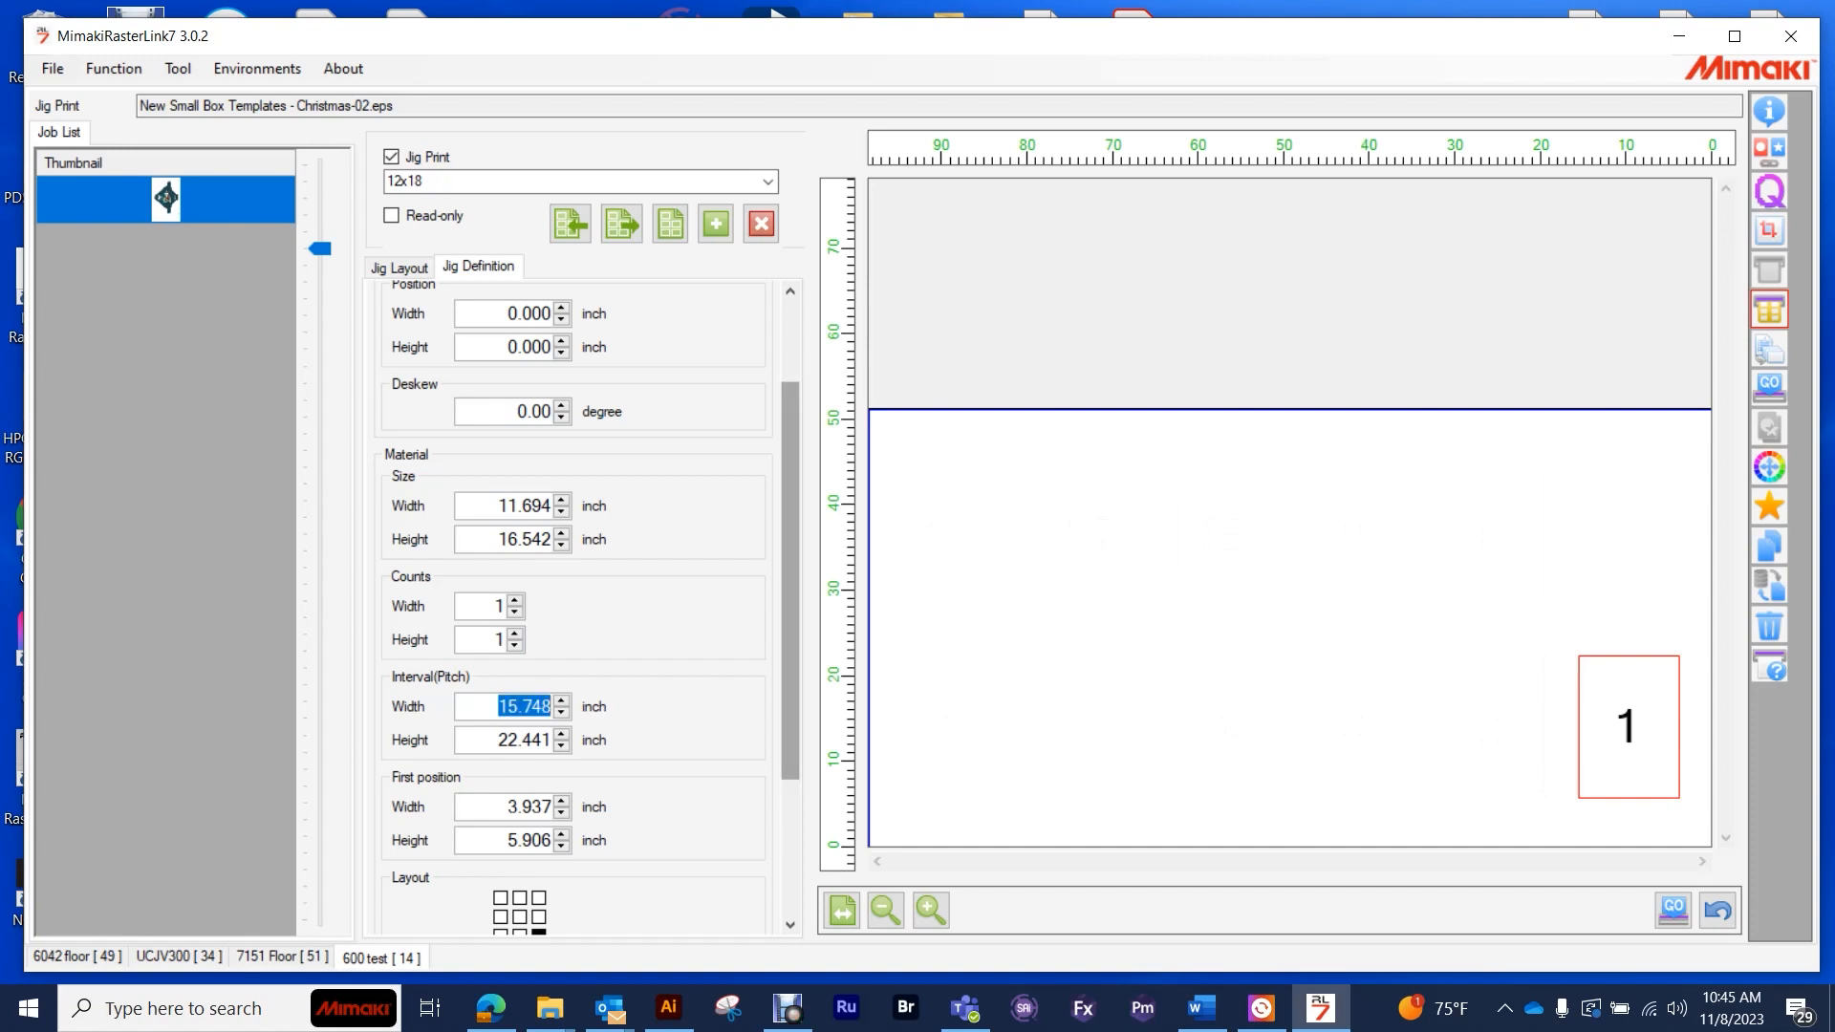
click(515, 504)
text(12.000)
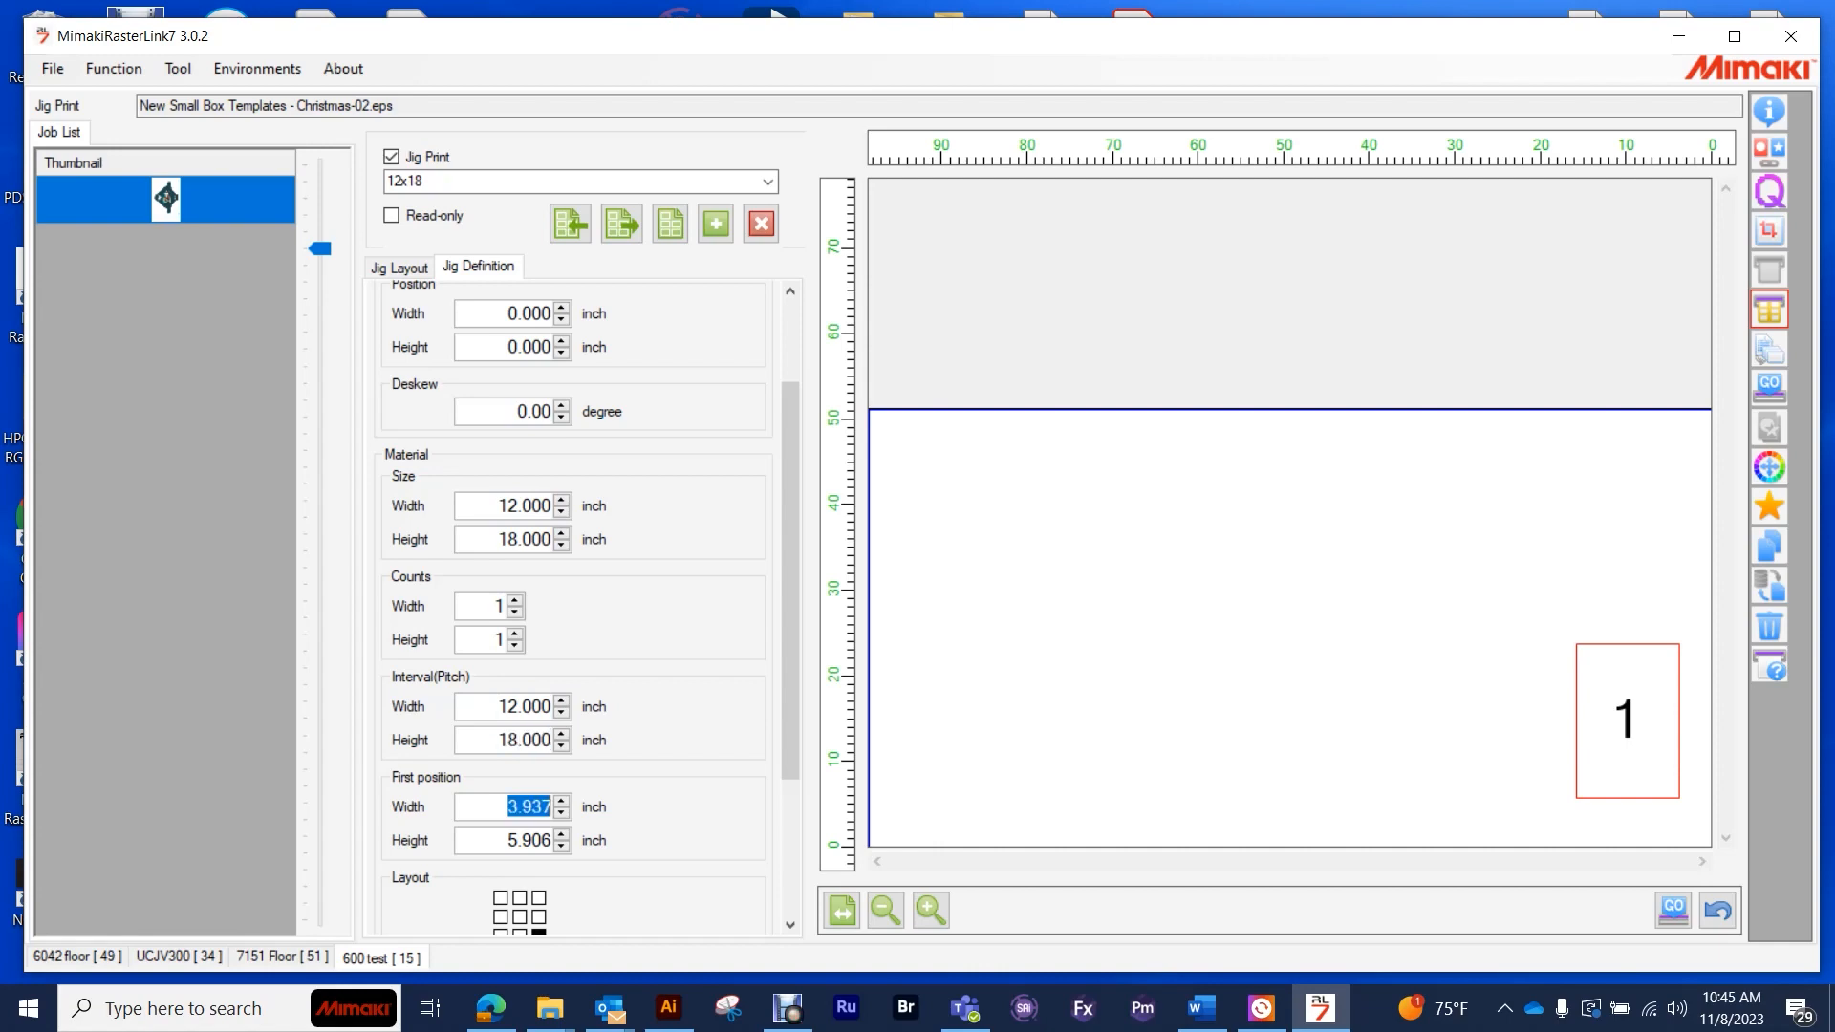
scroll(down, 3)
text(0.750)
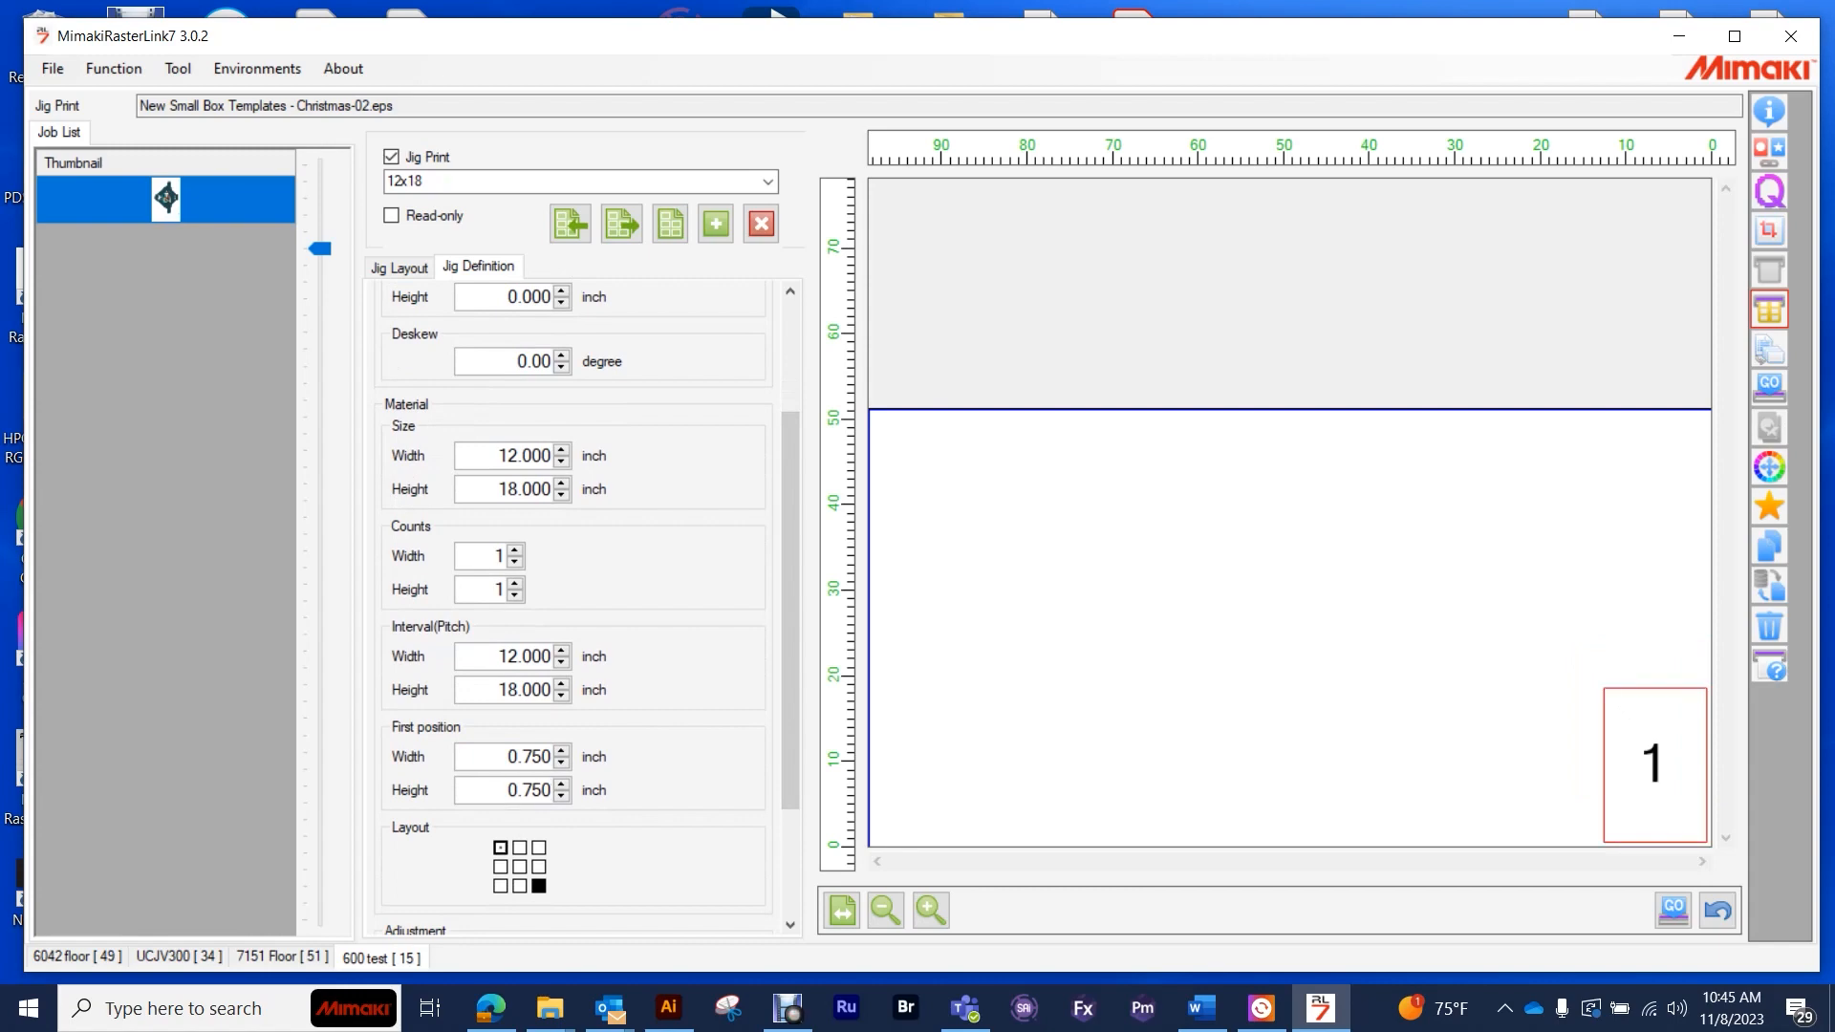
click(518, 866)
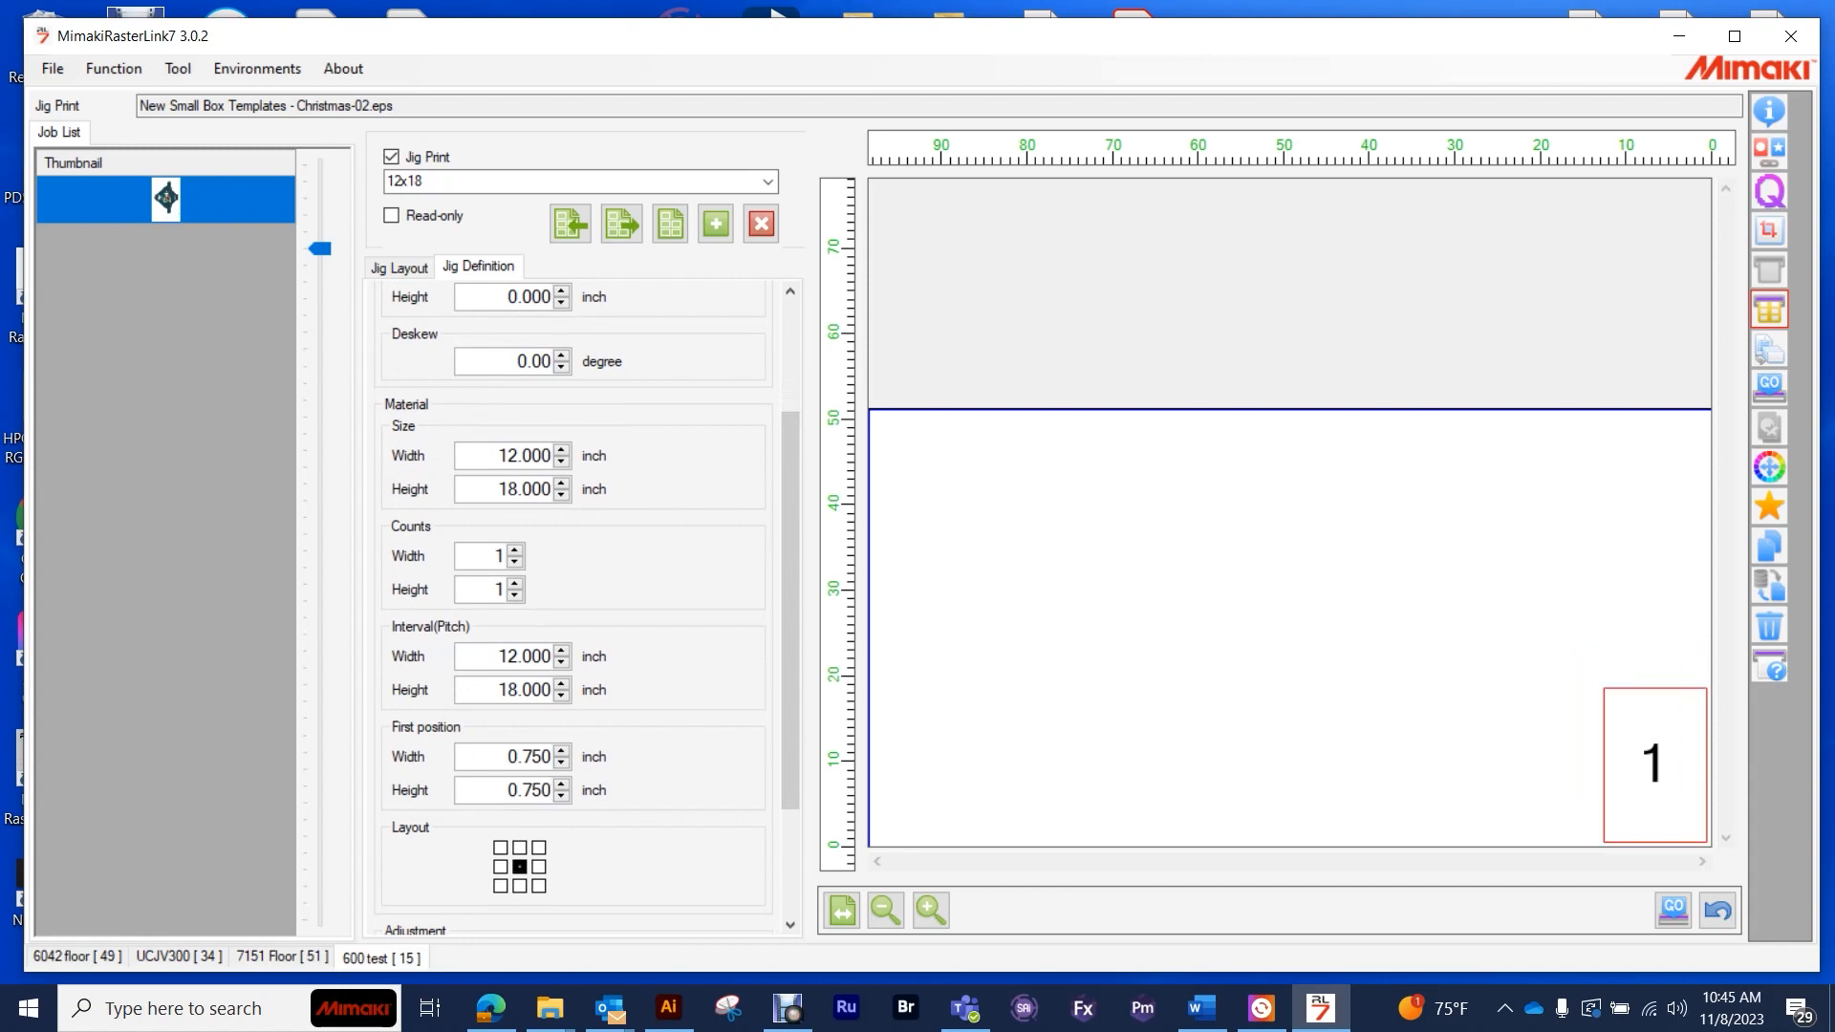
click(514, 550)
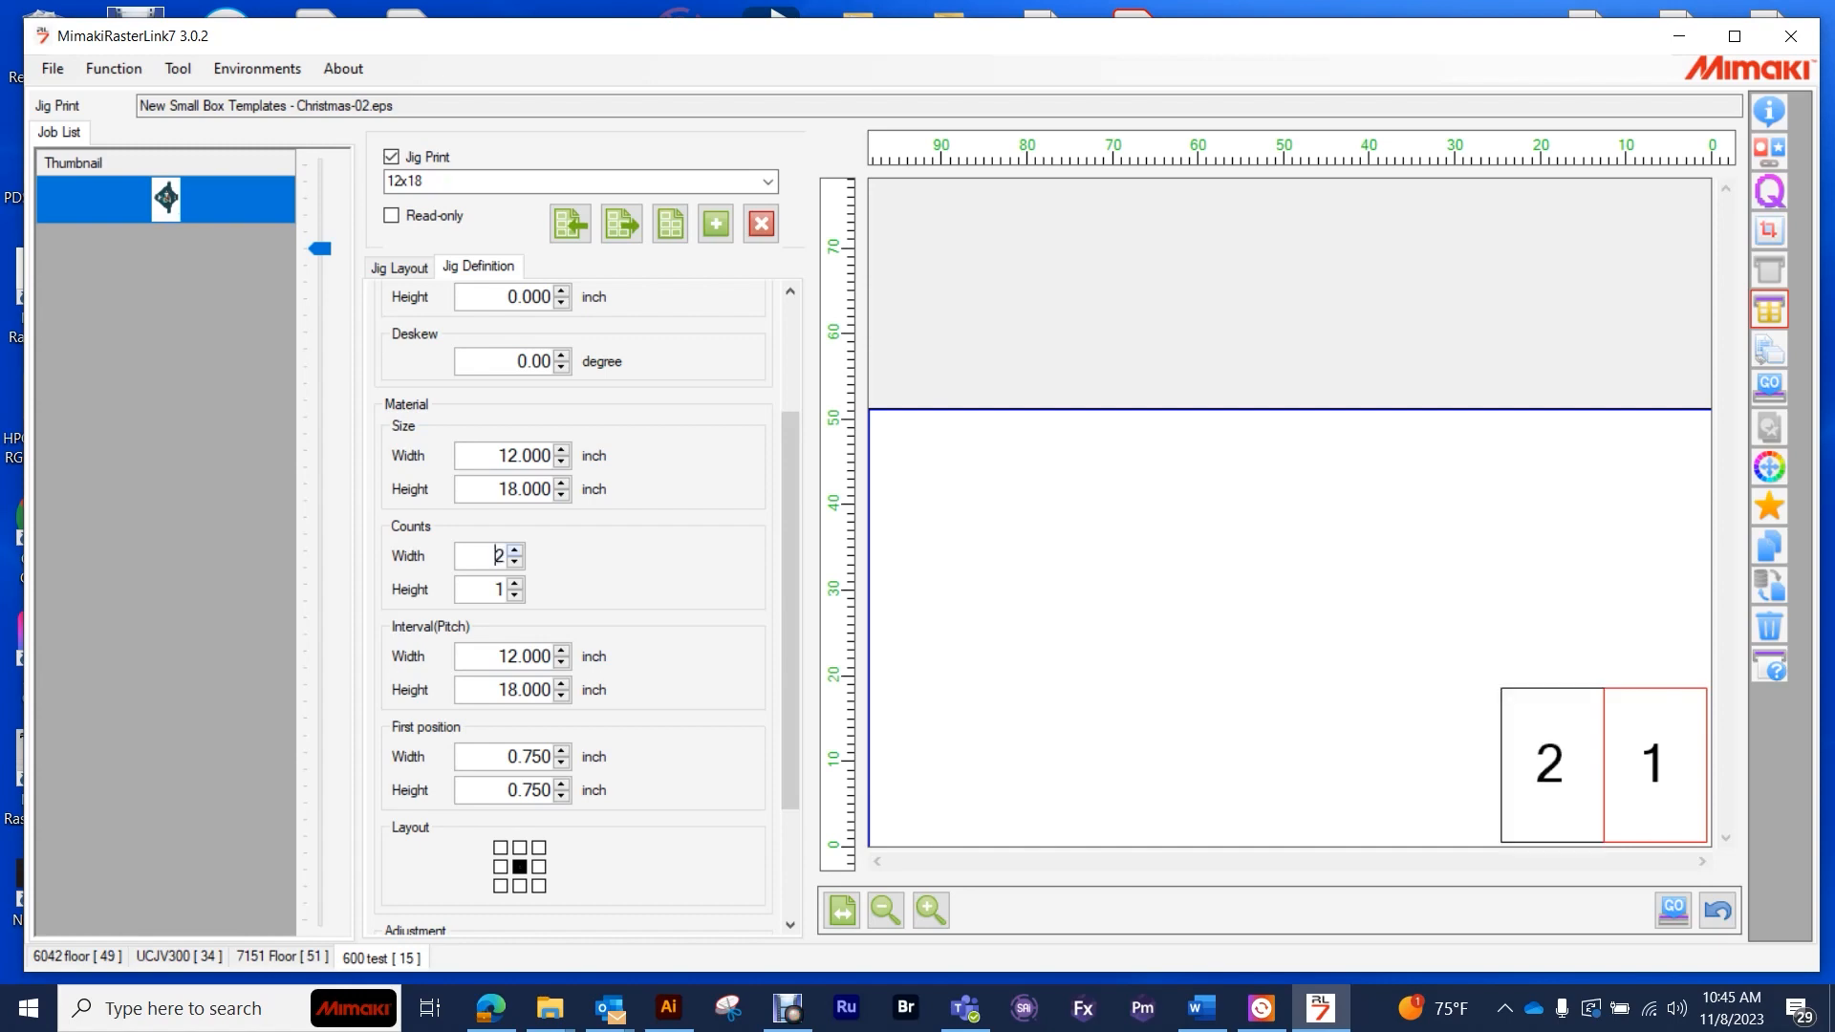
text(7)
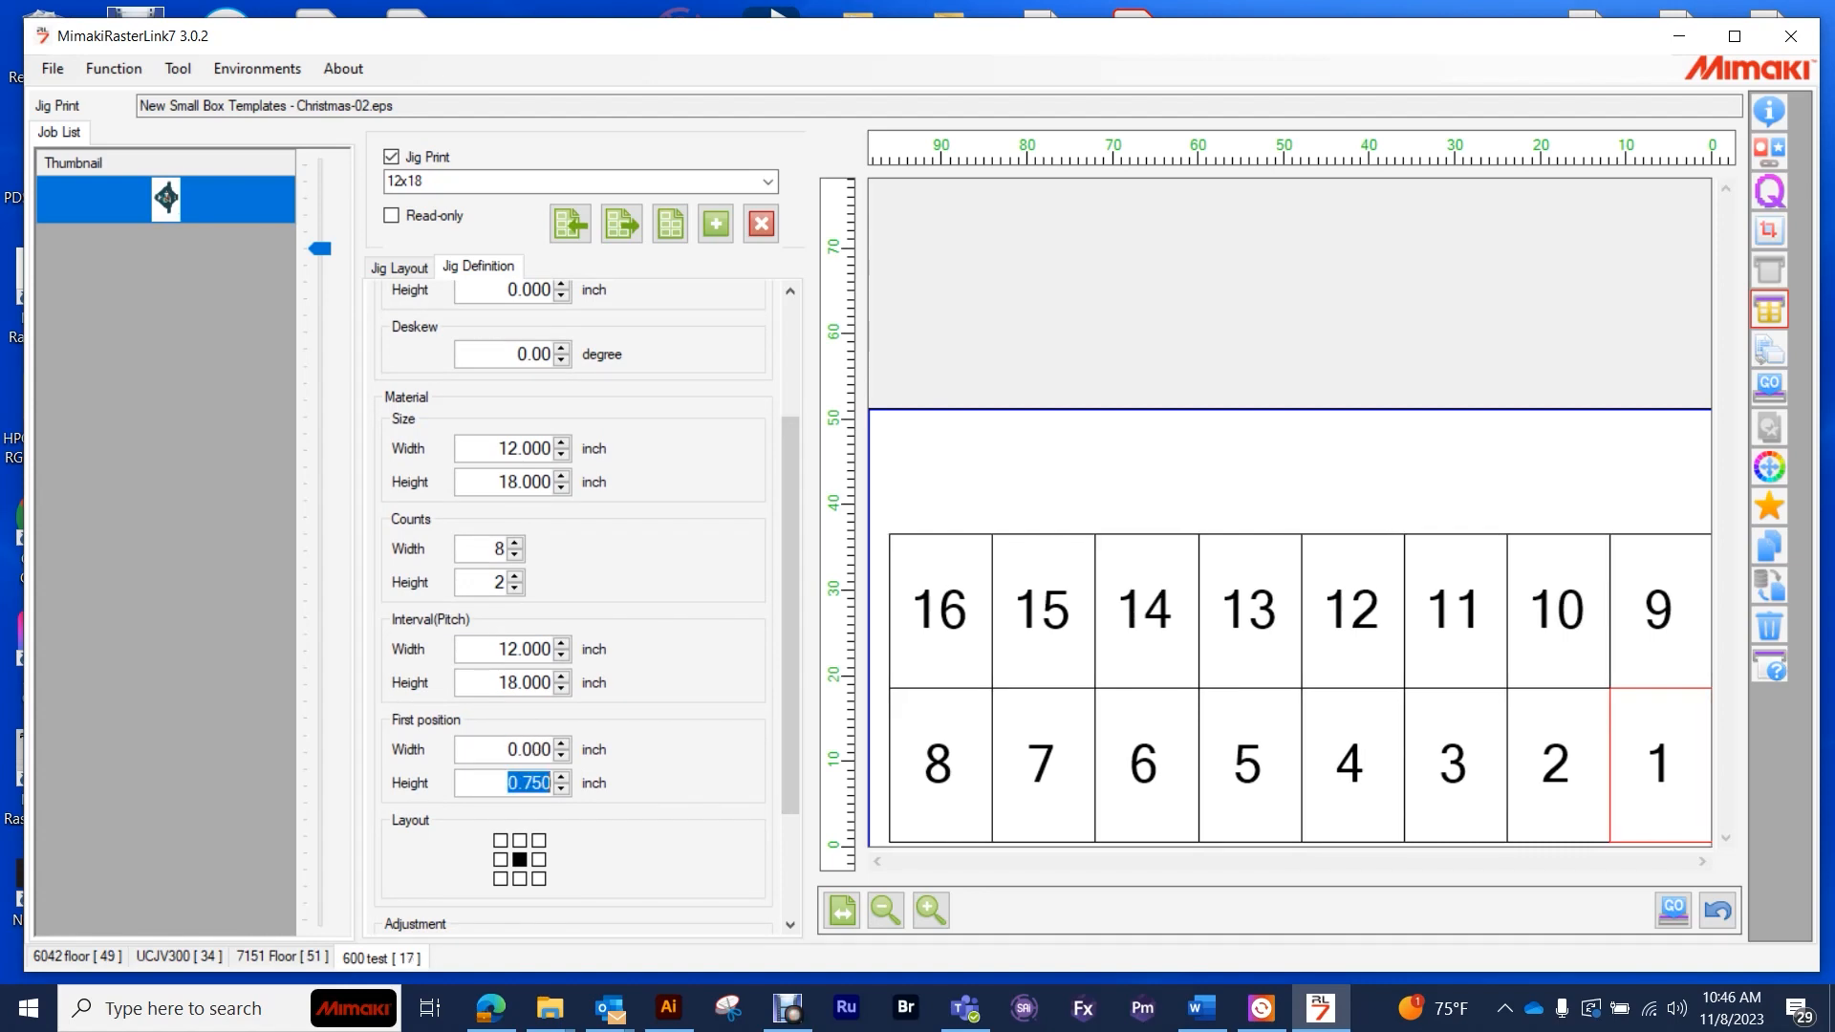
text(0.000)
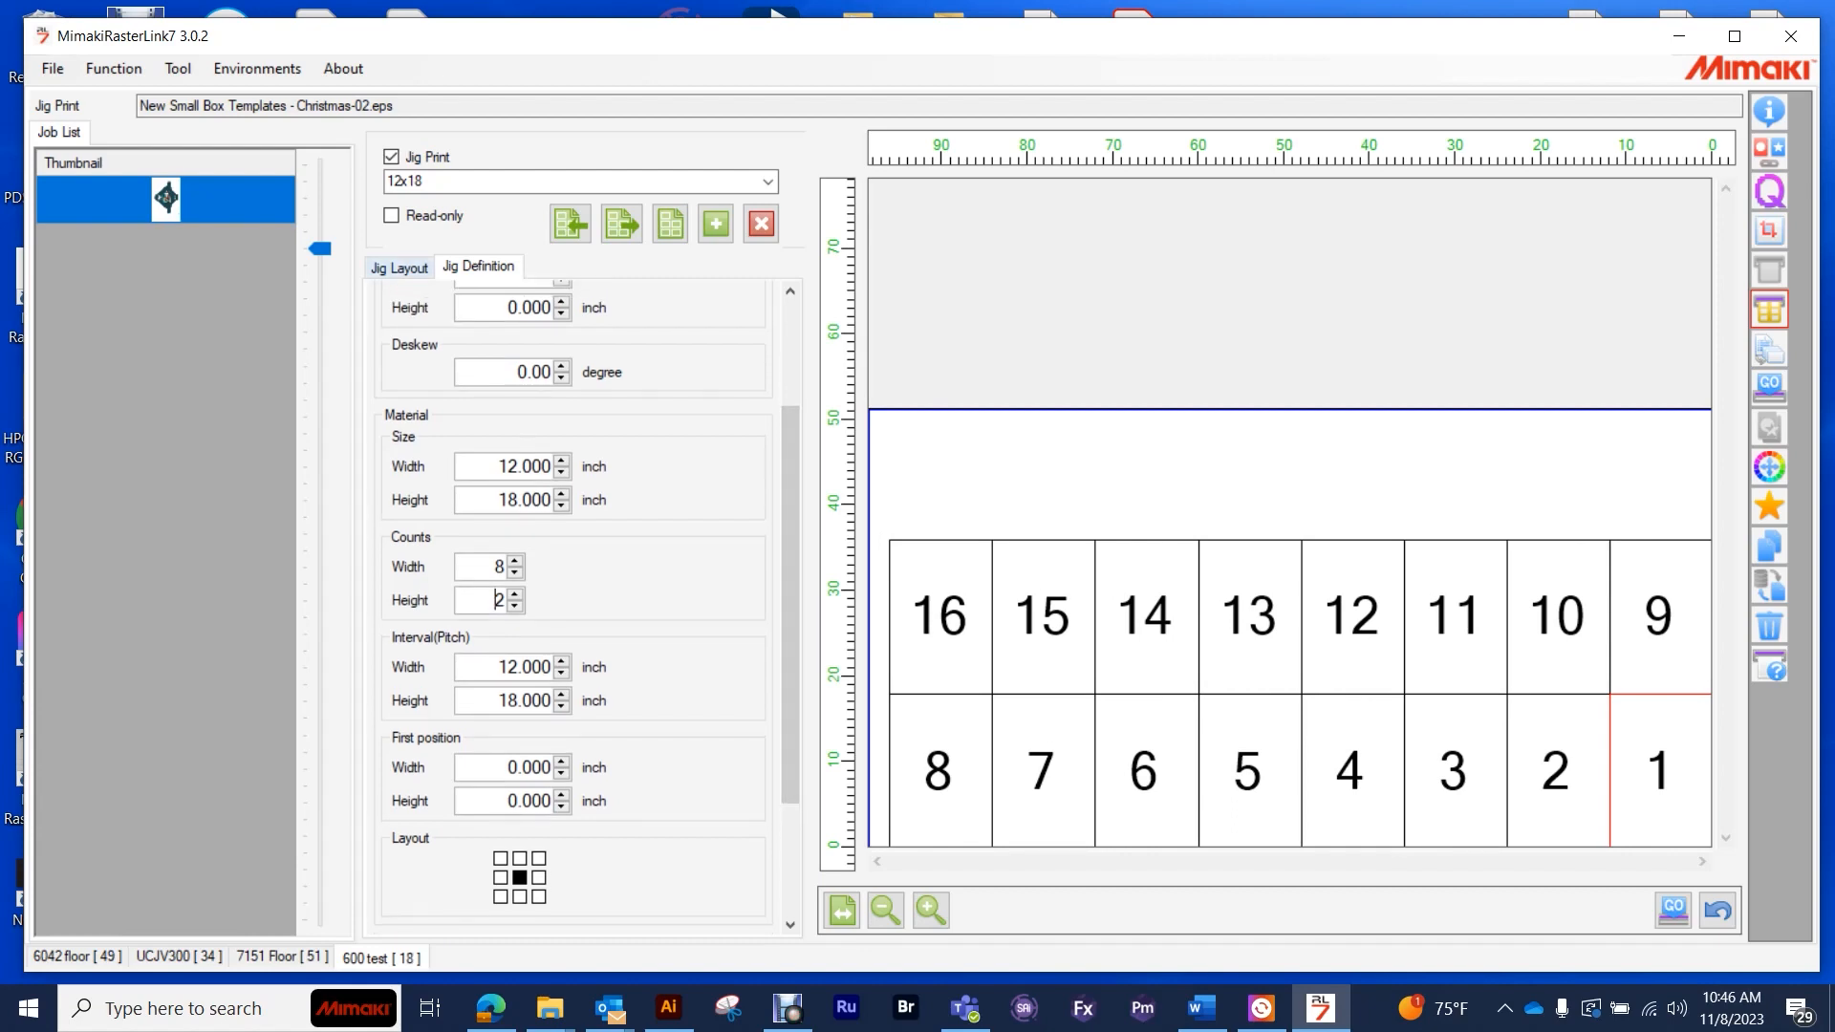
click(397, 267)
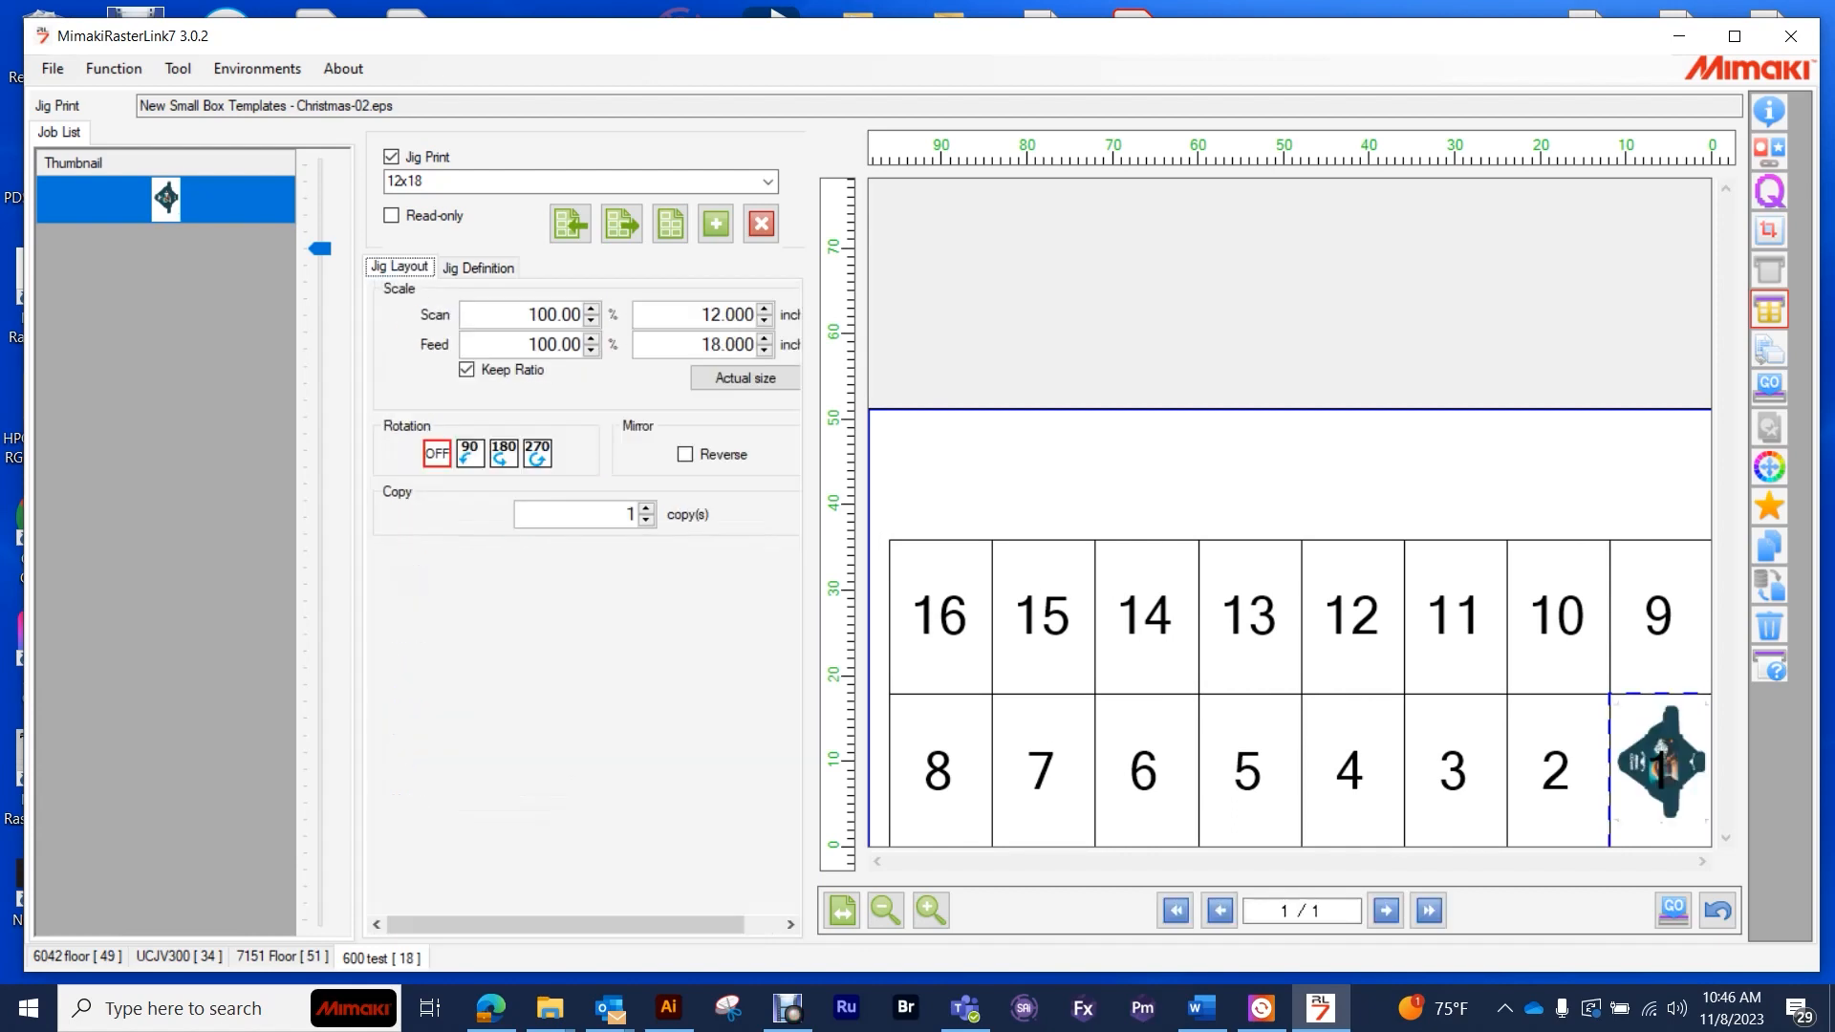
- Arrange jobs Christmas-02 through -09 together so they fill jig slots 1–8
click(392, 157)
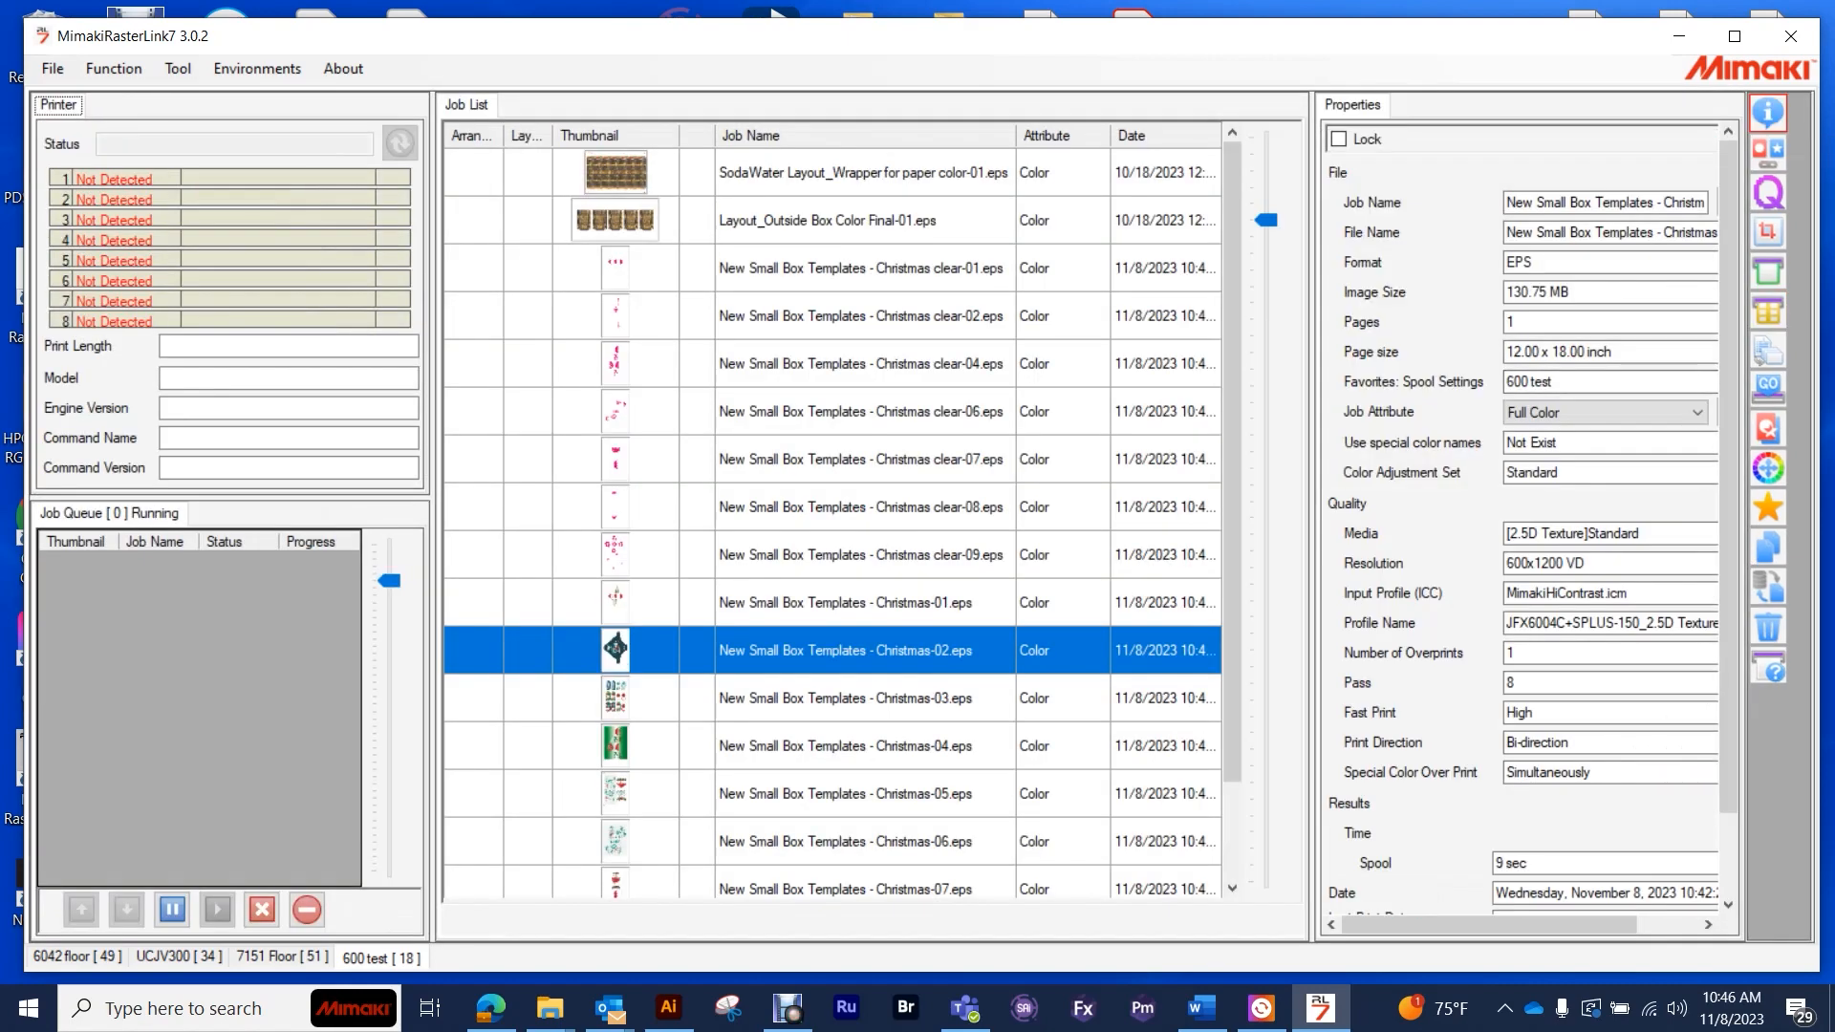
scroll(down, 3)
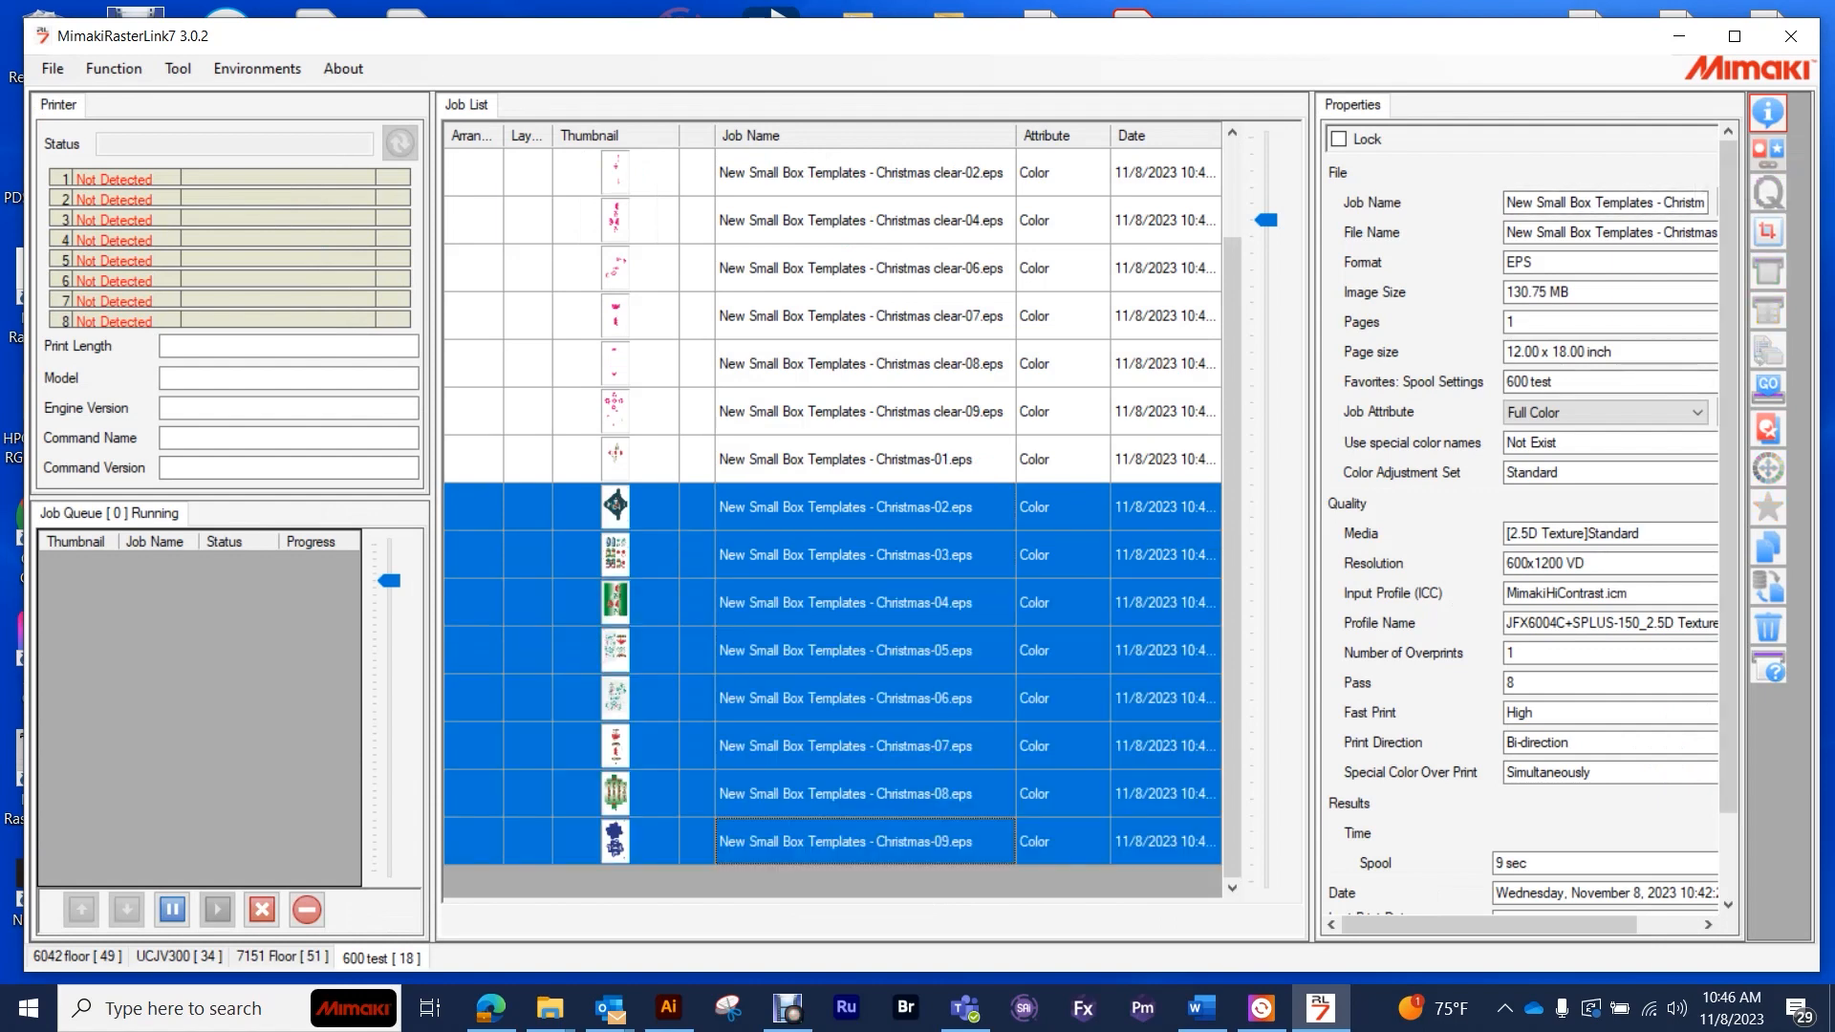
click(1768, 152)
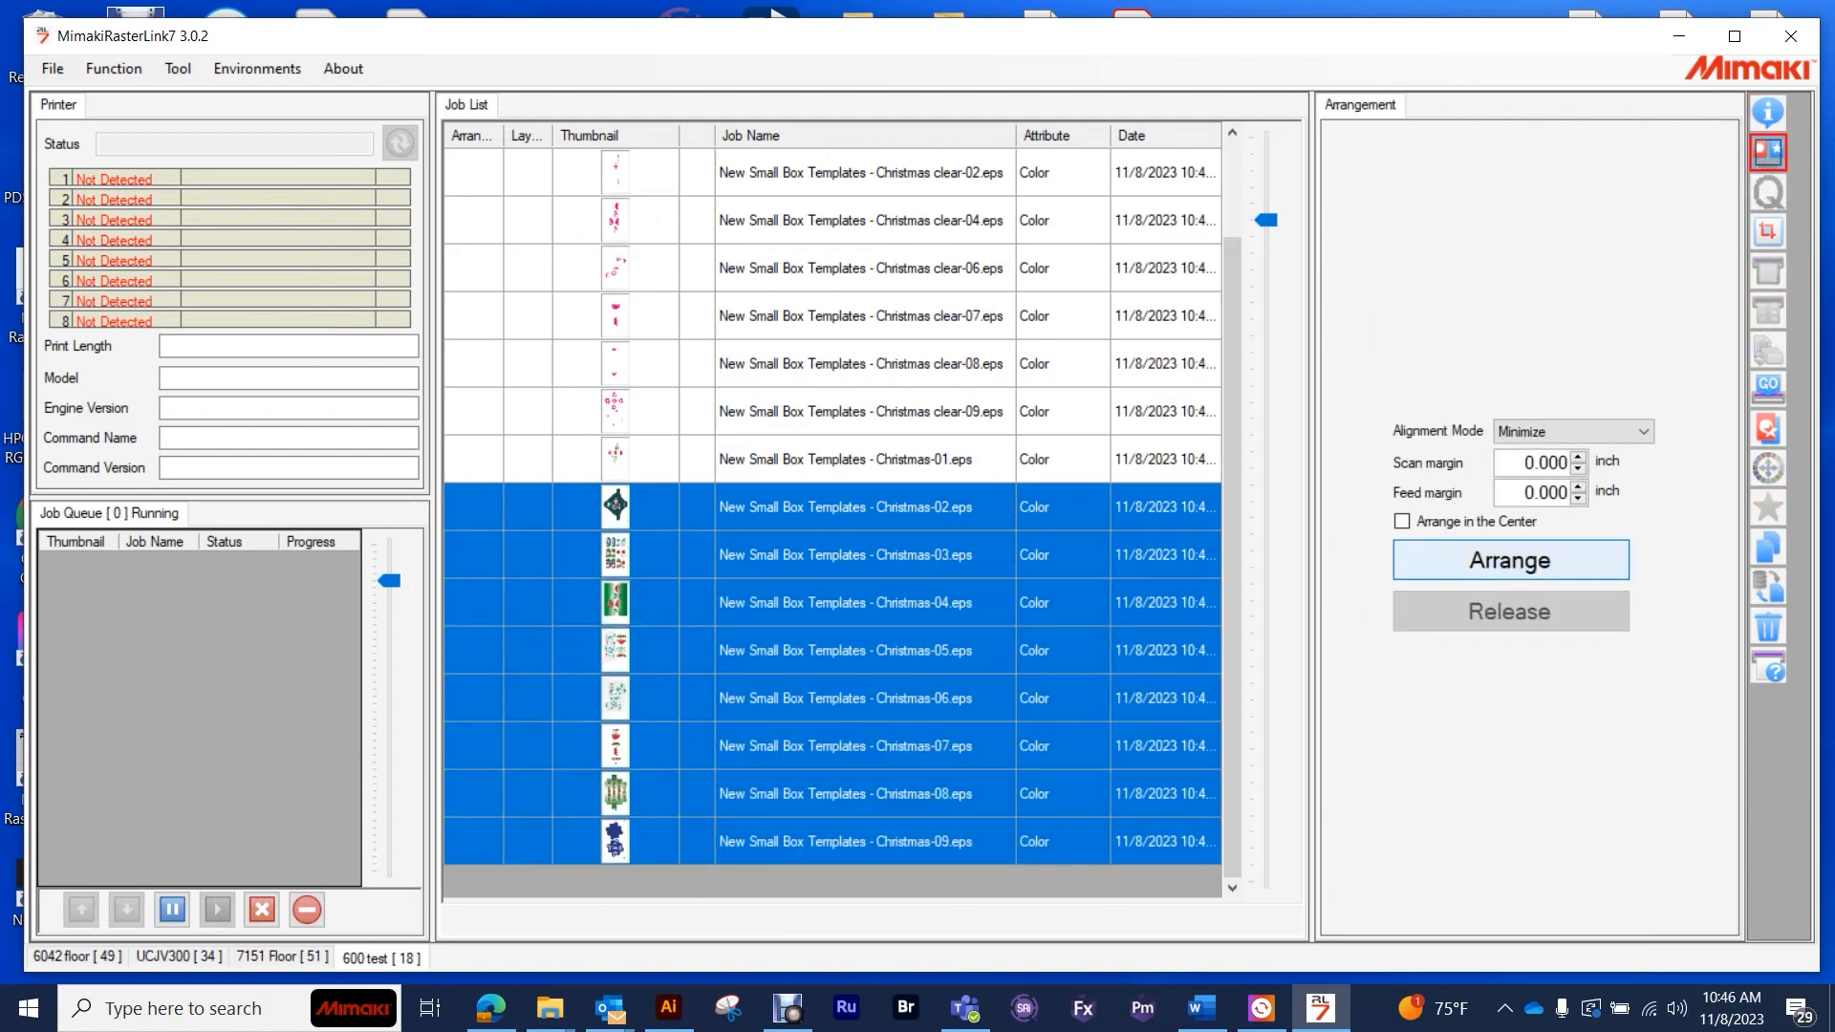
click(1510, 559)
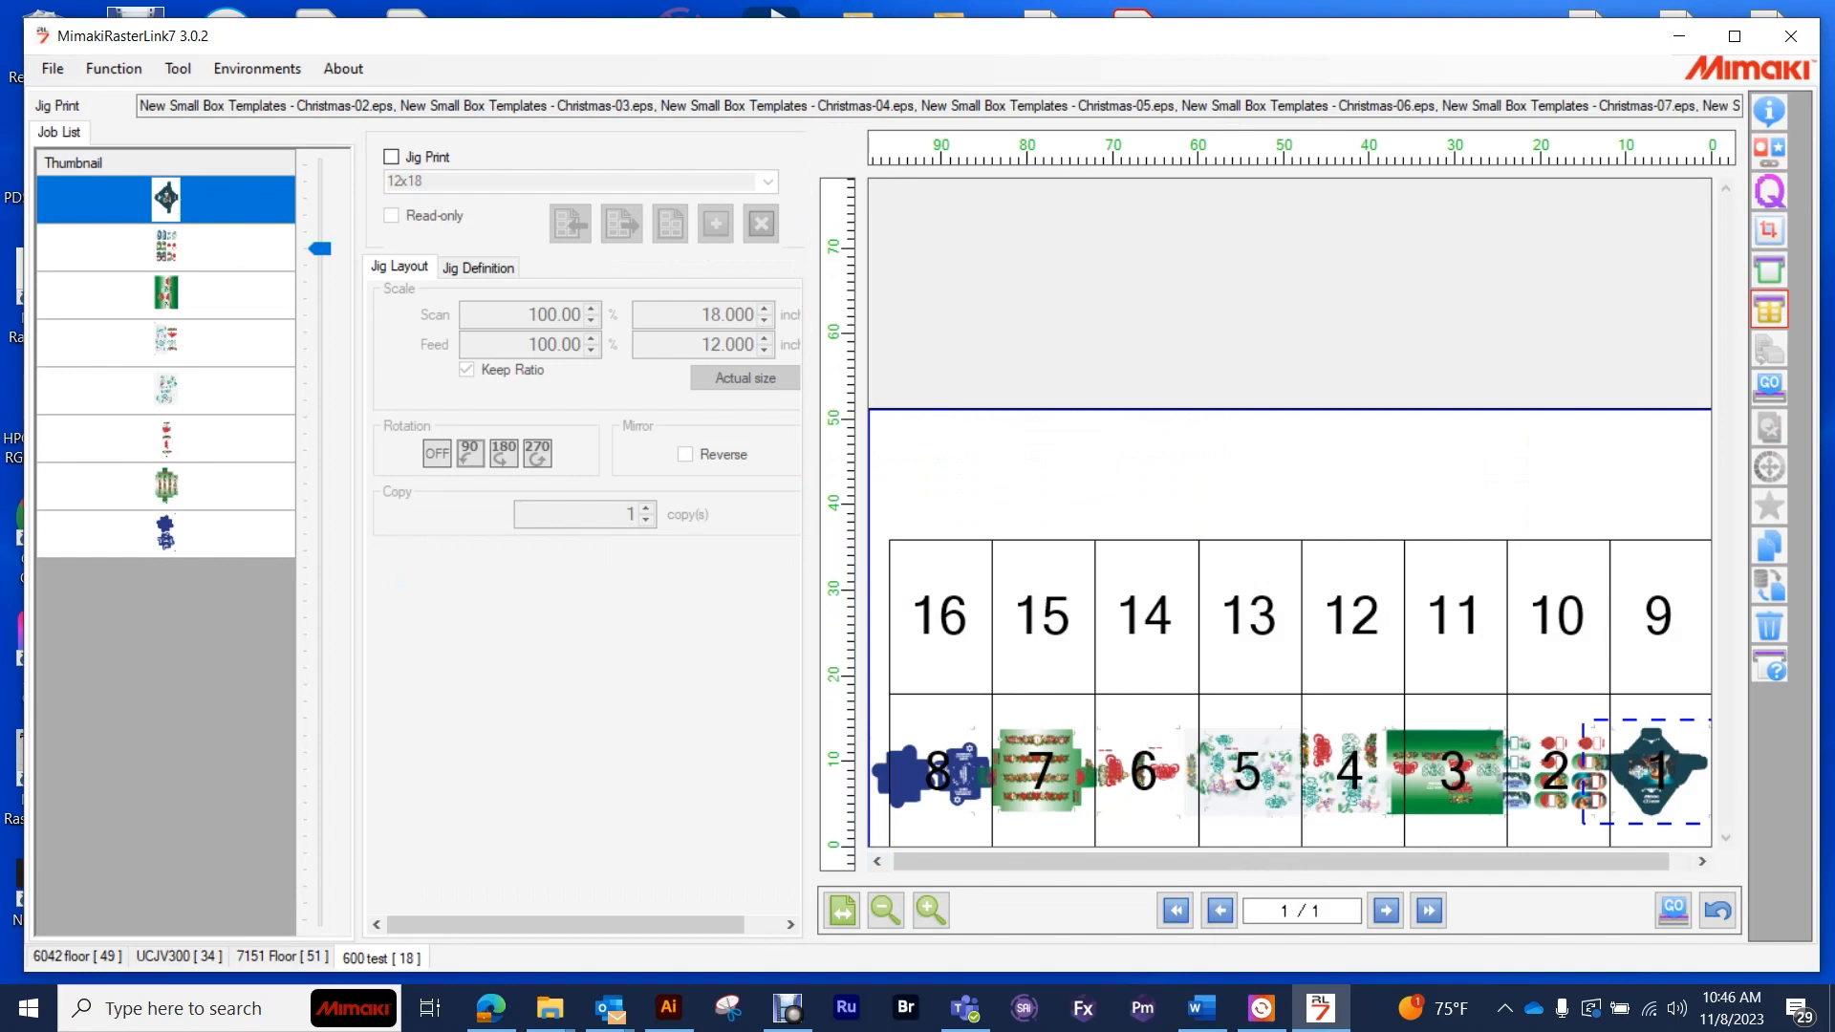
- Enable 12x18 jig printing, review the eight artworks, and set them upright in slots 1–8
click(391, 156)
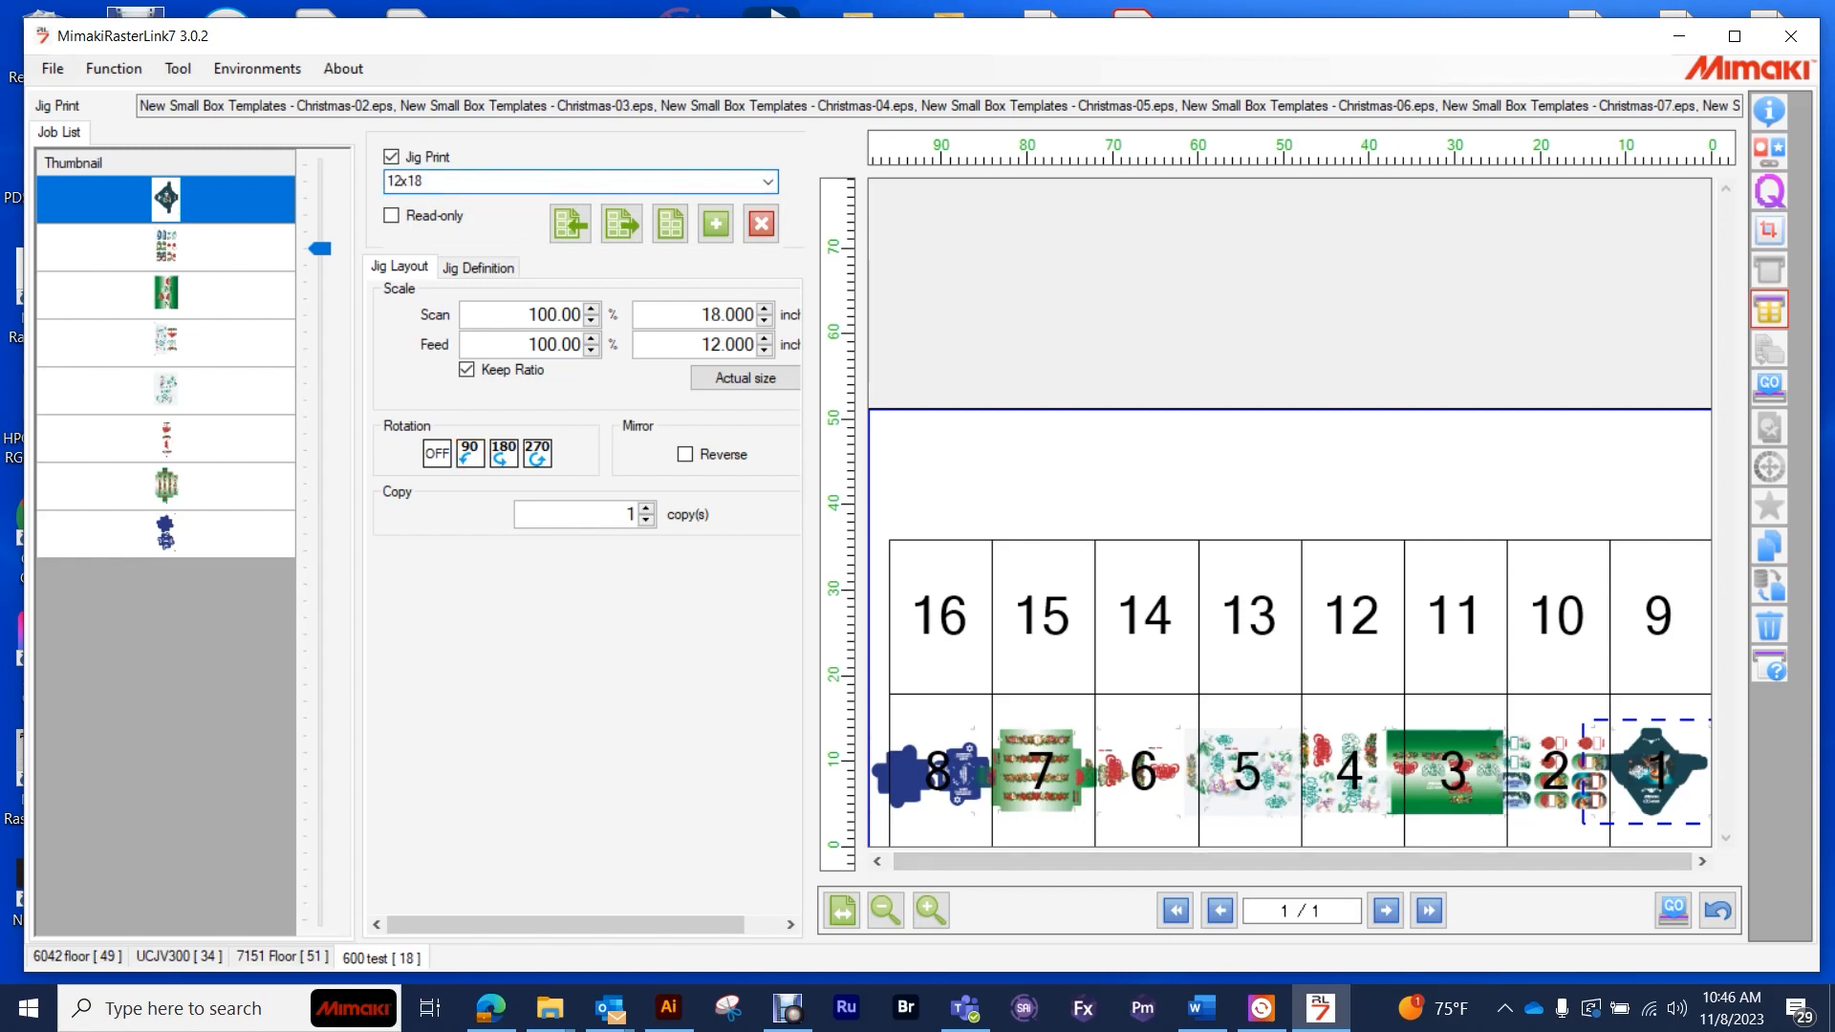
click(165, 246)
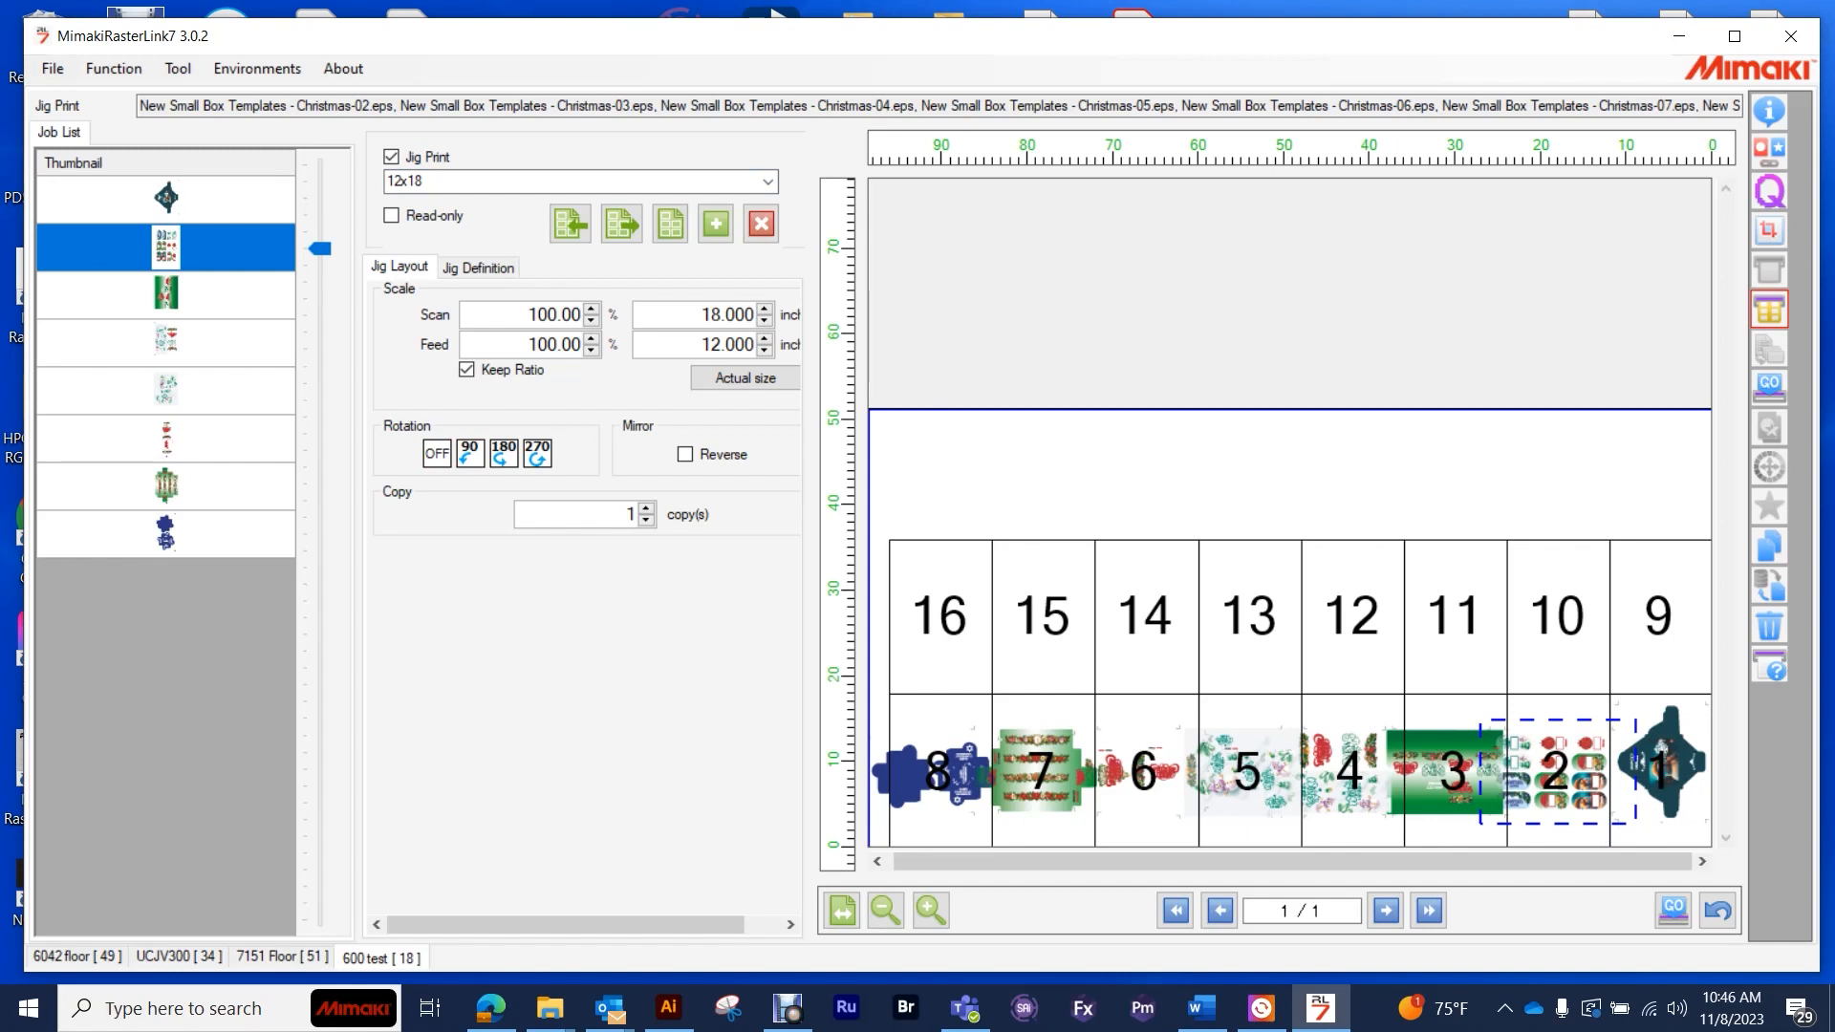
click(165, 294)
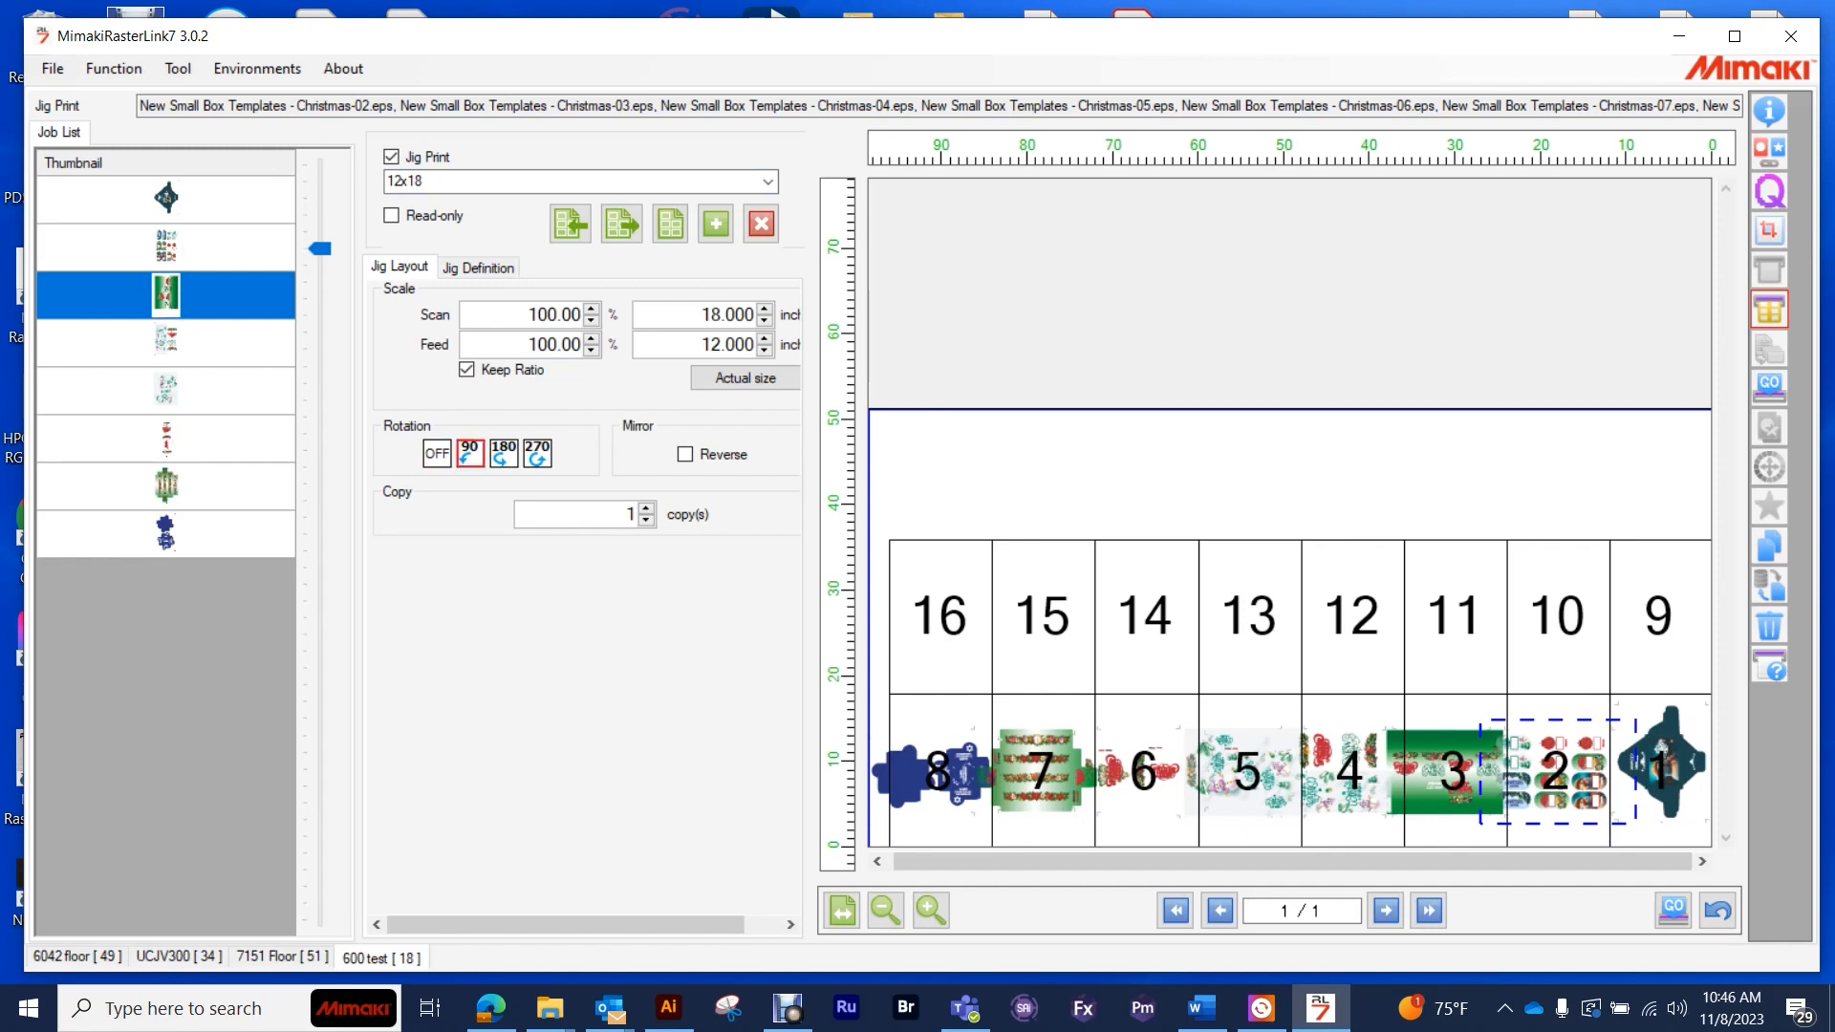
click(165, 340)
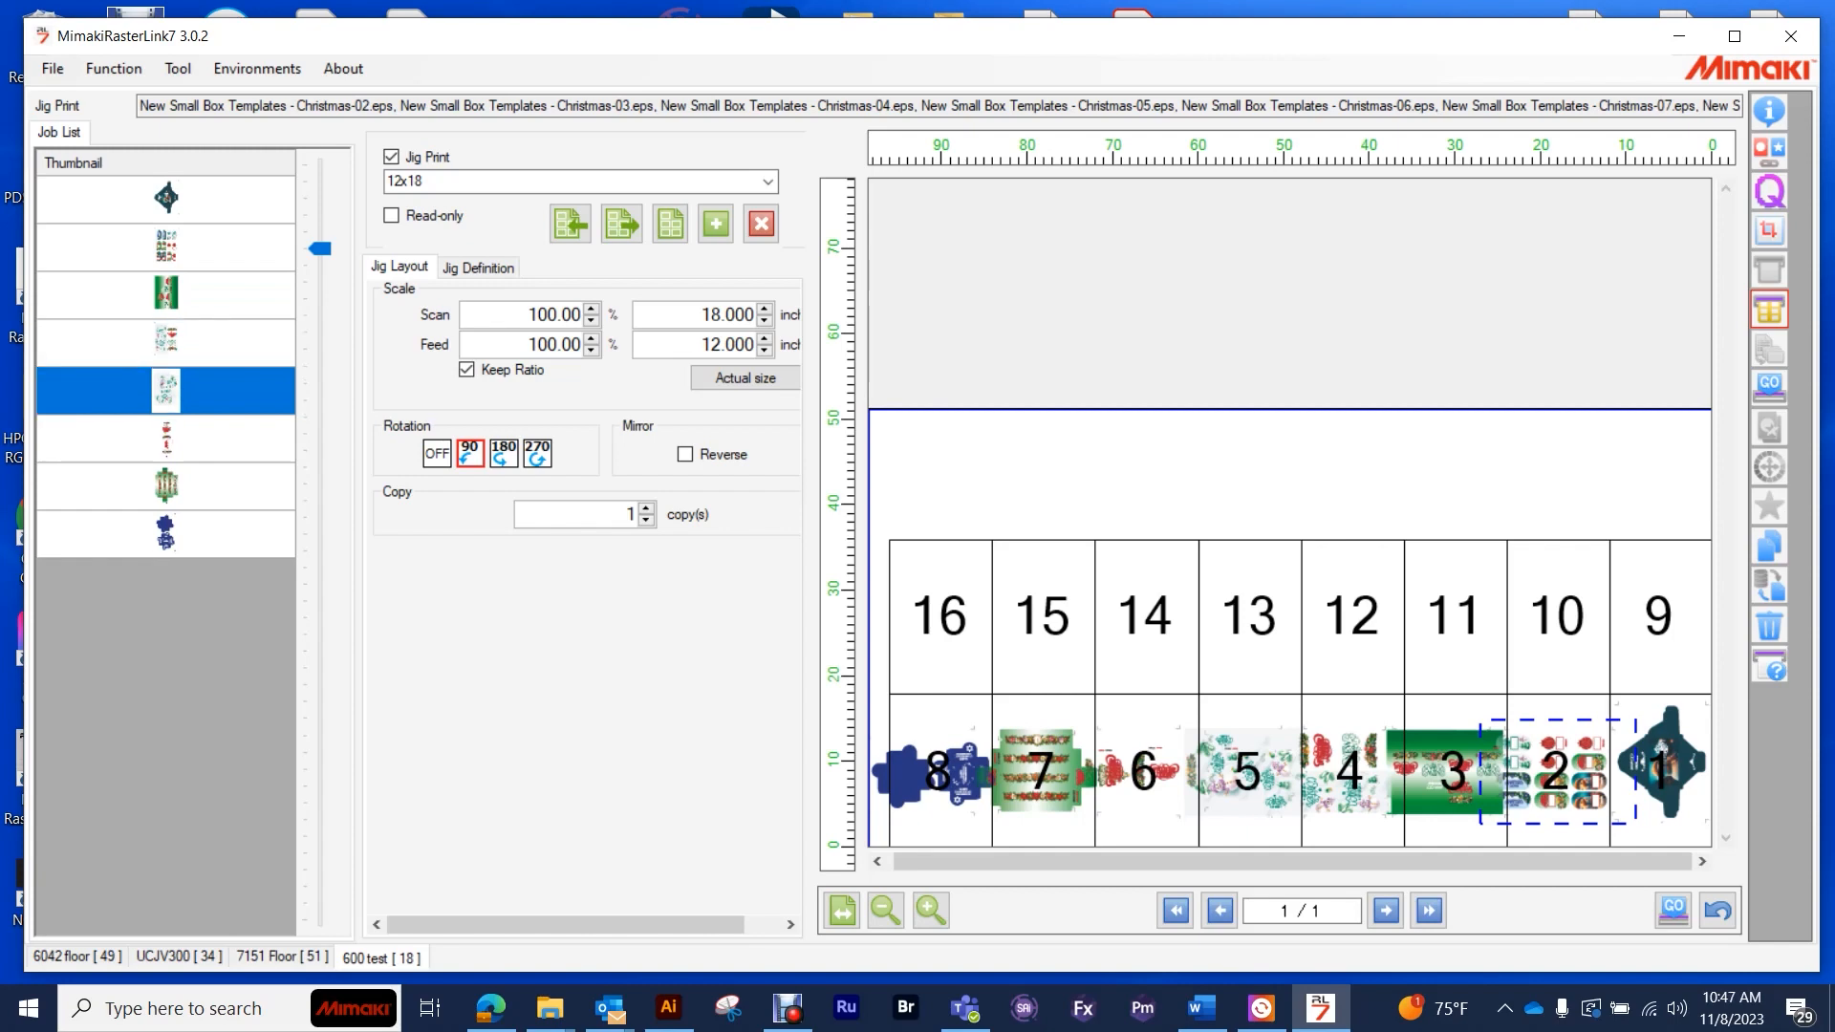
click(165, 437)
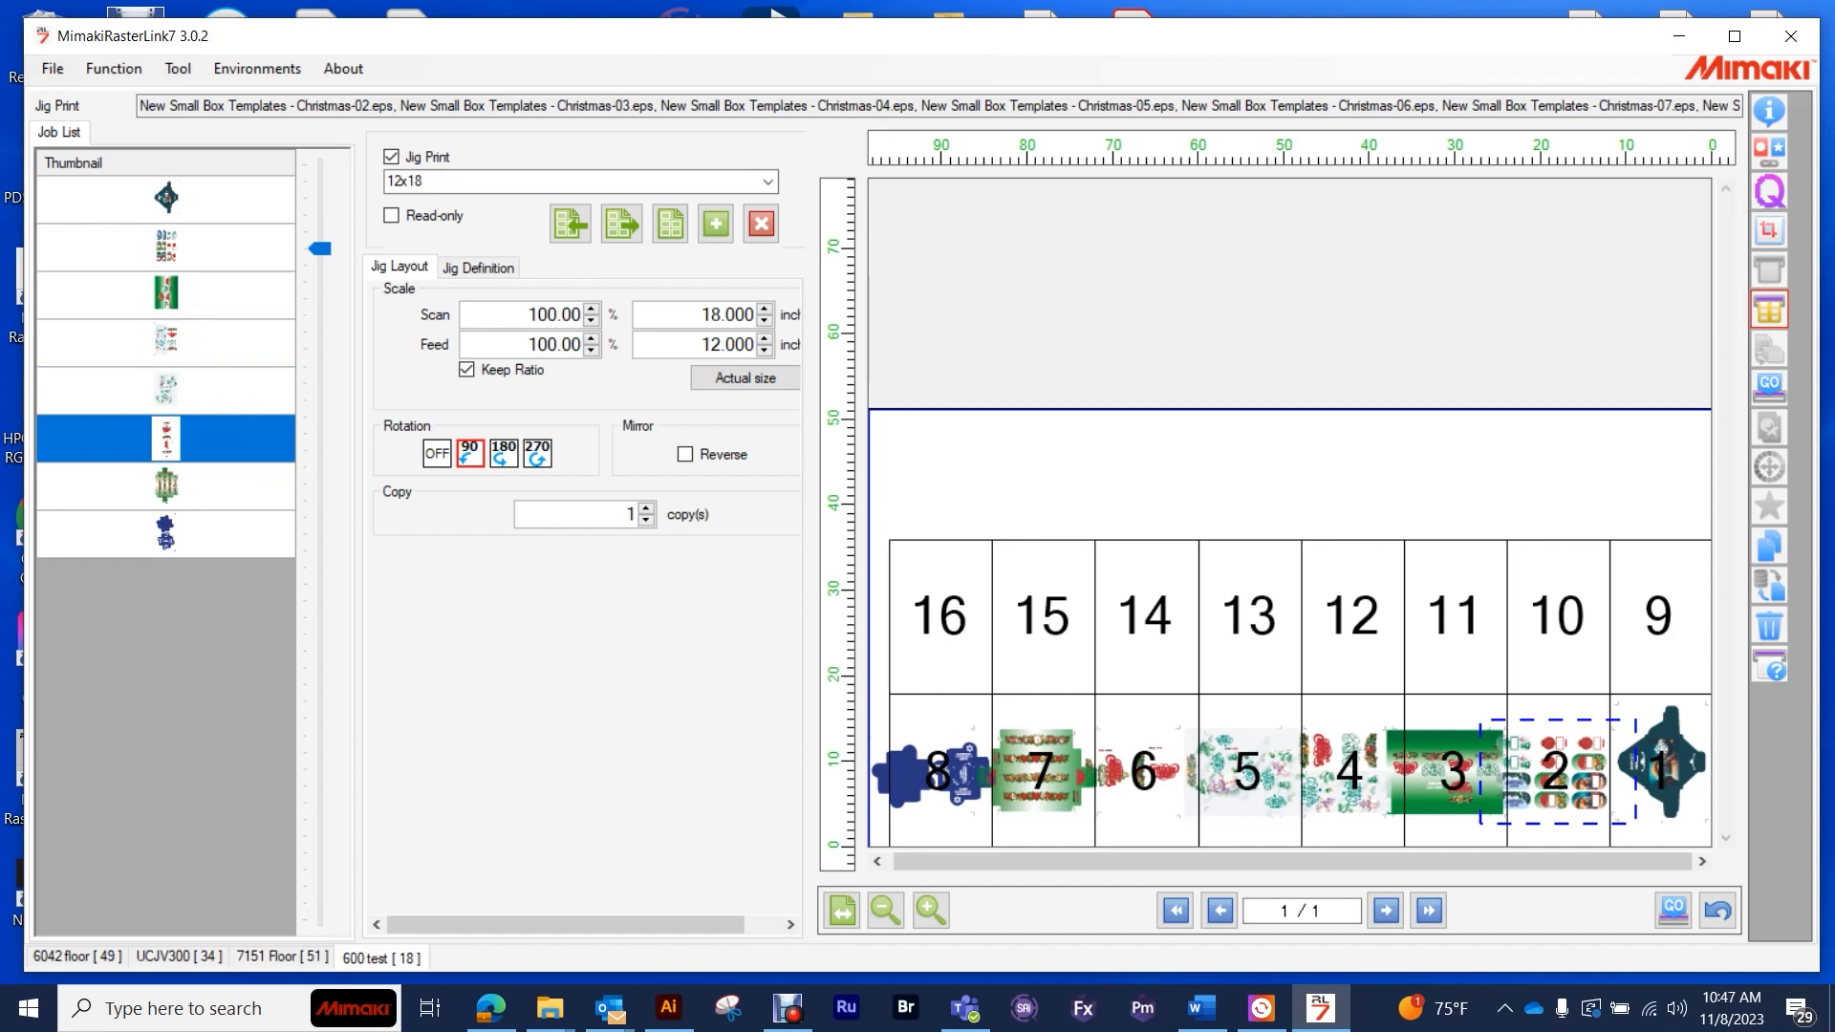
click(167, 534)
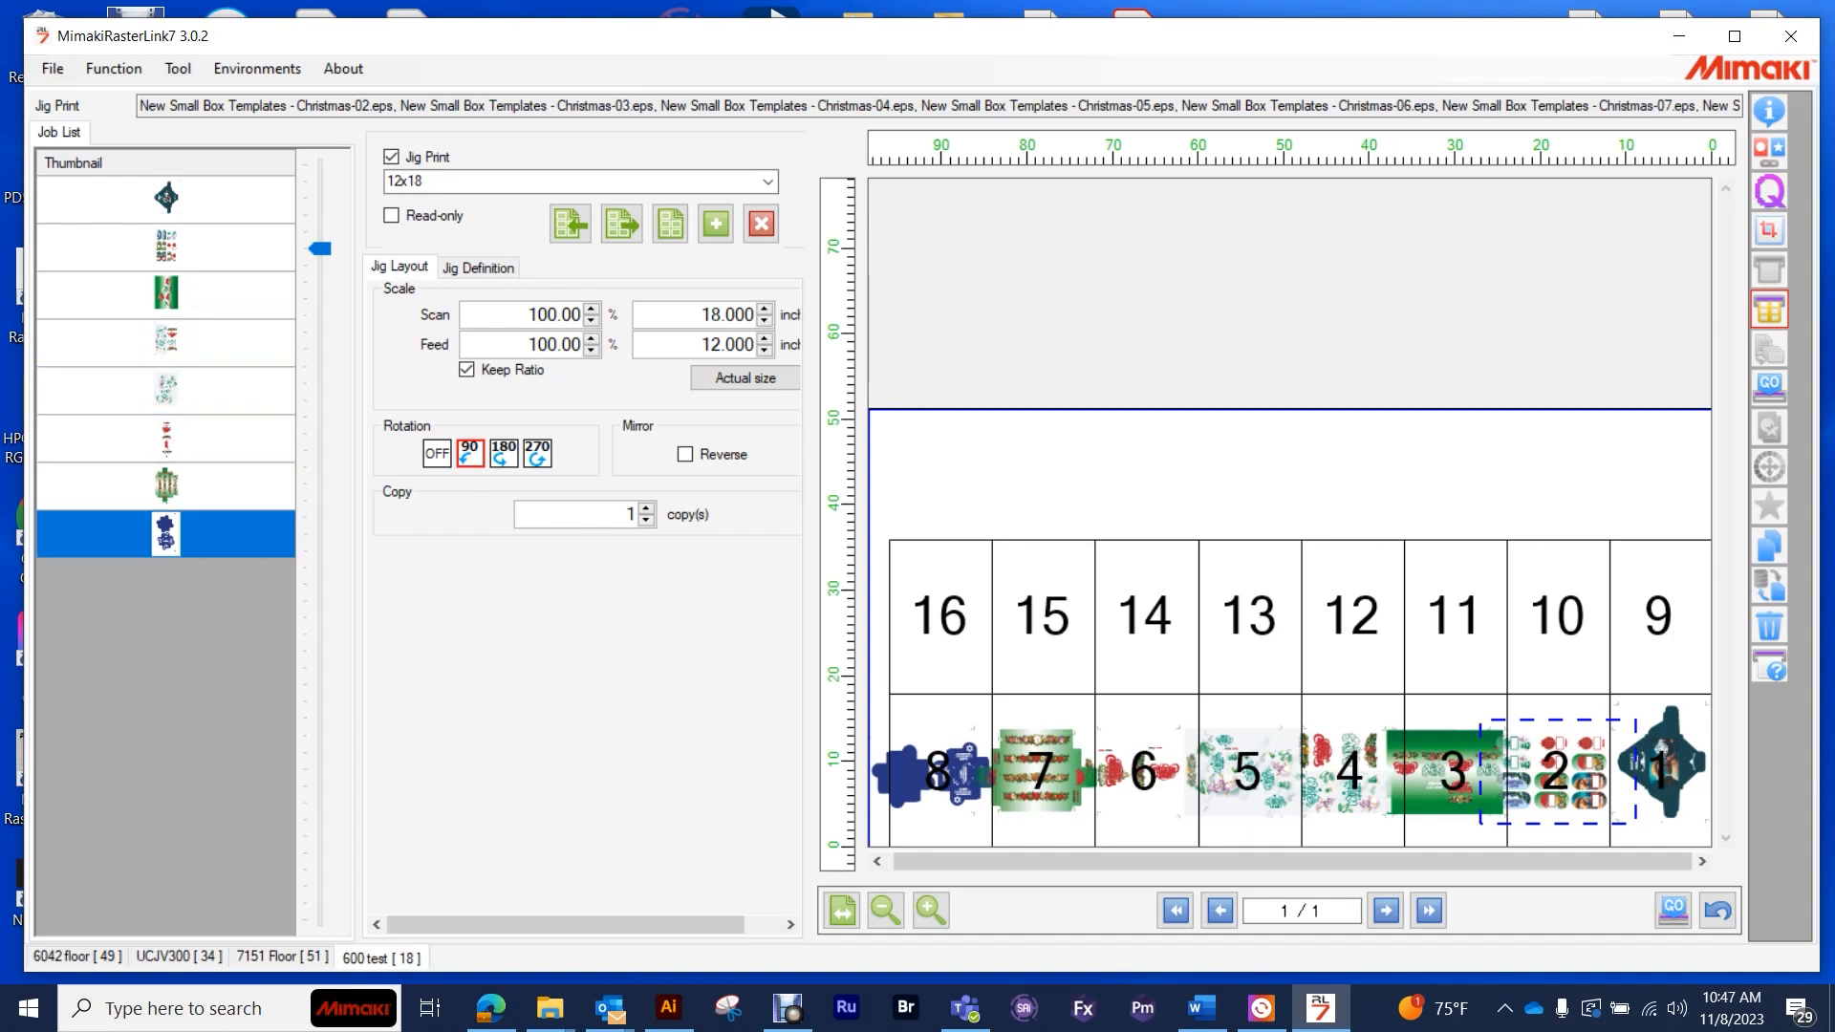
click(437, 453)
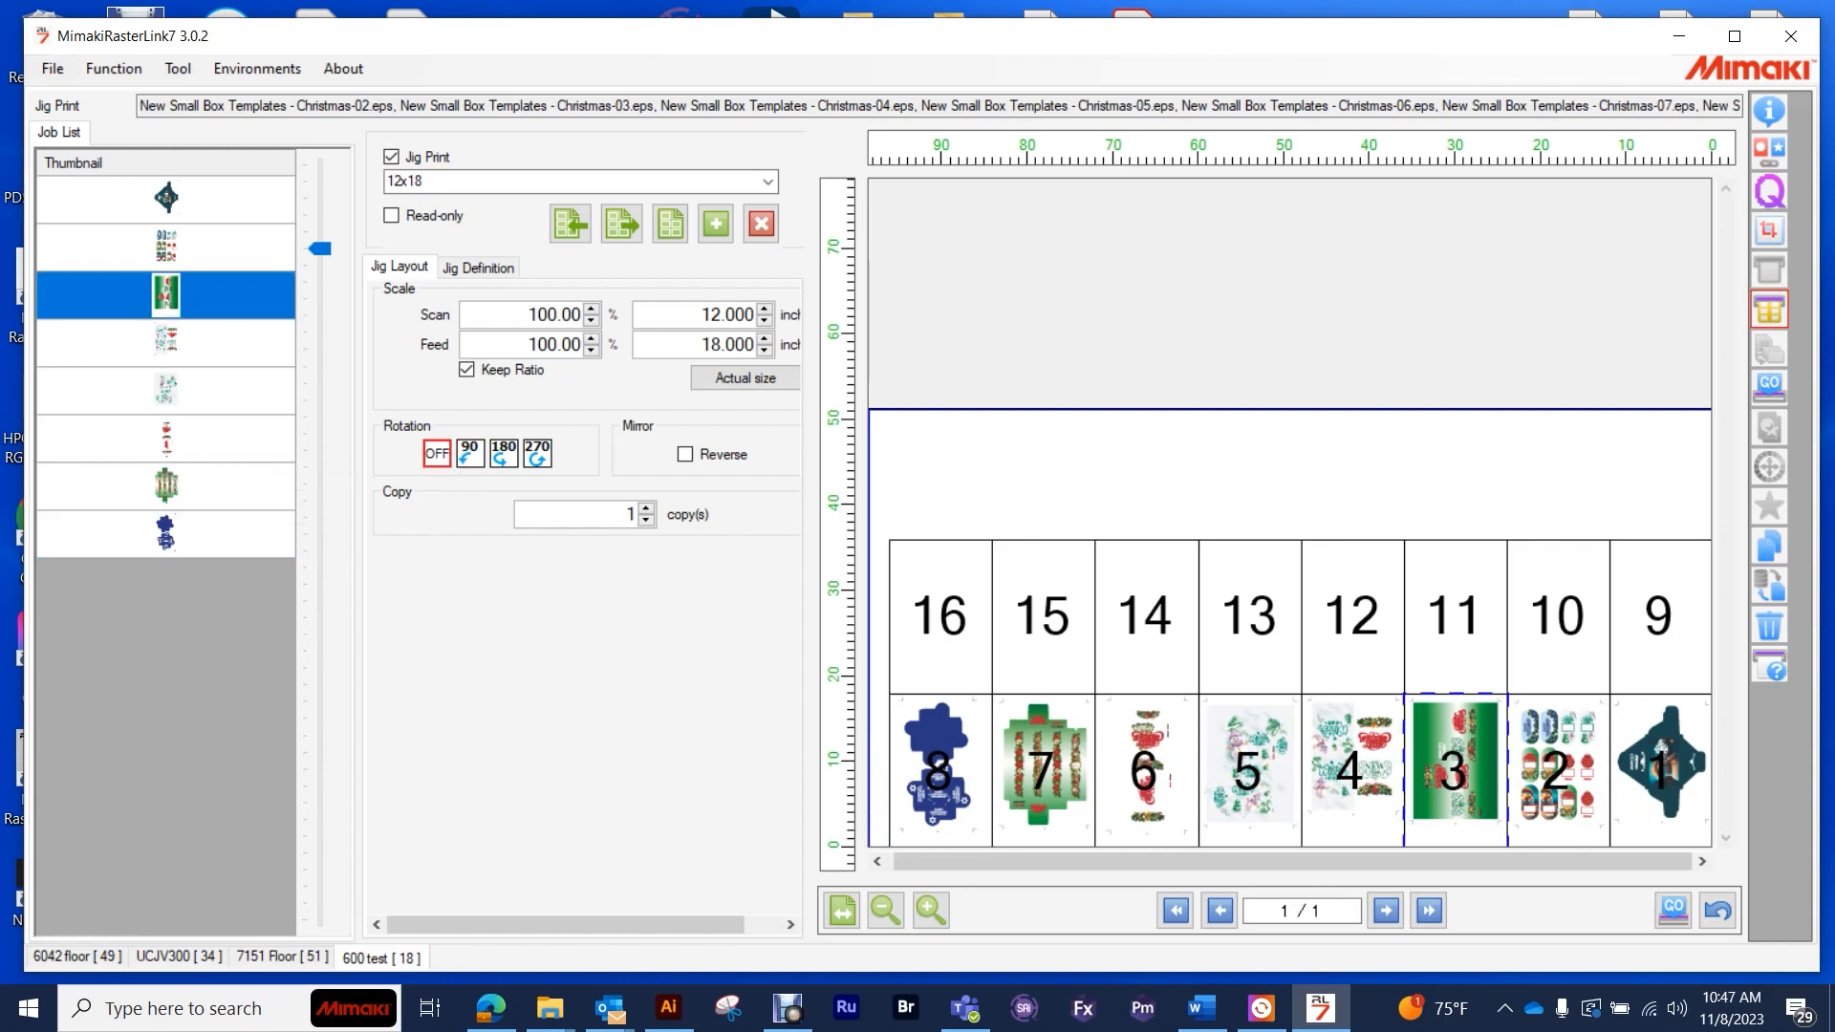
- Enter job copy counts (3 for early jobs, 2 for the fifth) to fill jig slots 1–14
click(167, 533)
text(2)
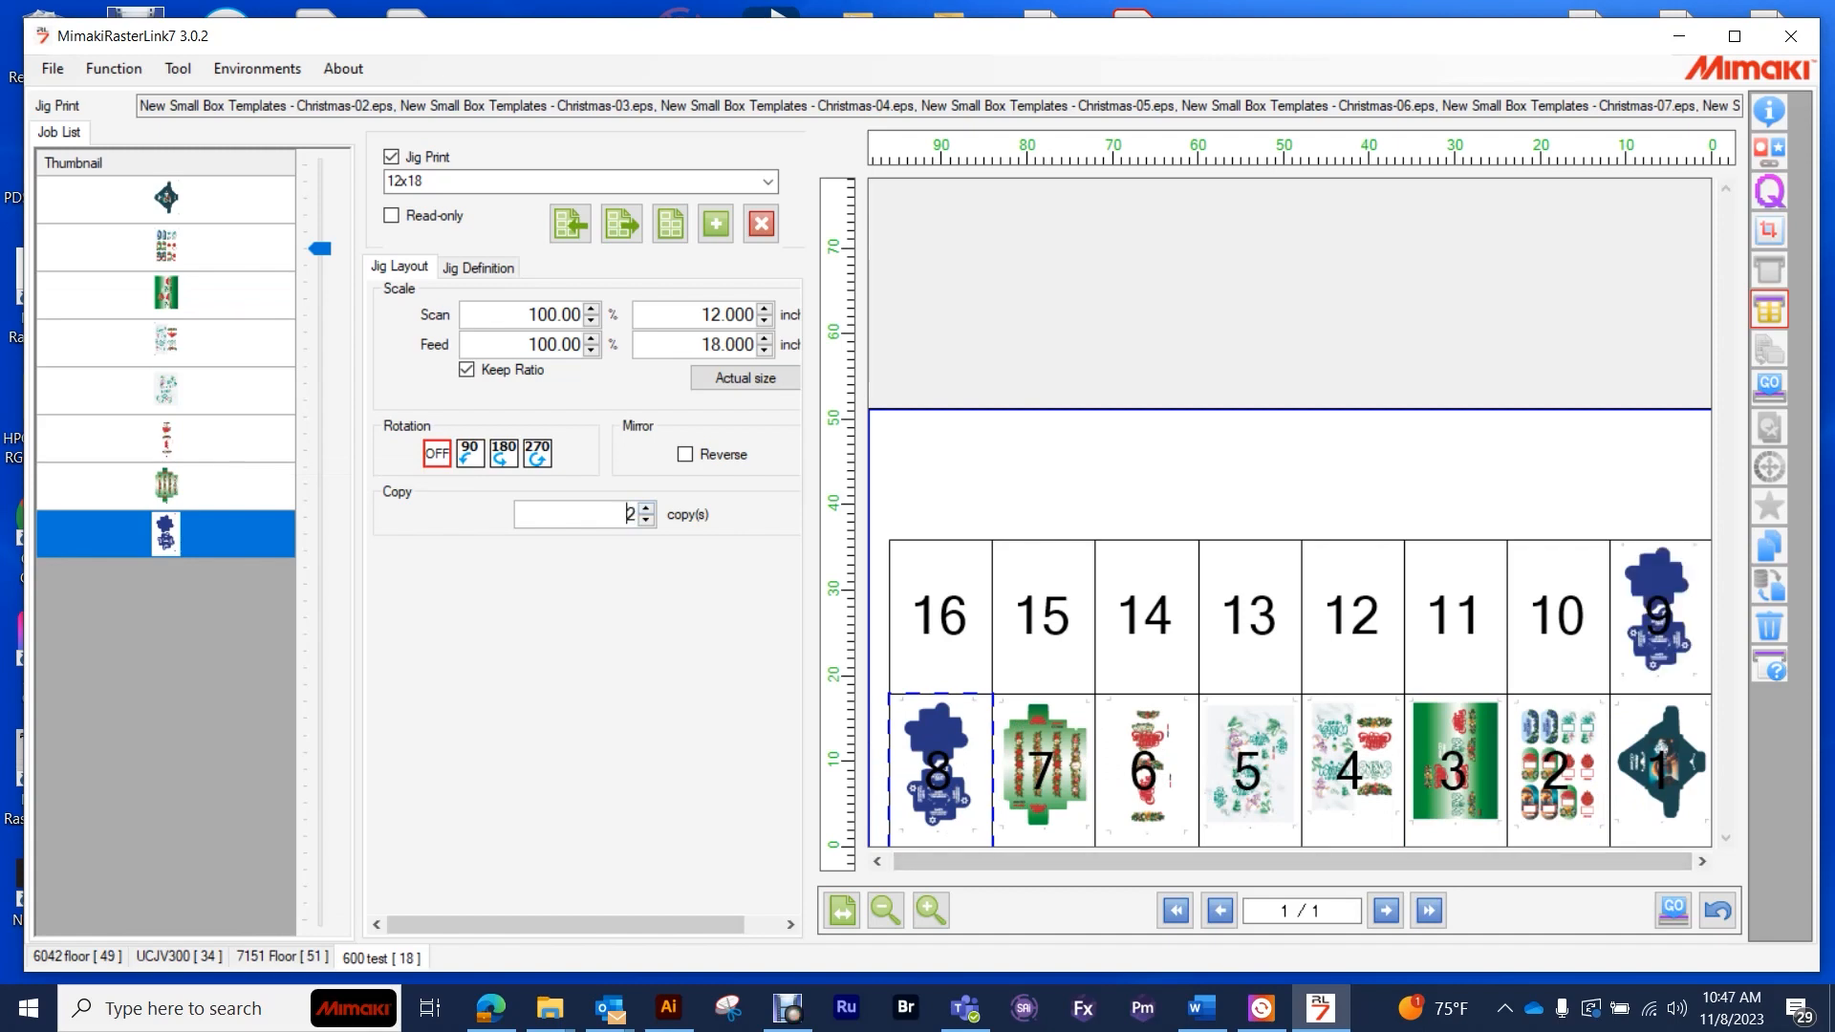
click(167, 197)
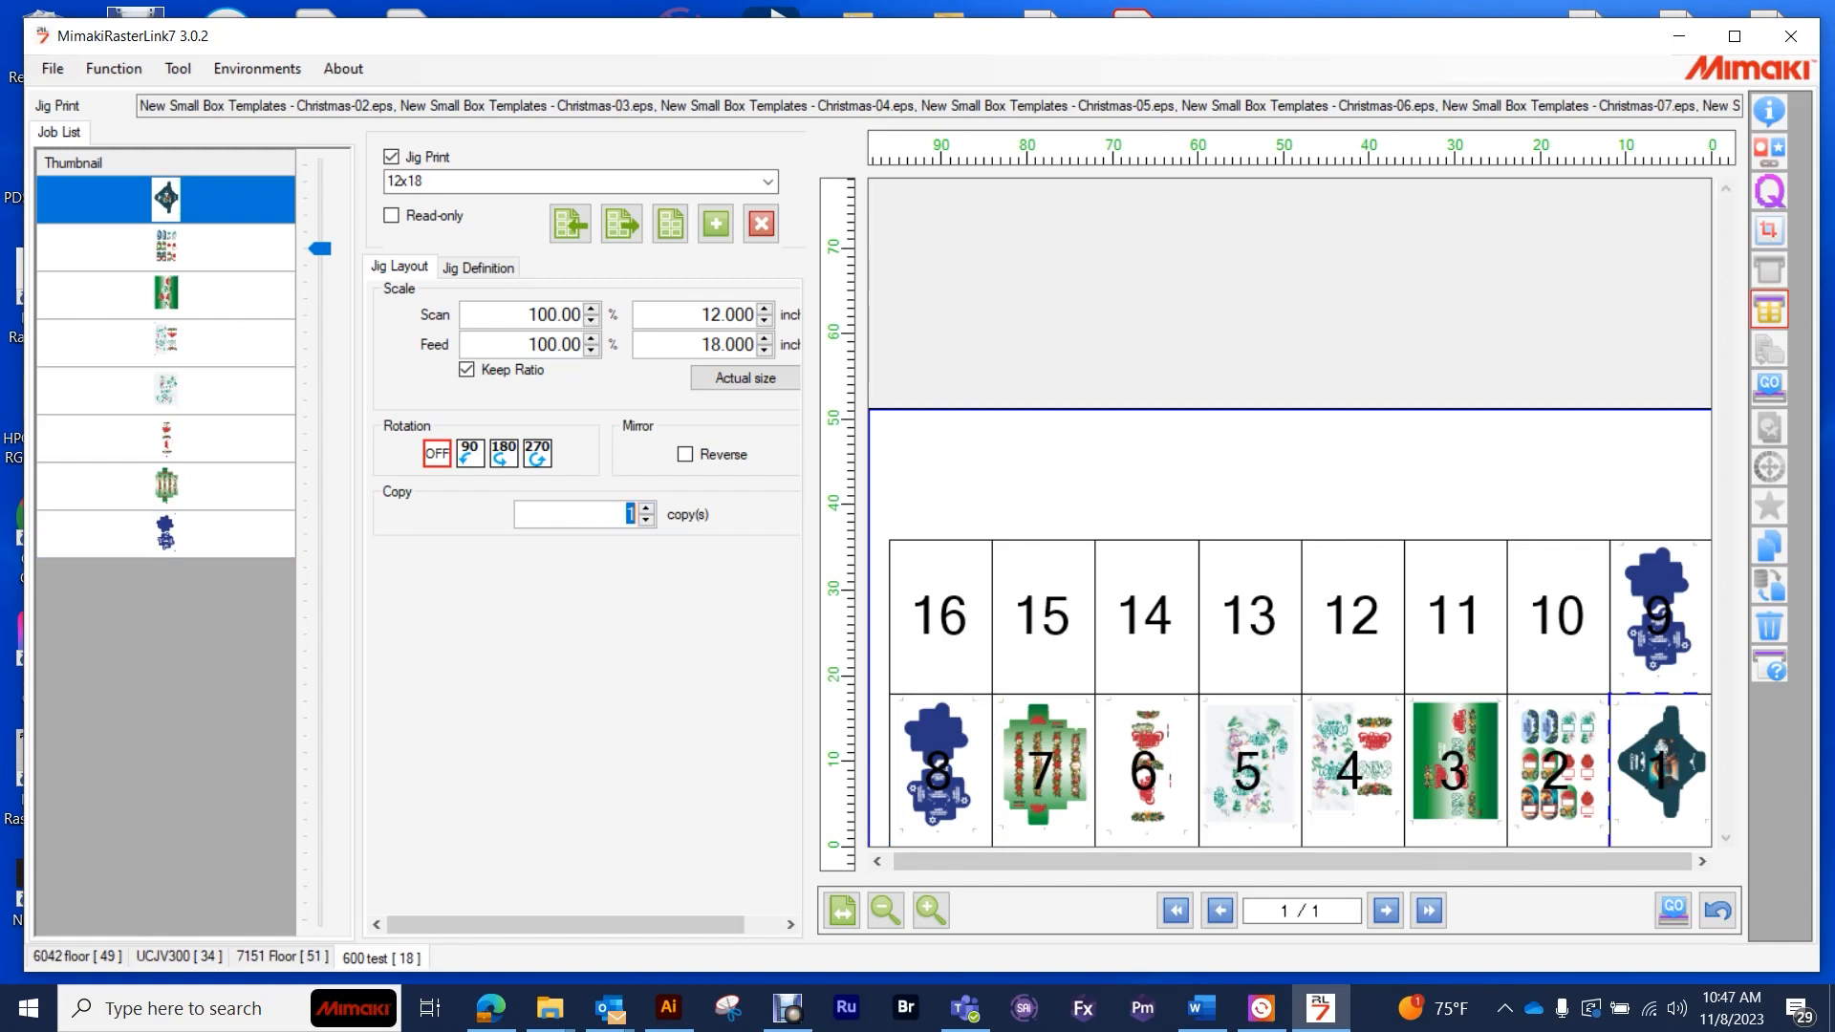
text(3)
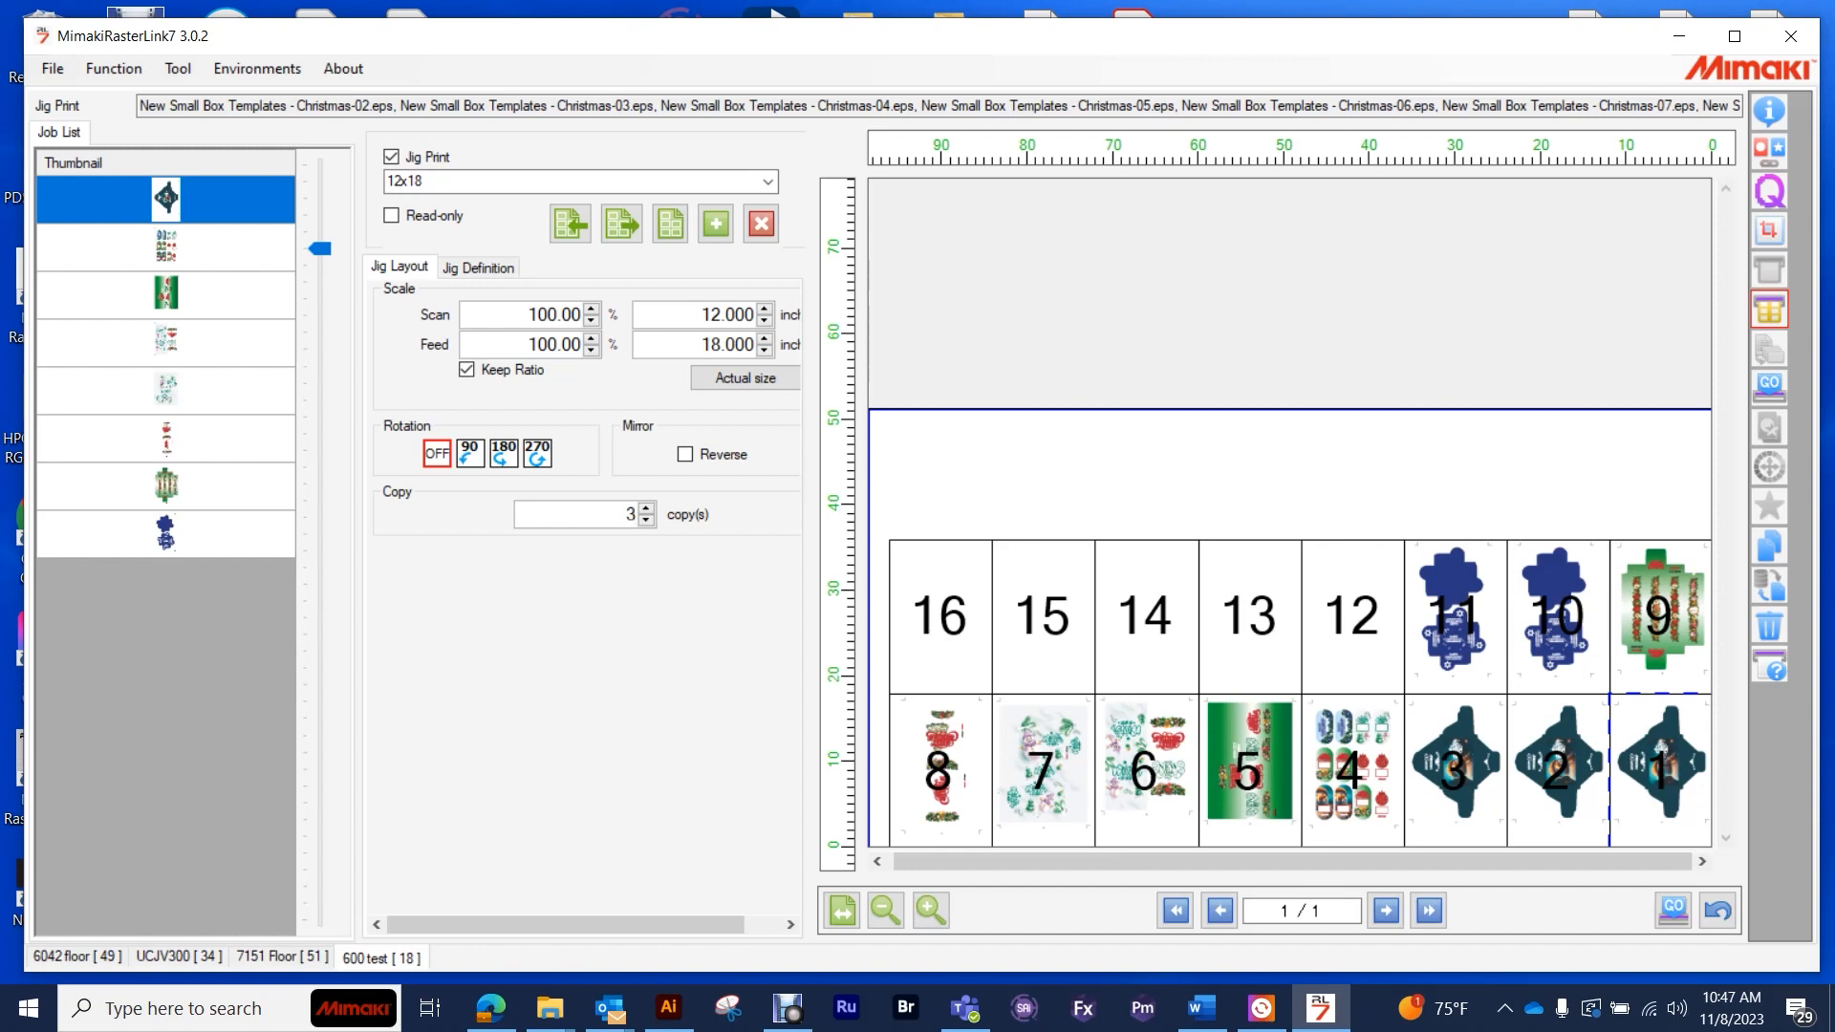
click(167, 245)
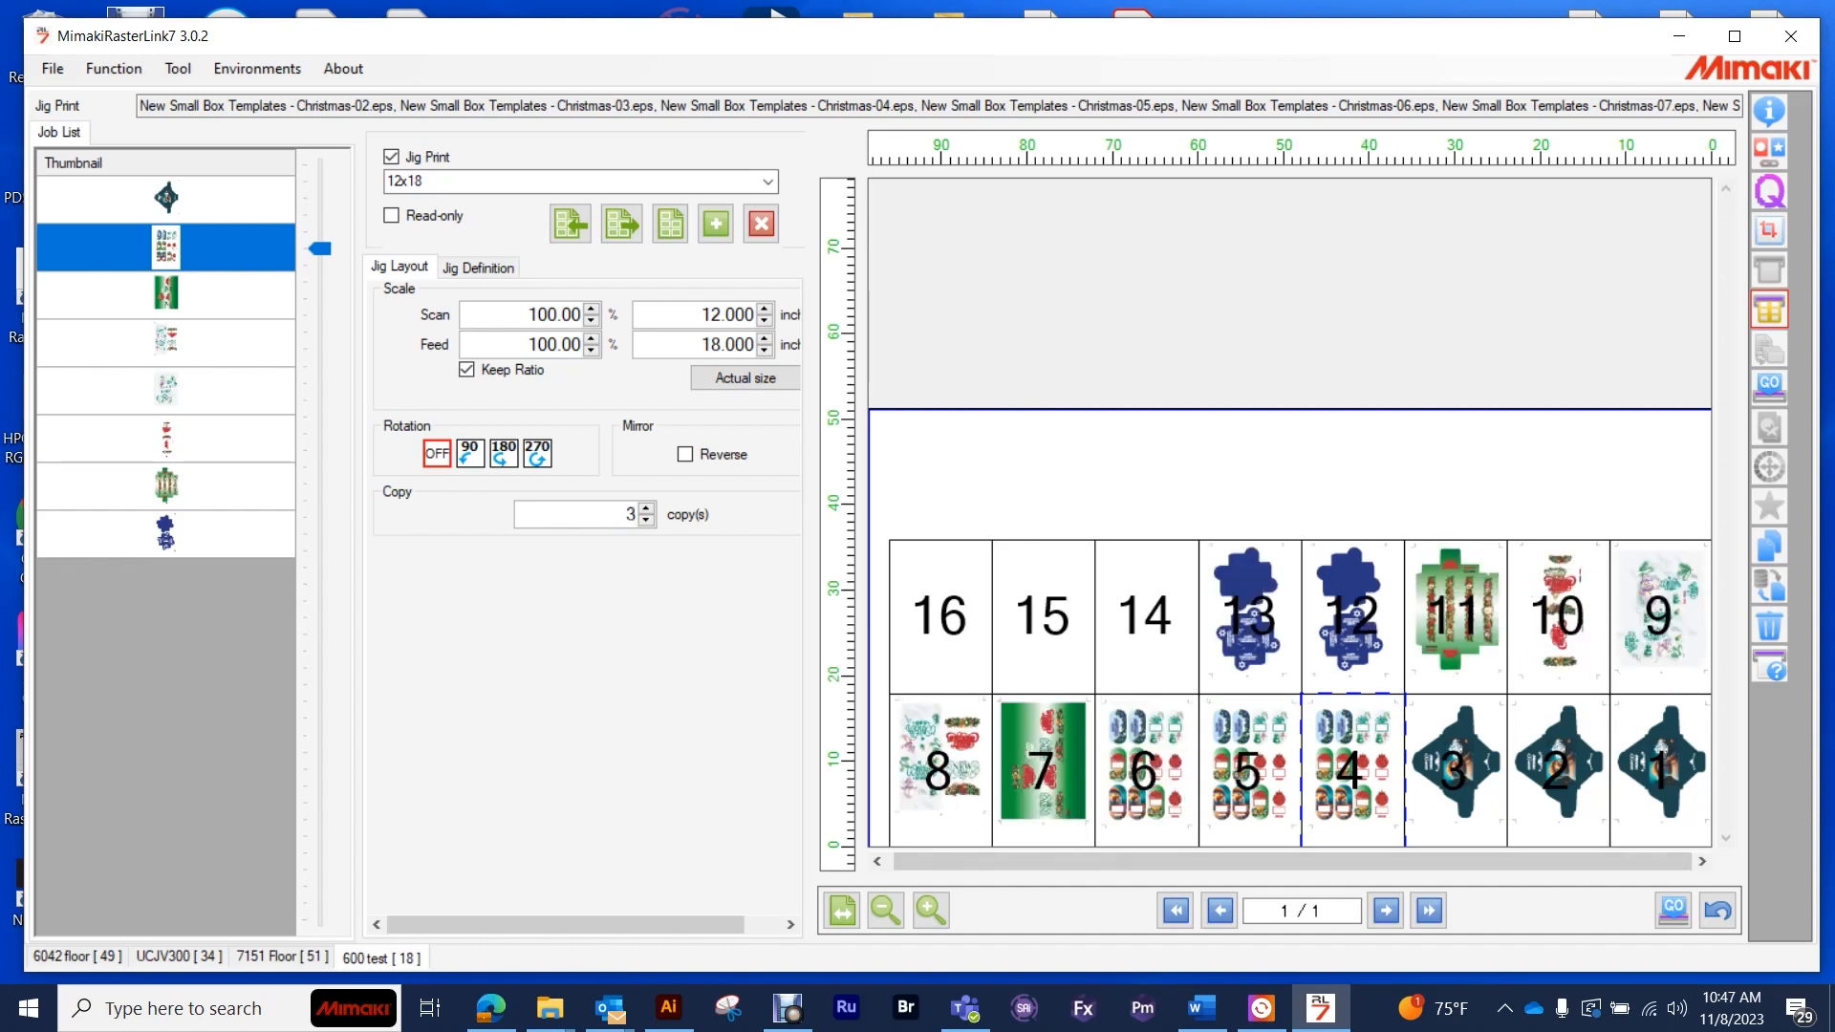
click(165, 342)
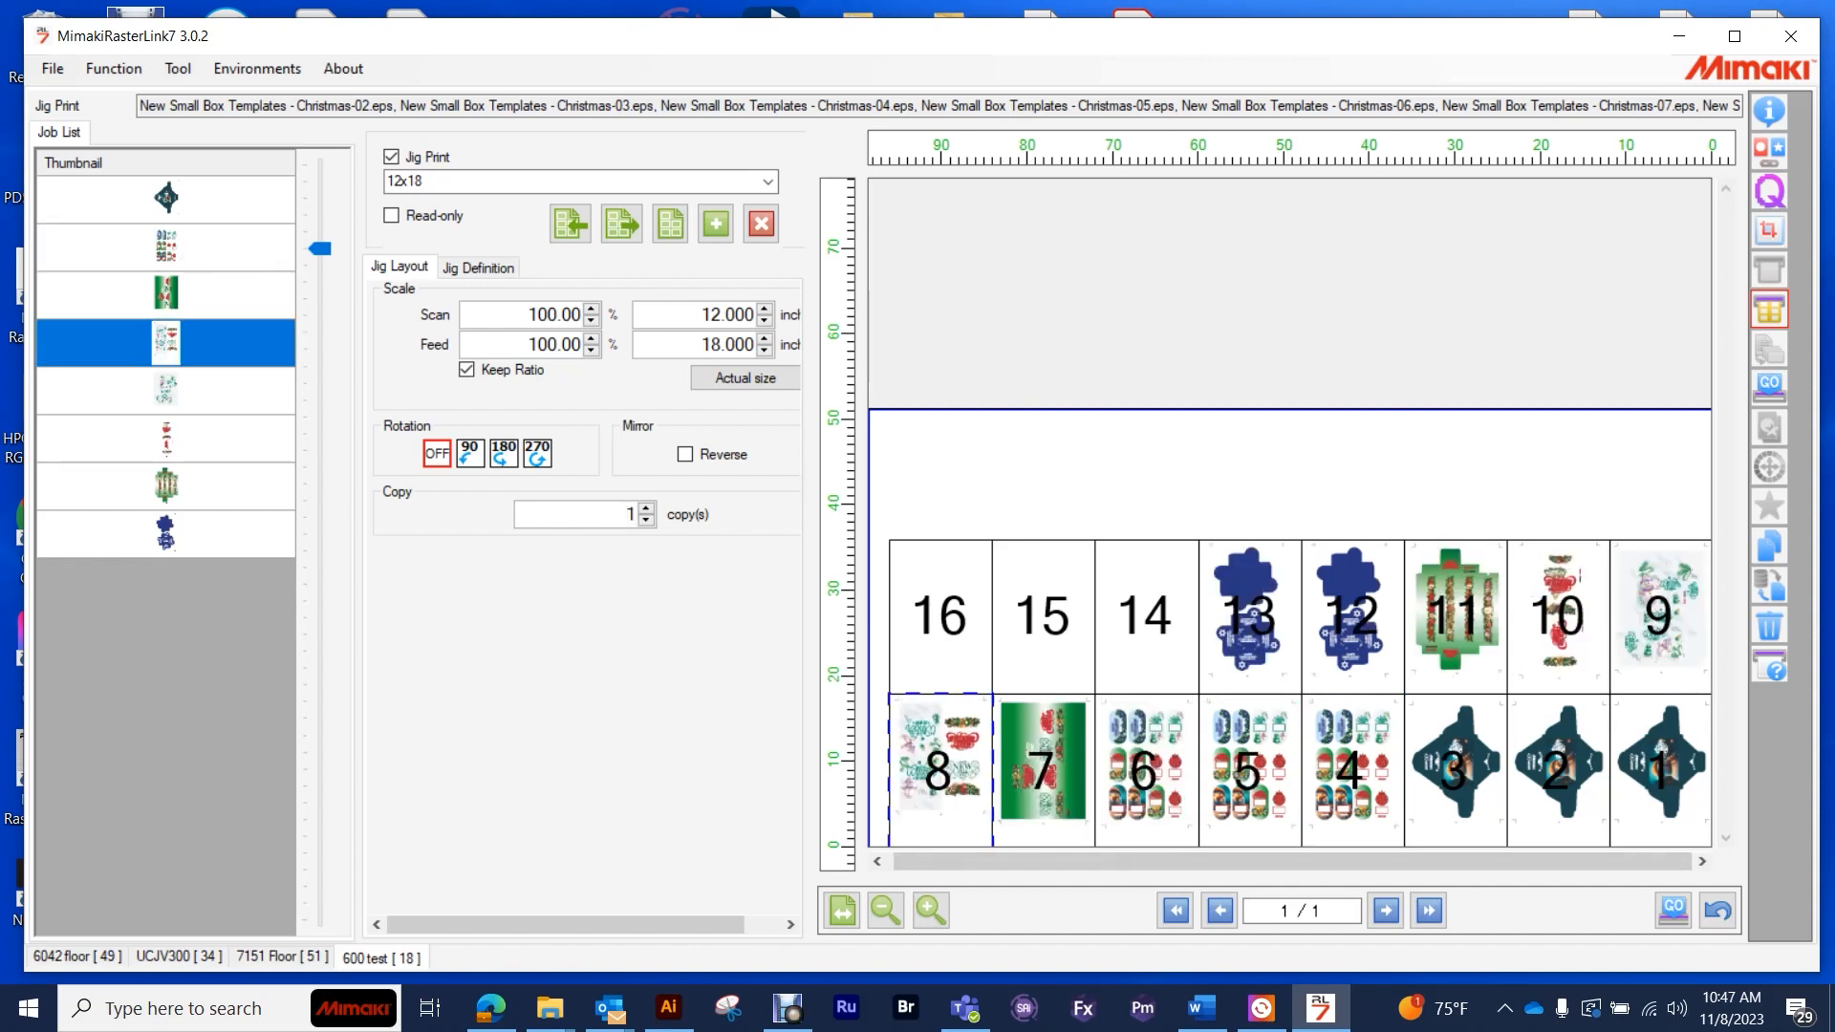
click(165, 390)
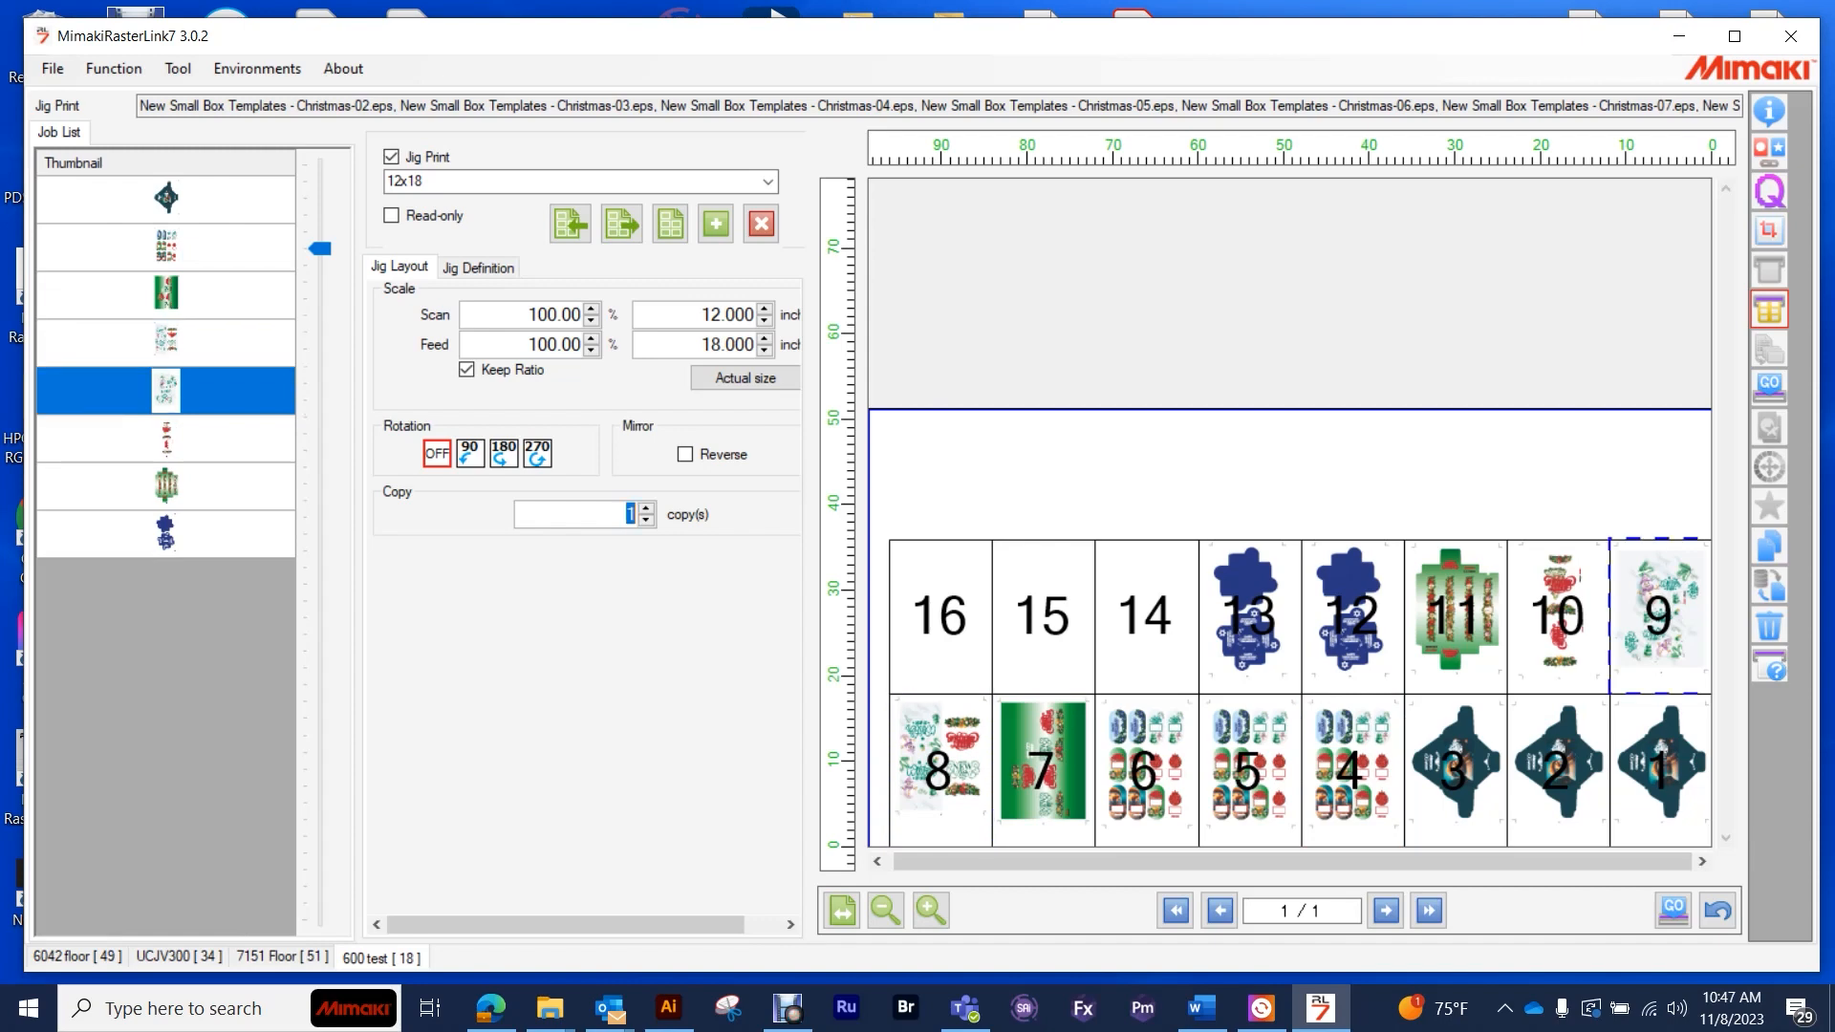
click(643, 508)
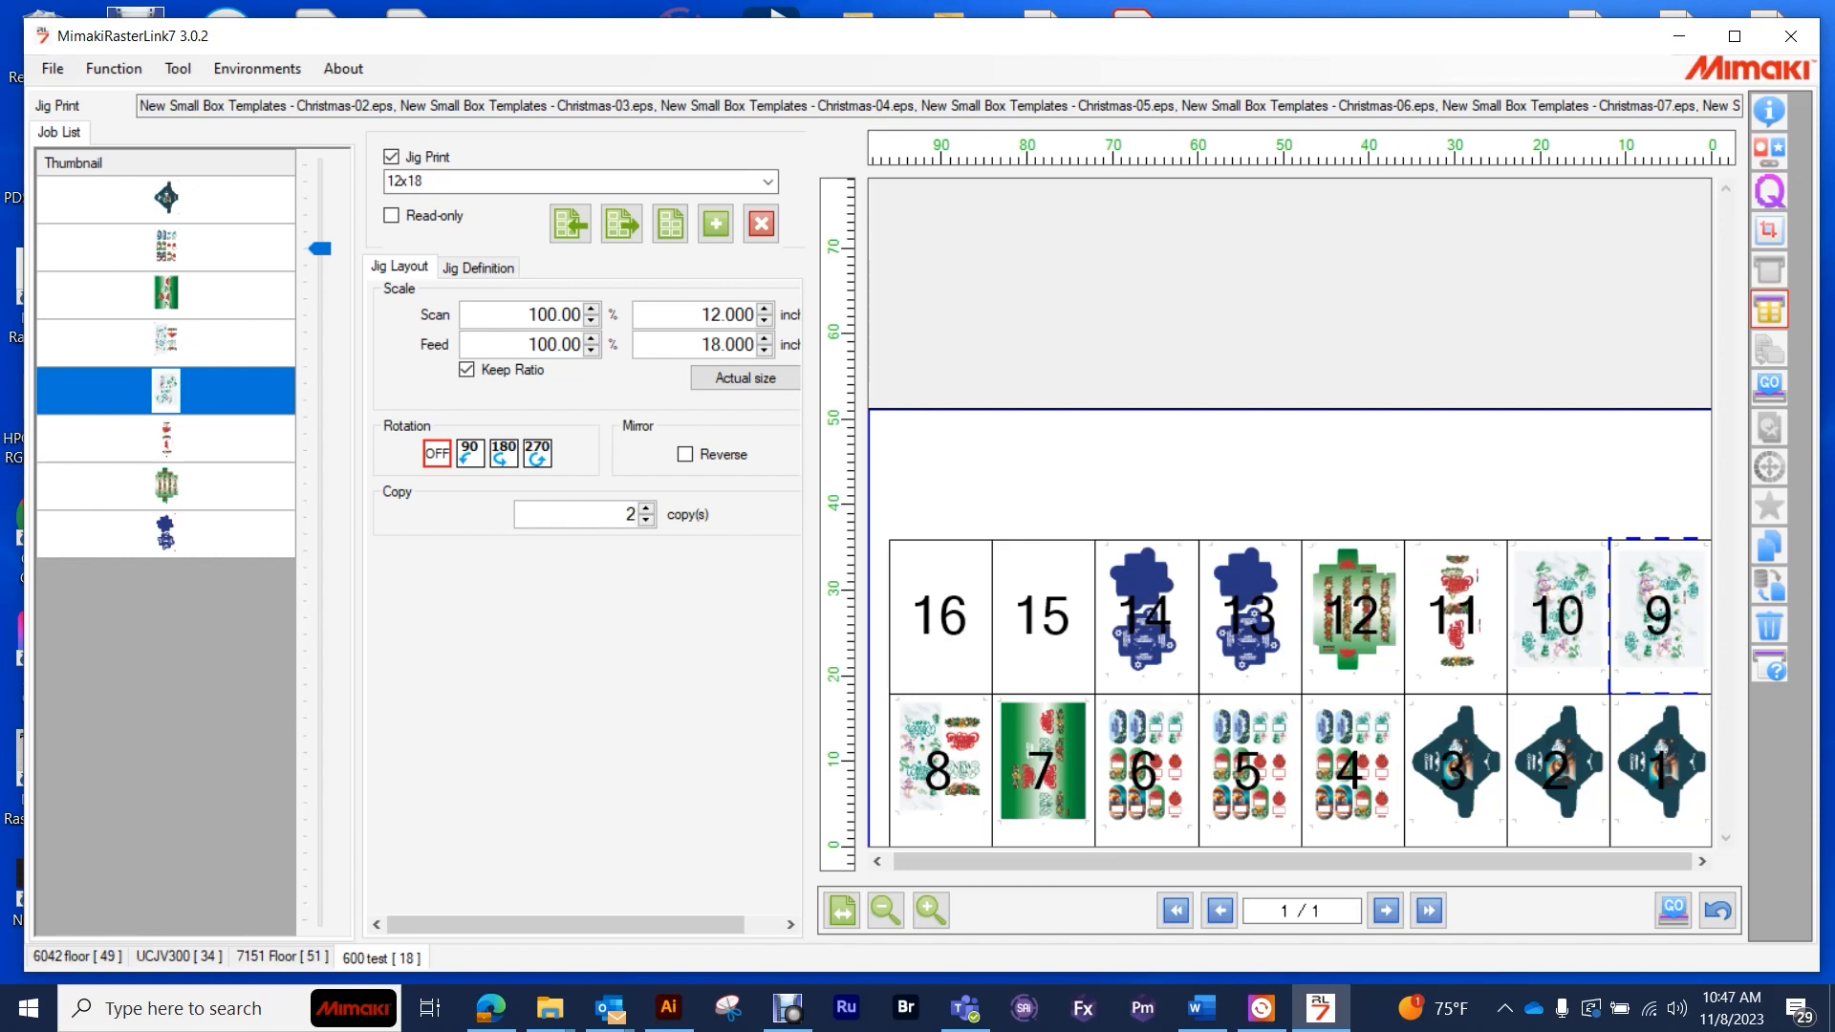
click(166, 436)
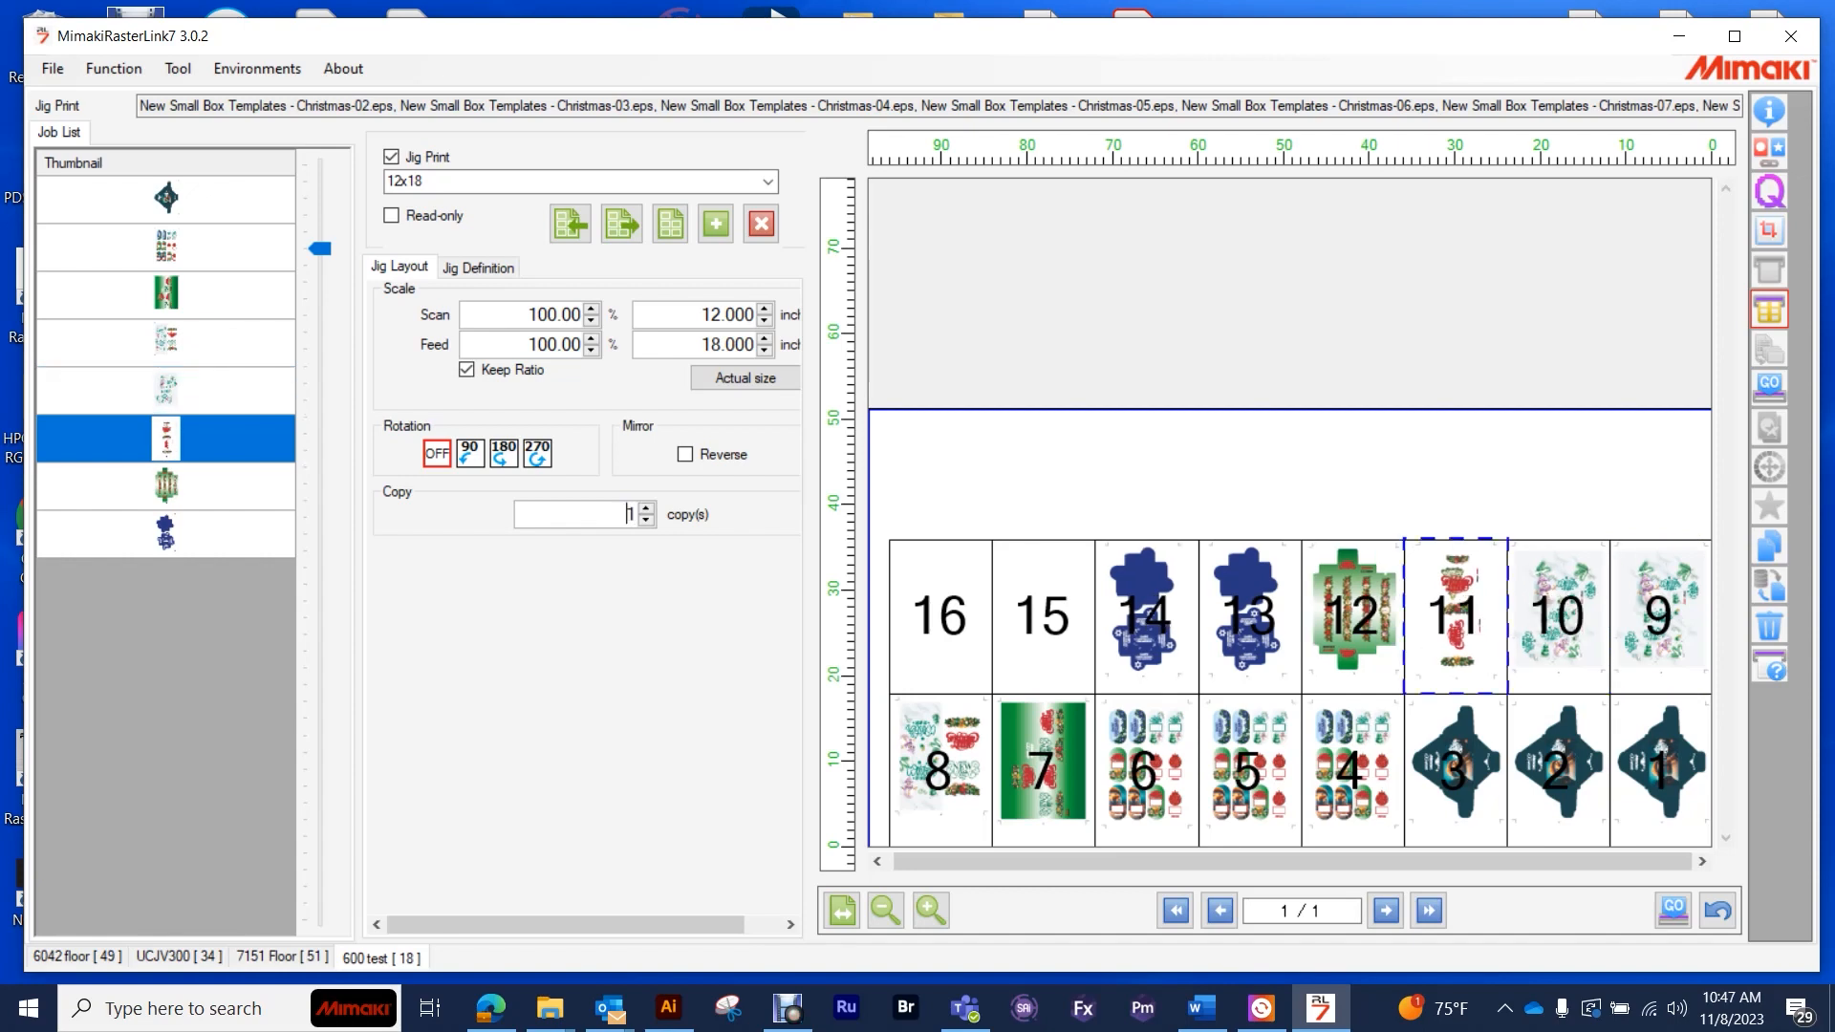
click(643, 508)
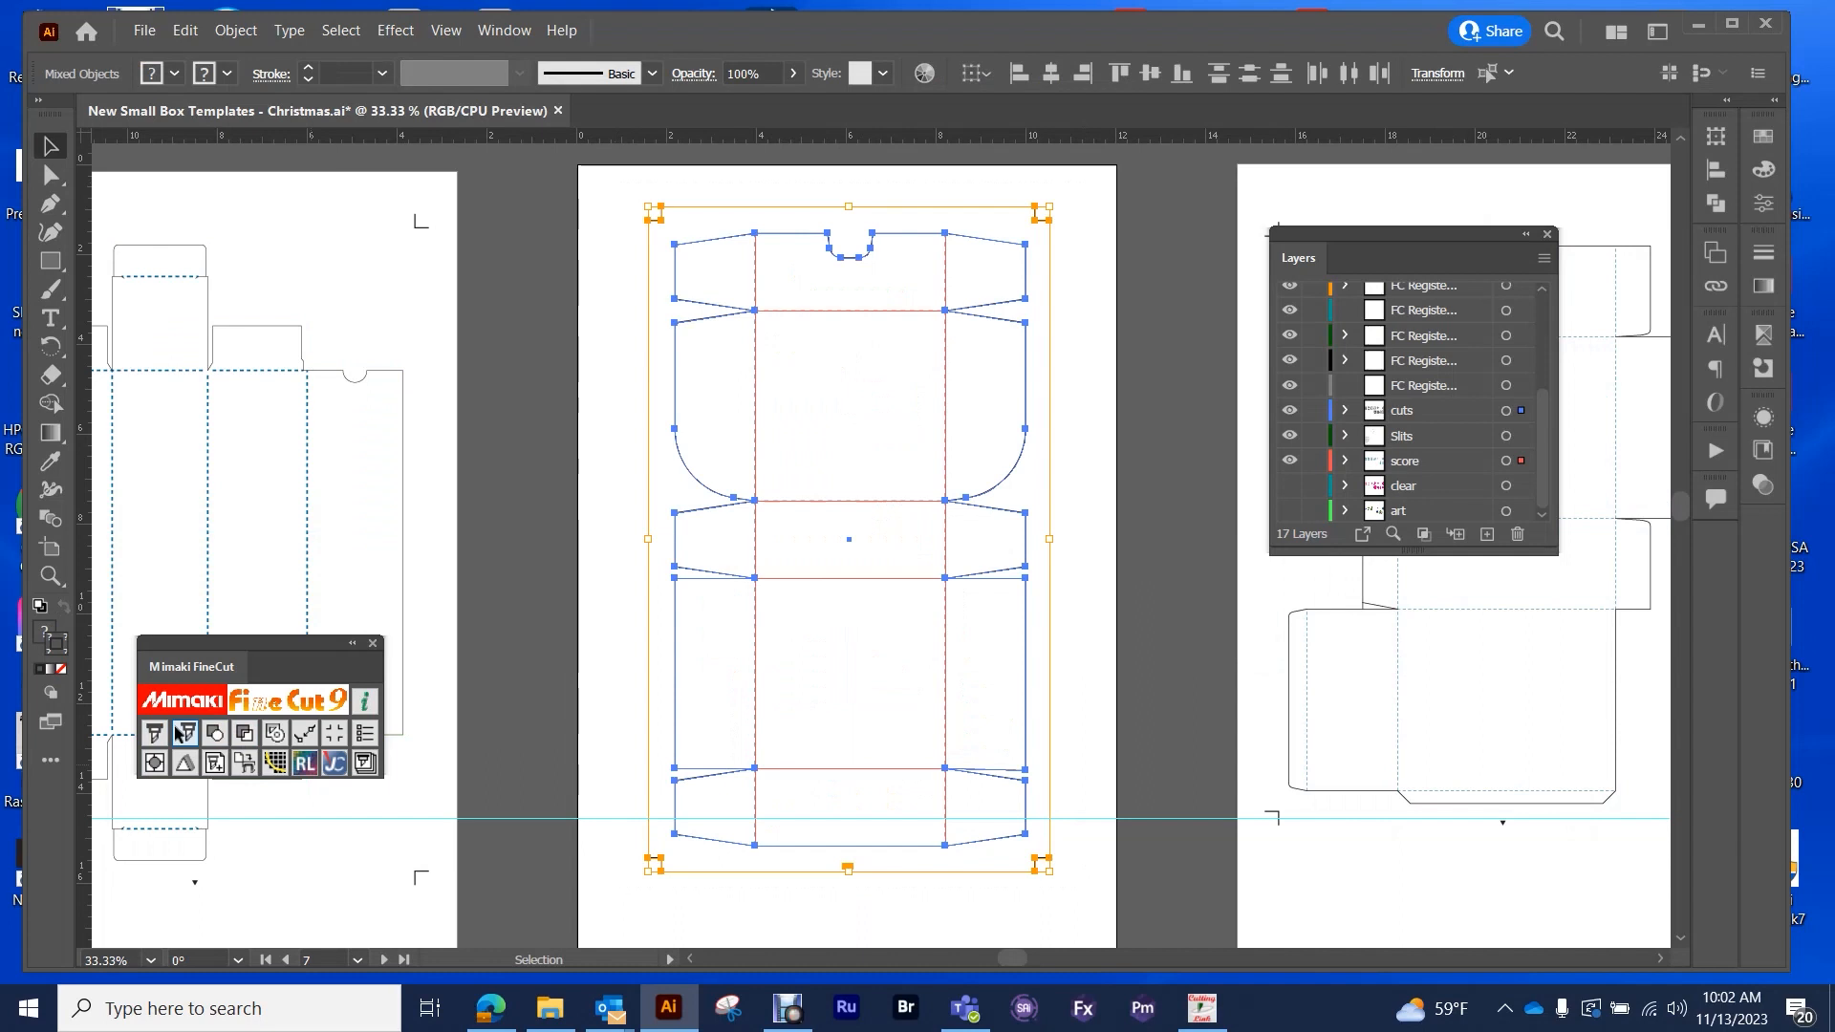
- Plot the Christmas box dieline through the Mimaki FineCut panel
click(152, 735)
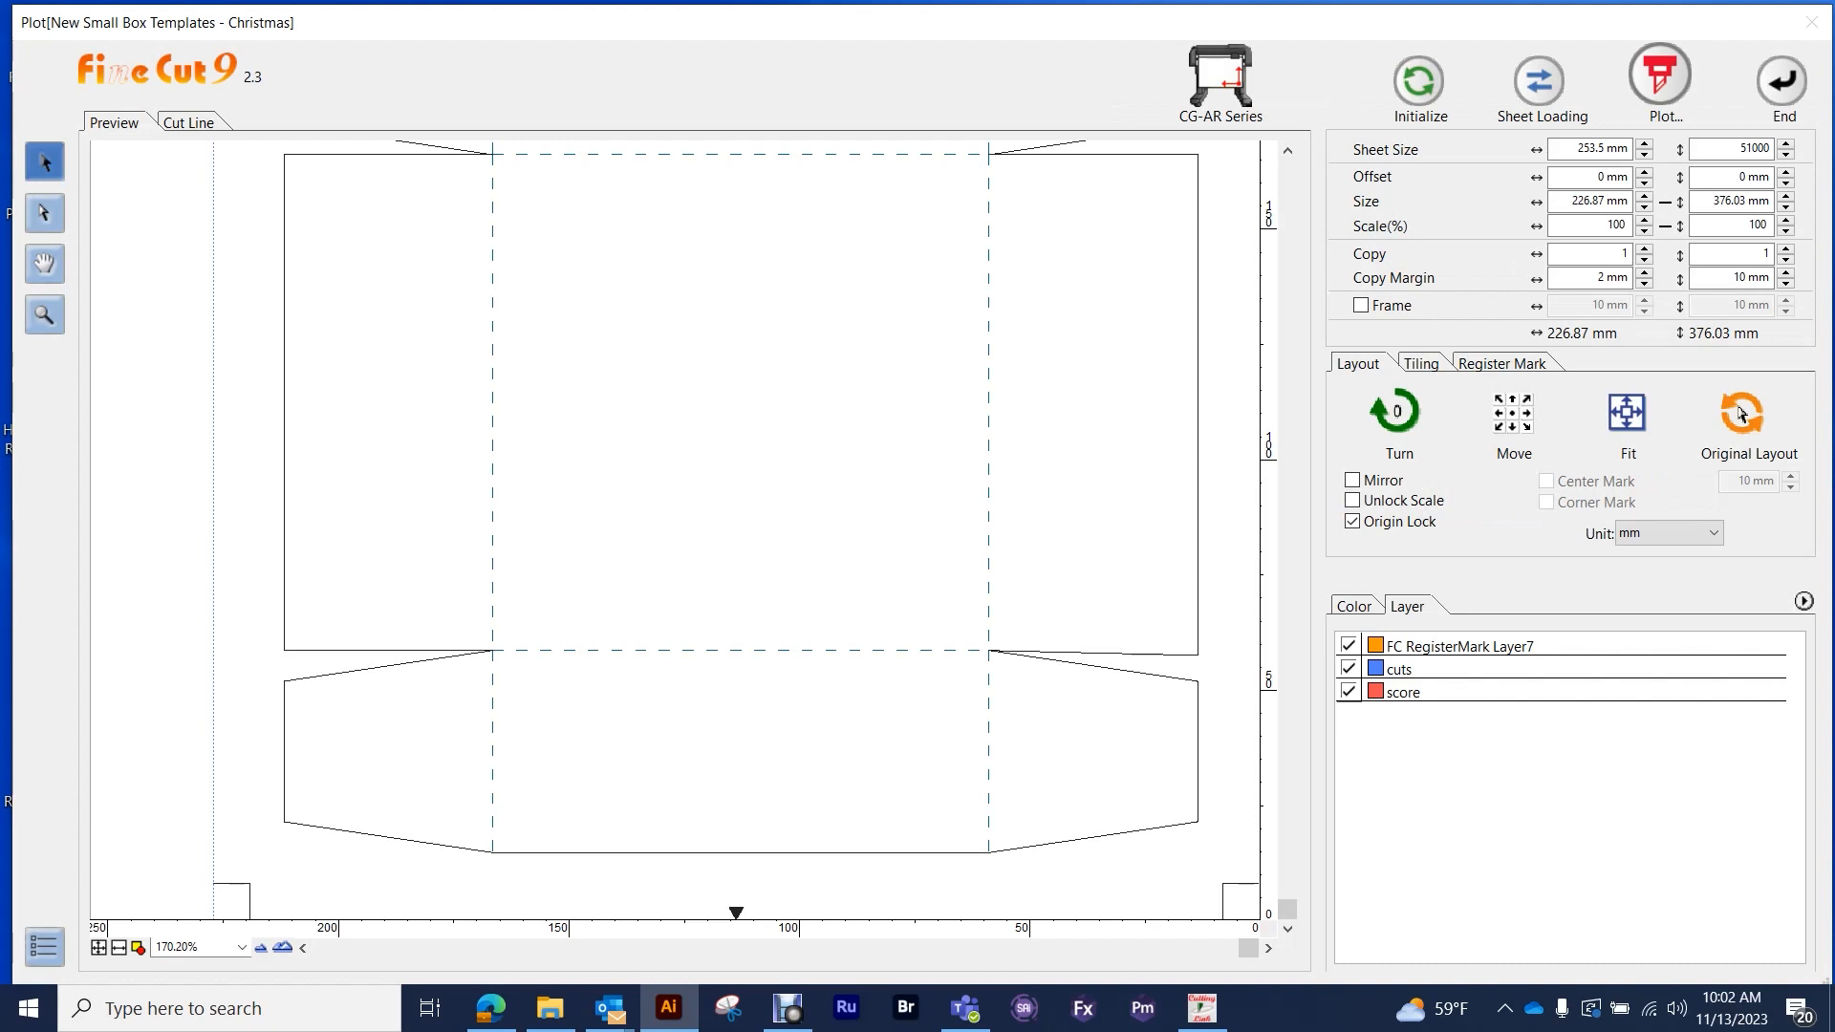
- Turn the box layout to 180° and run Detect Mark on the register marks
click(1393, 412)
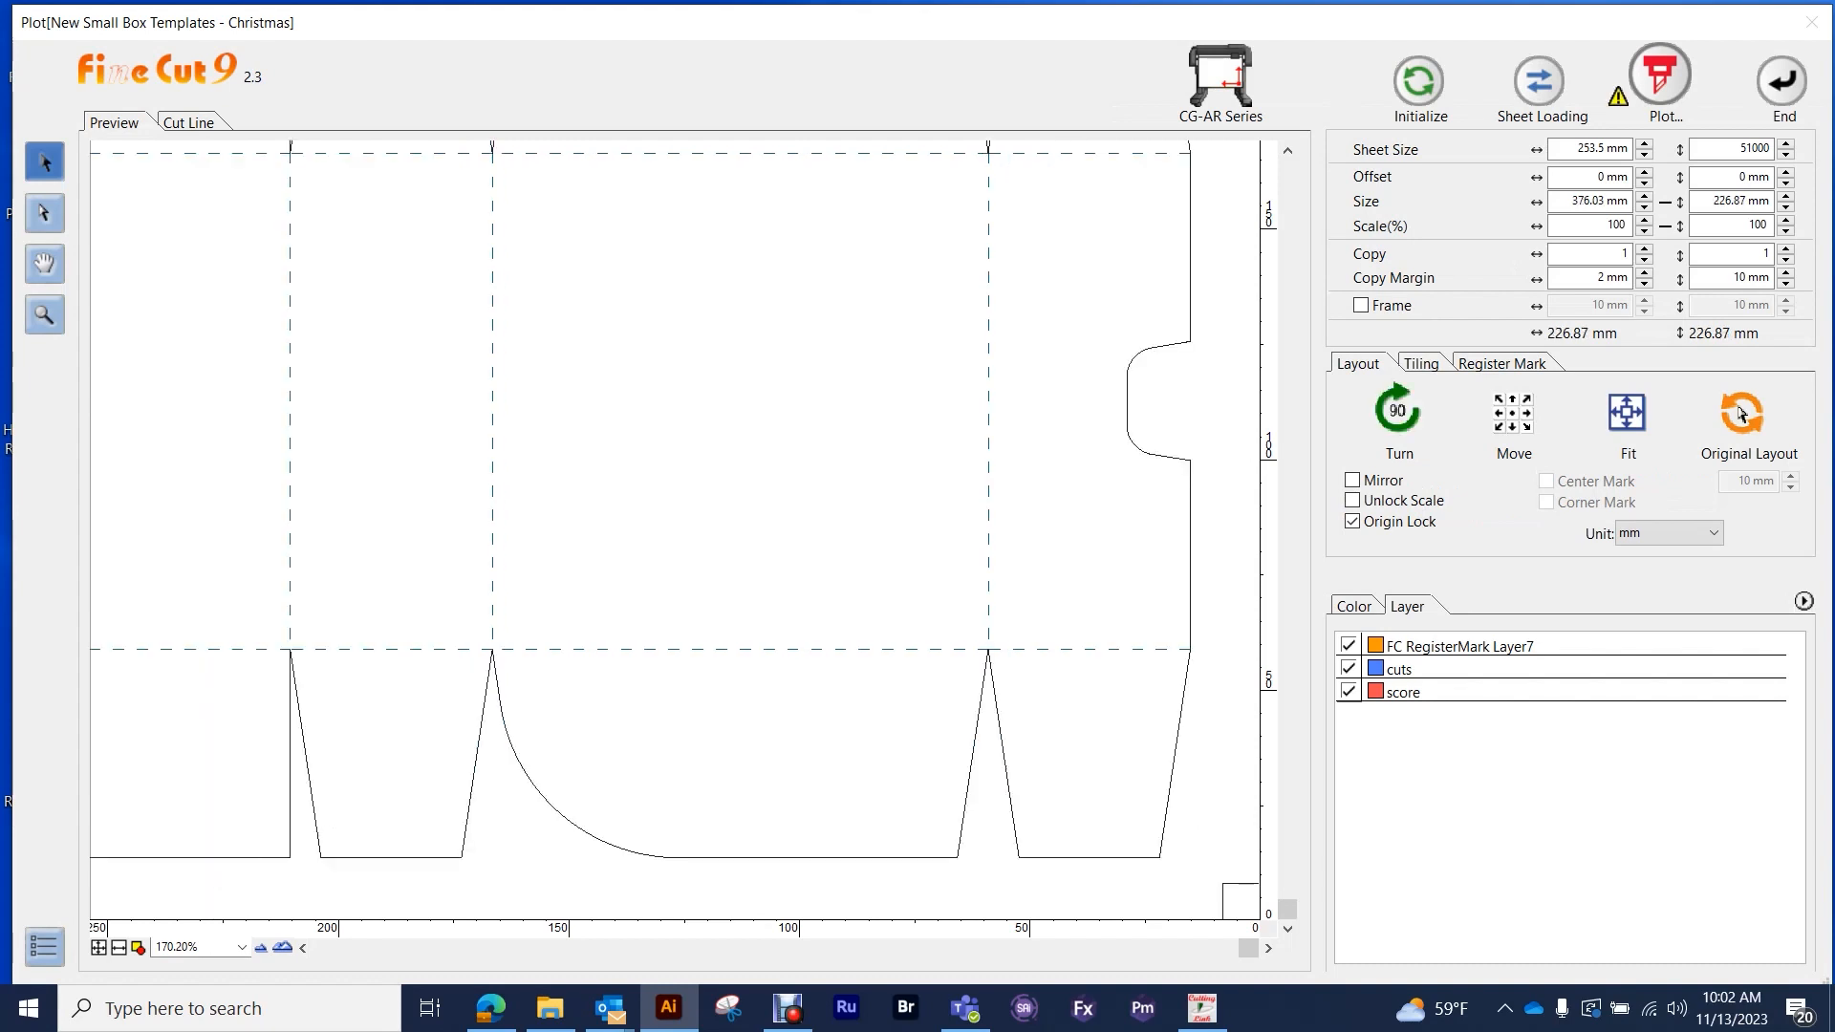
click(1397, 412)
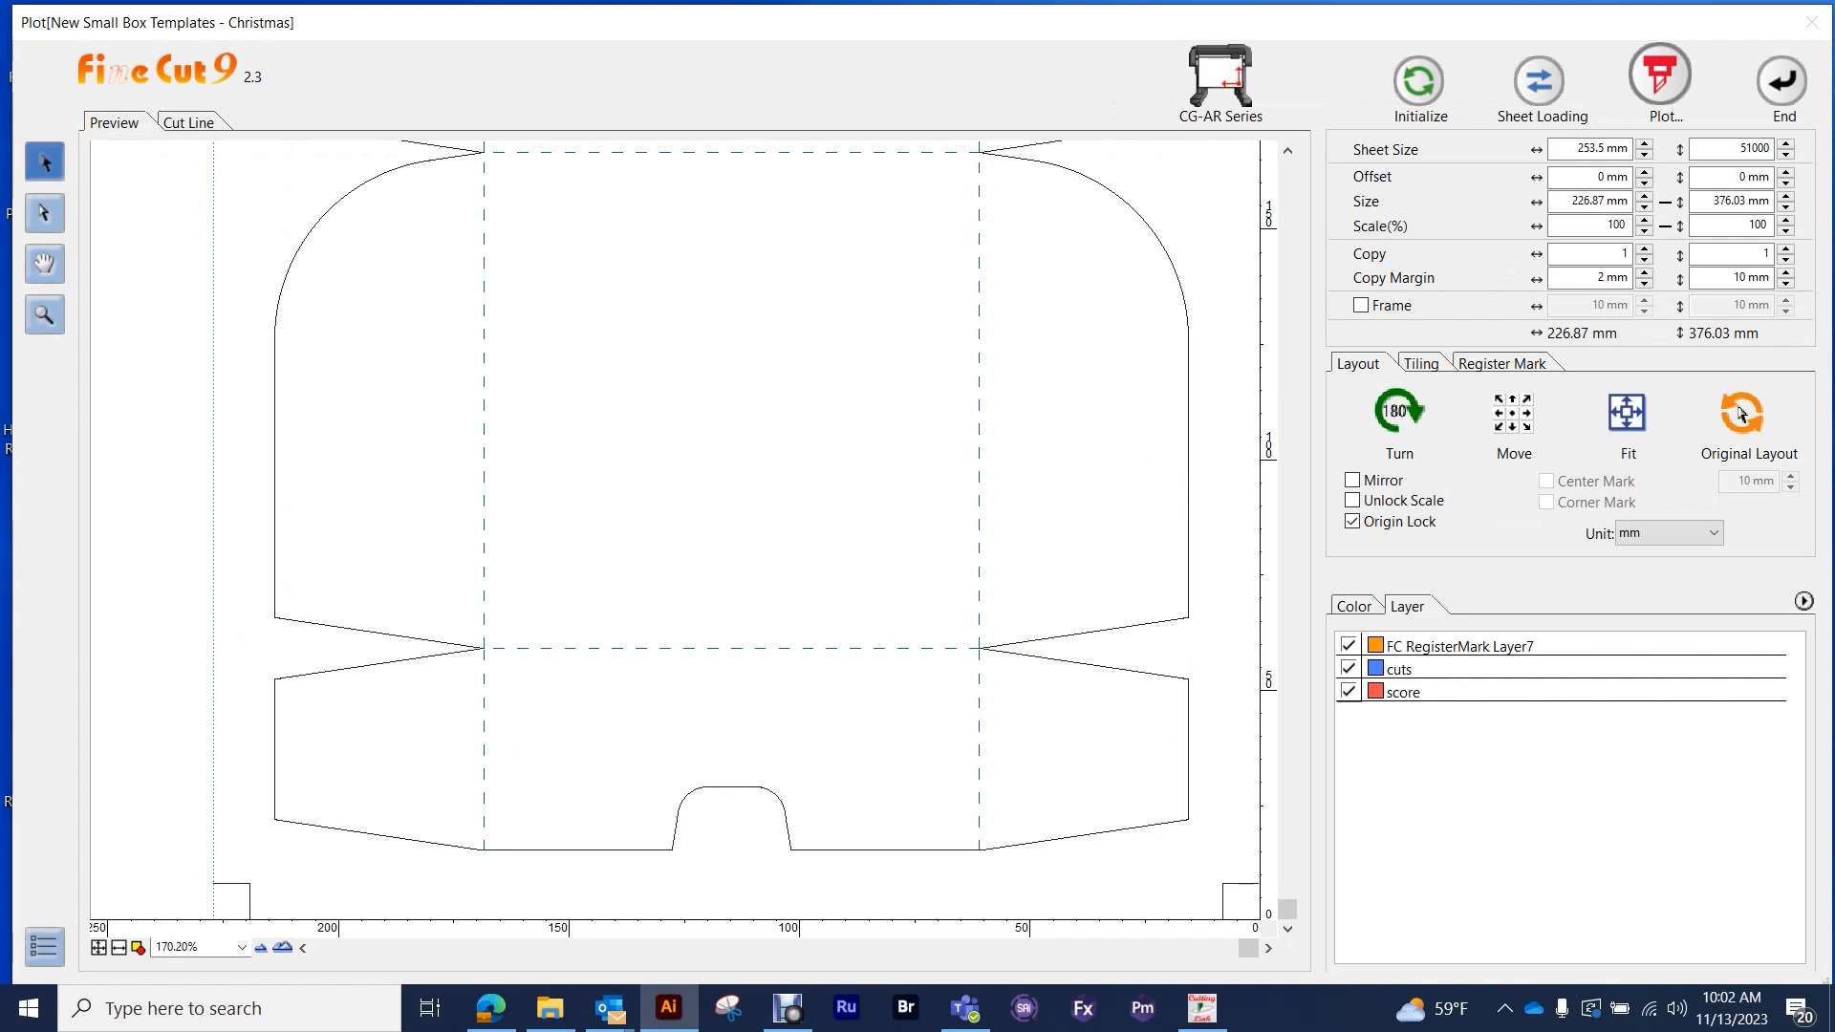
click(1502, 363)
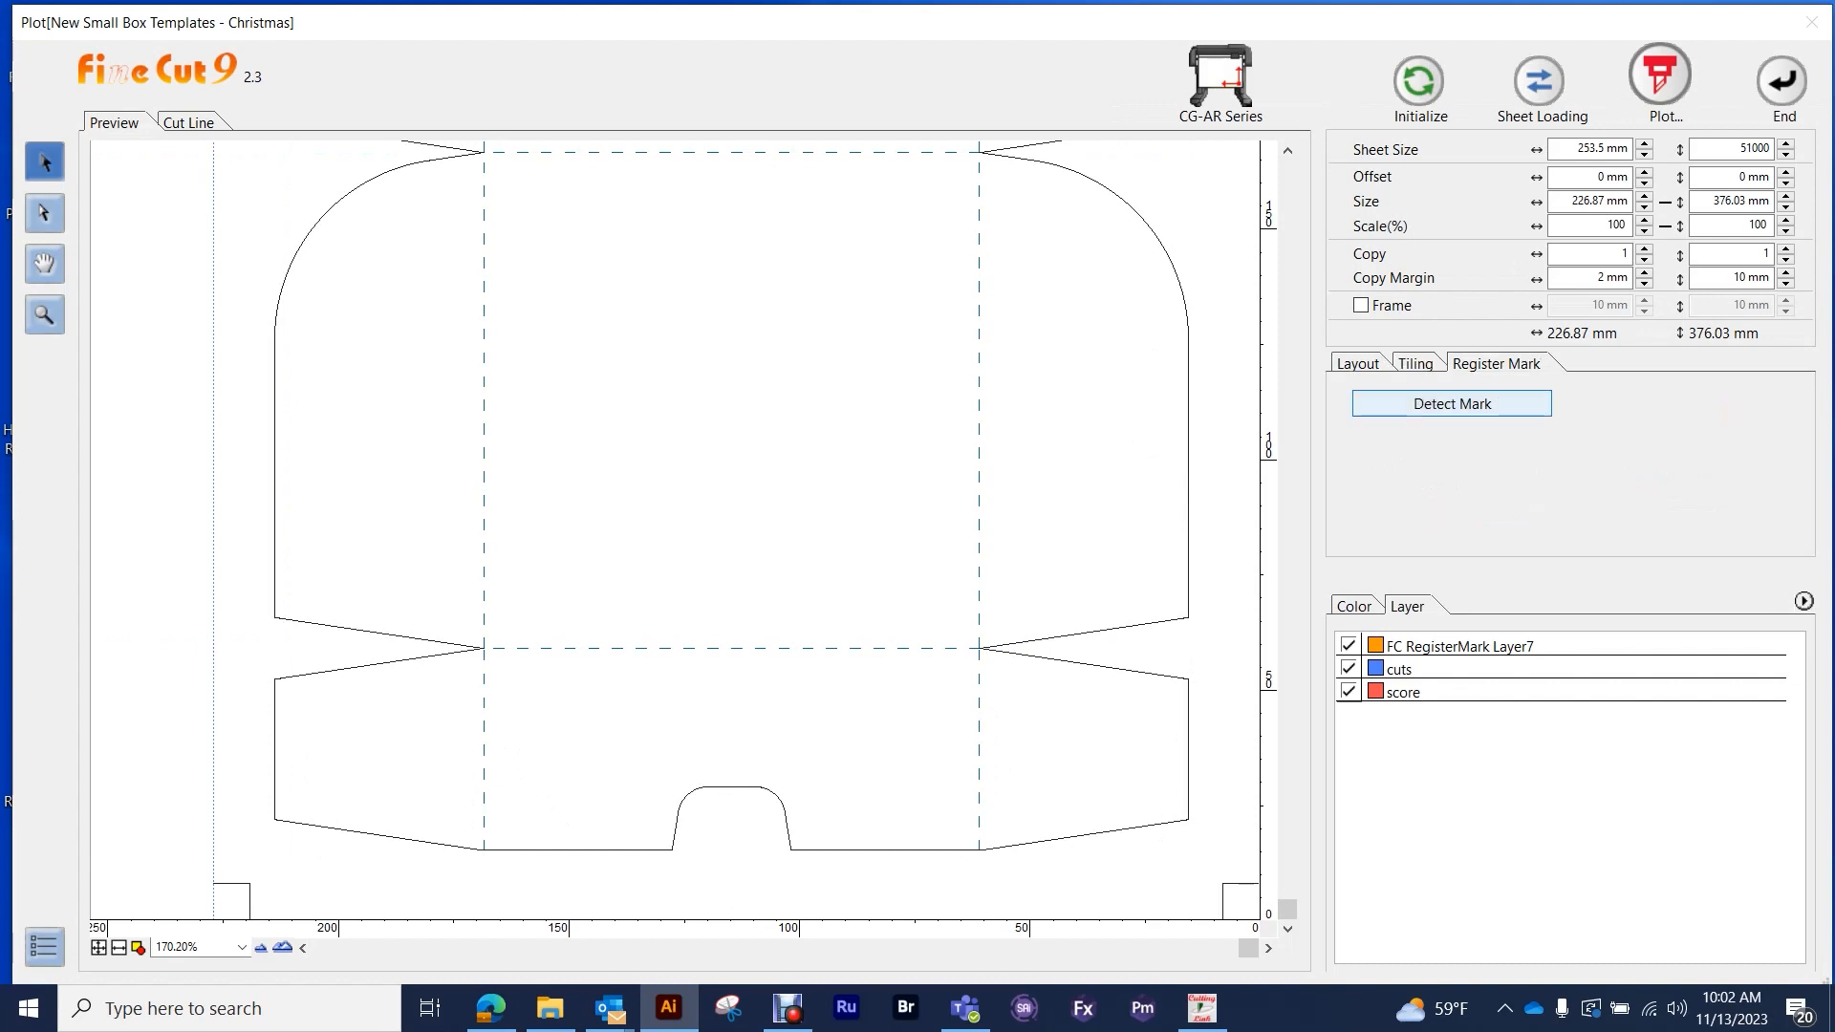
click(1450, 402)
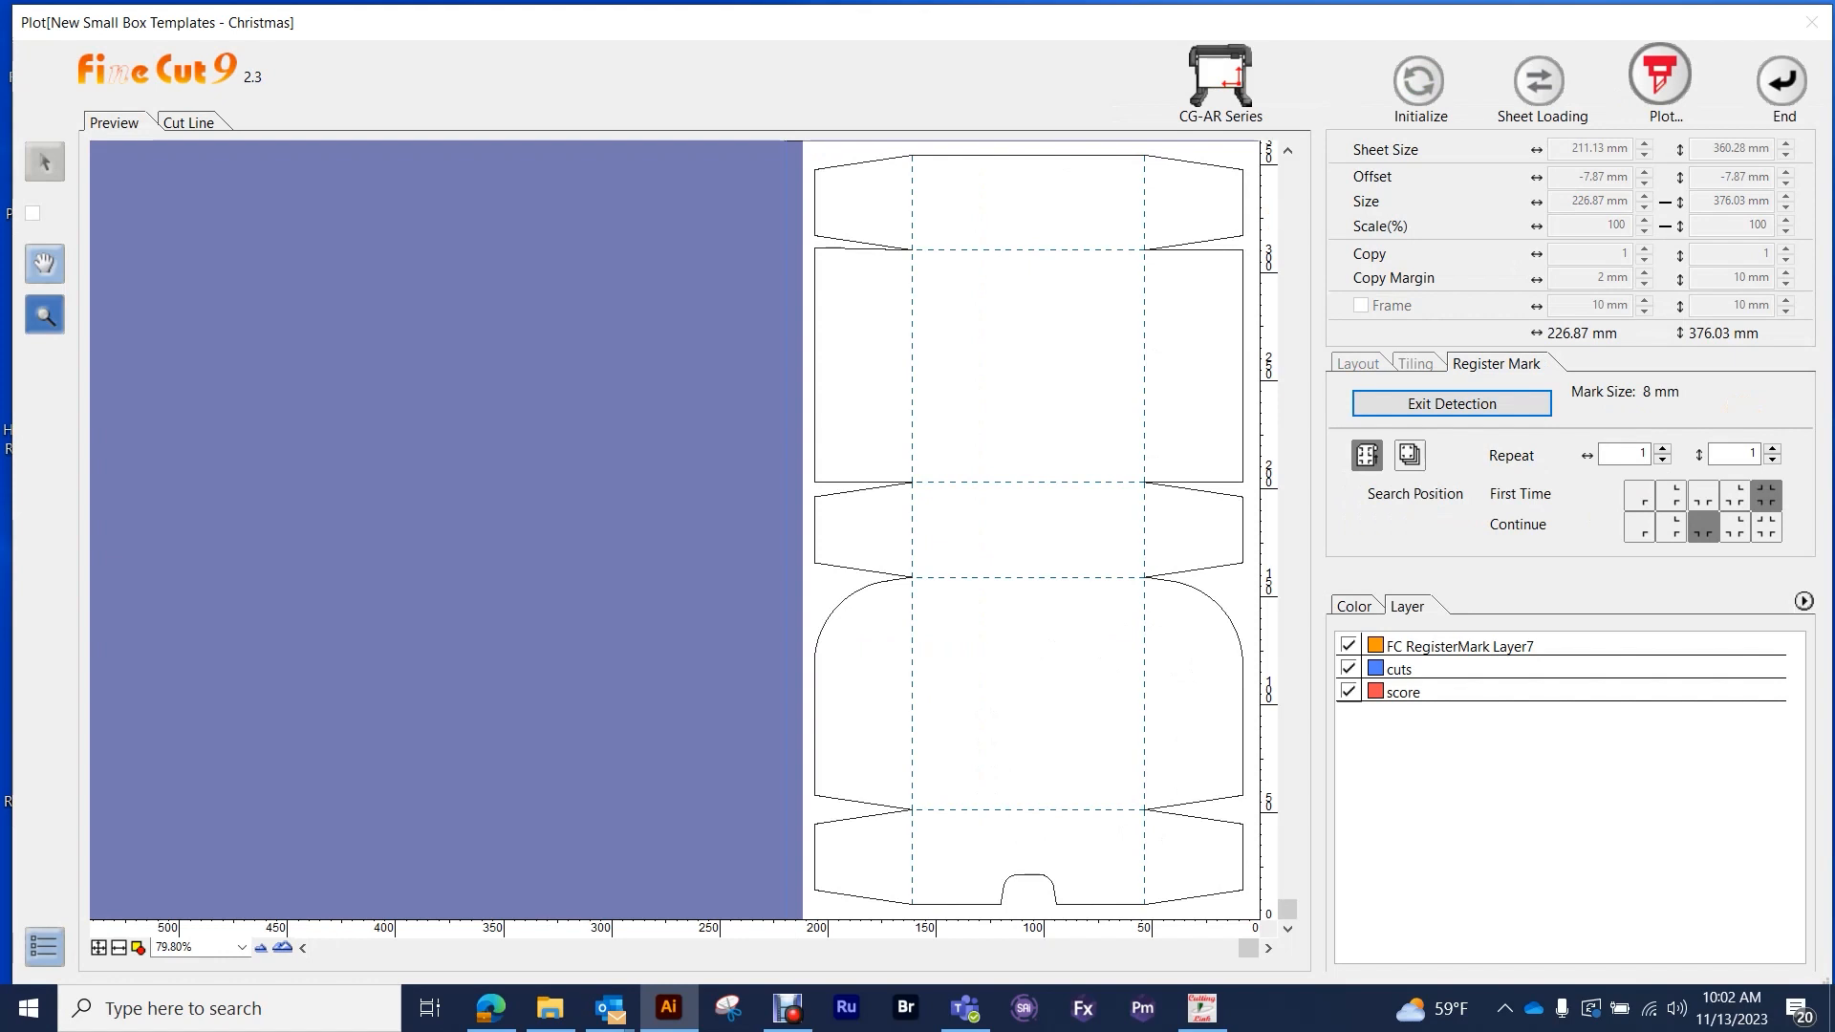
- Assign tool CT6 to the cuts layer and CRE to the score layer, then open Plot
click(1803, 601)
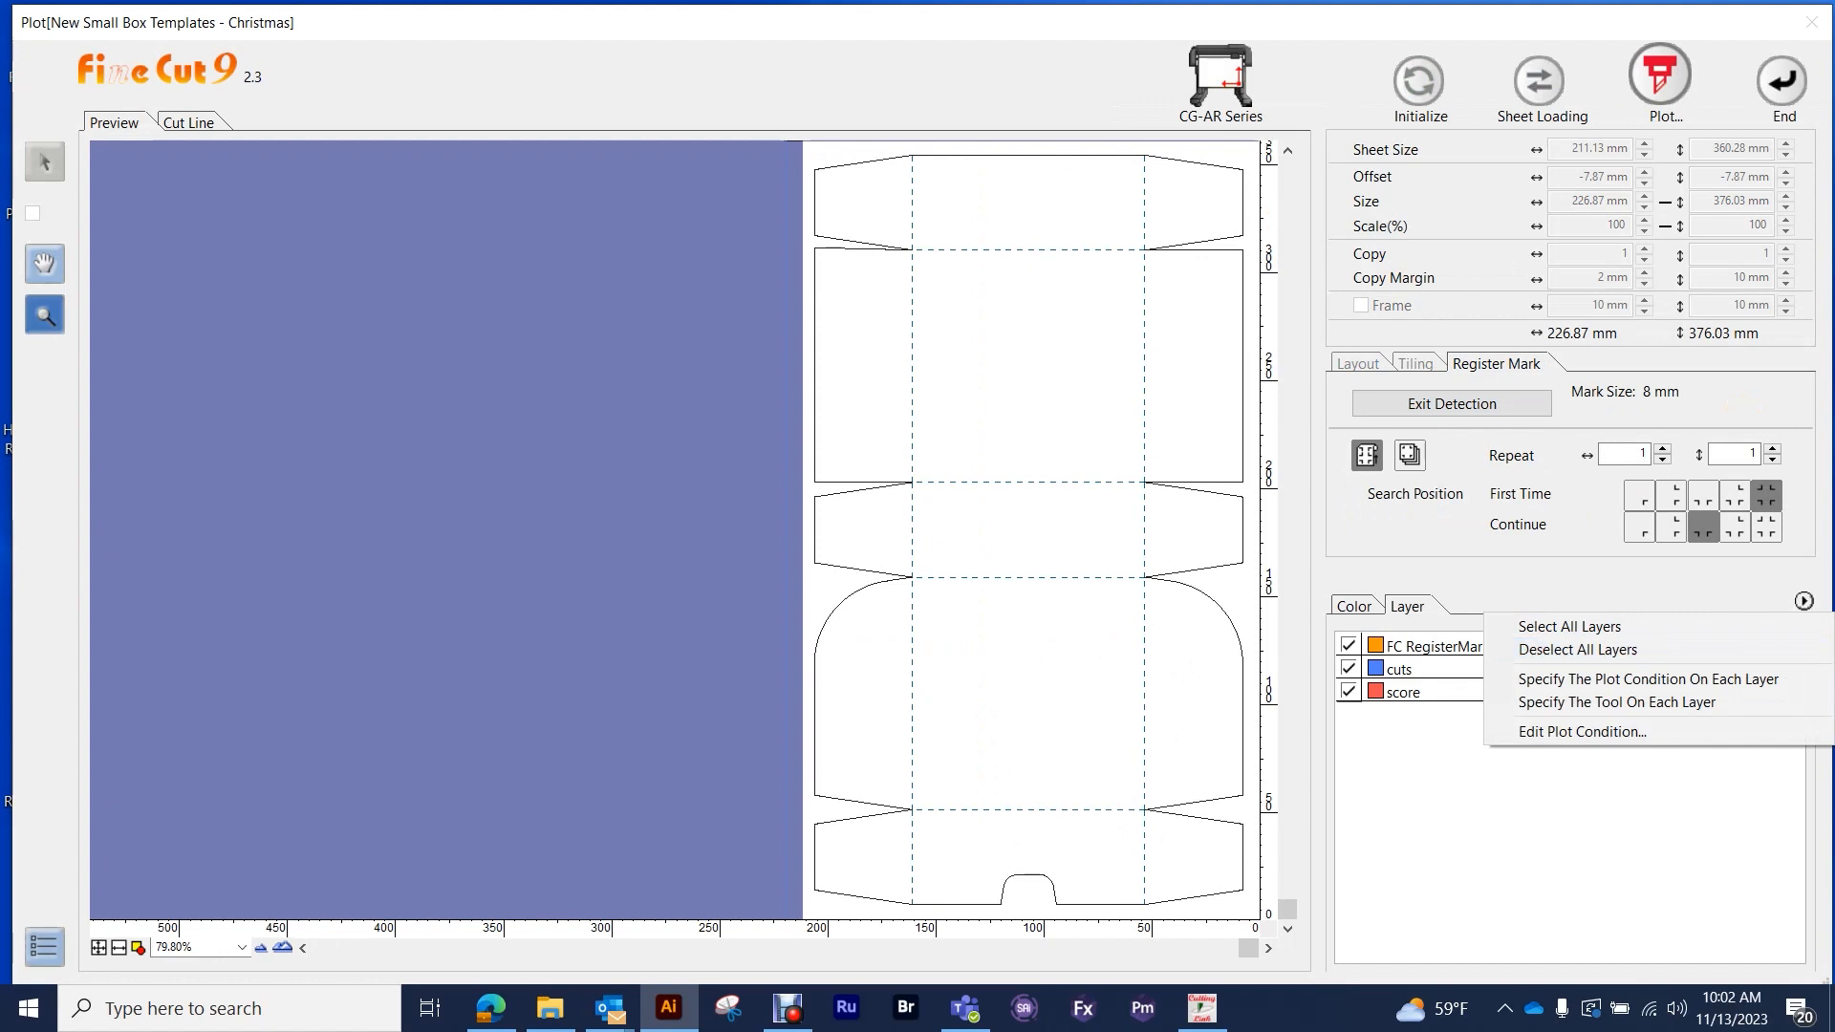
mouse_move(1616, 700)
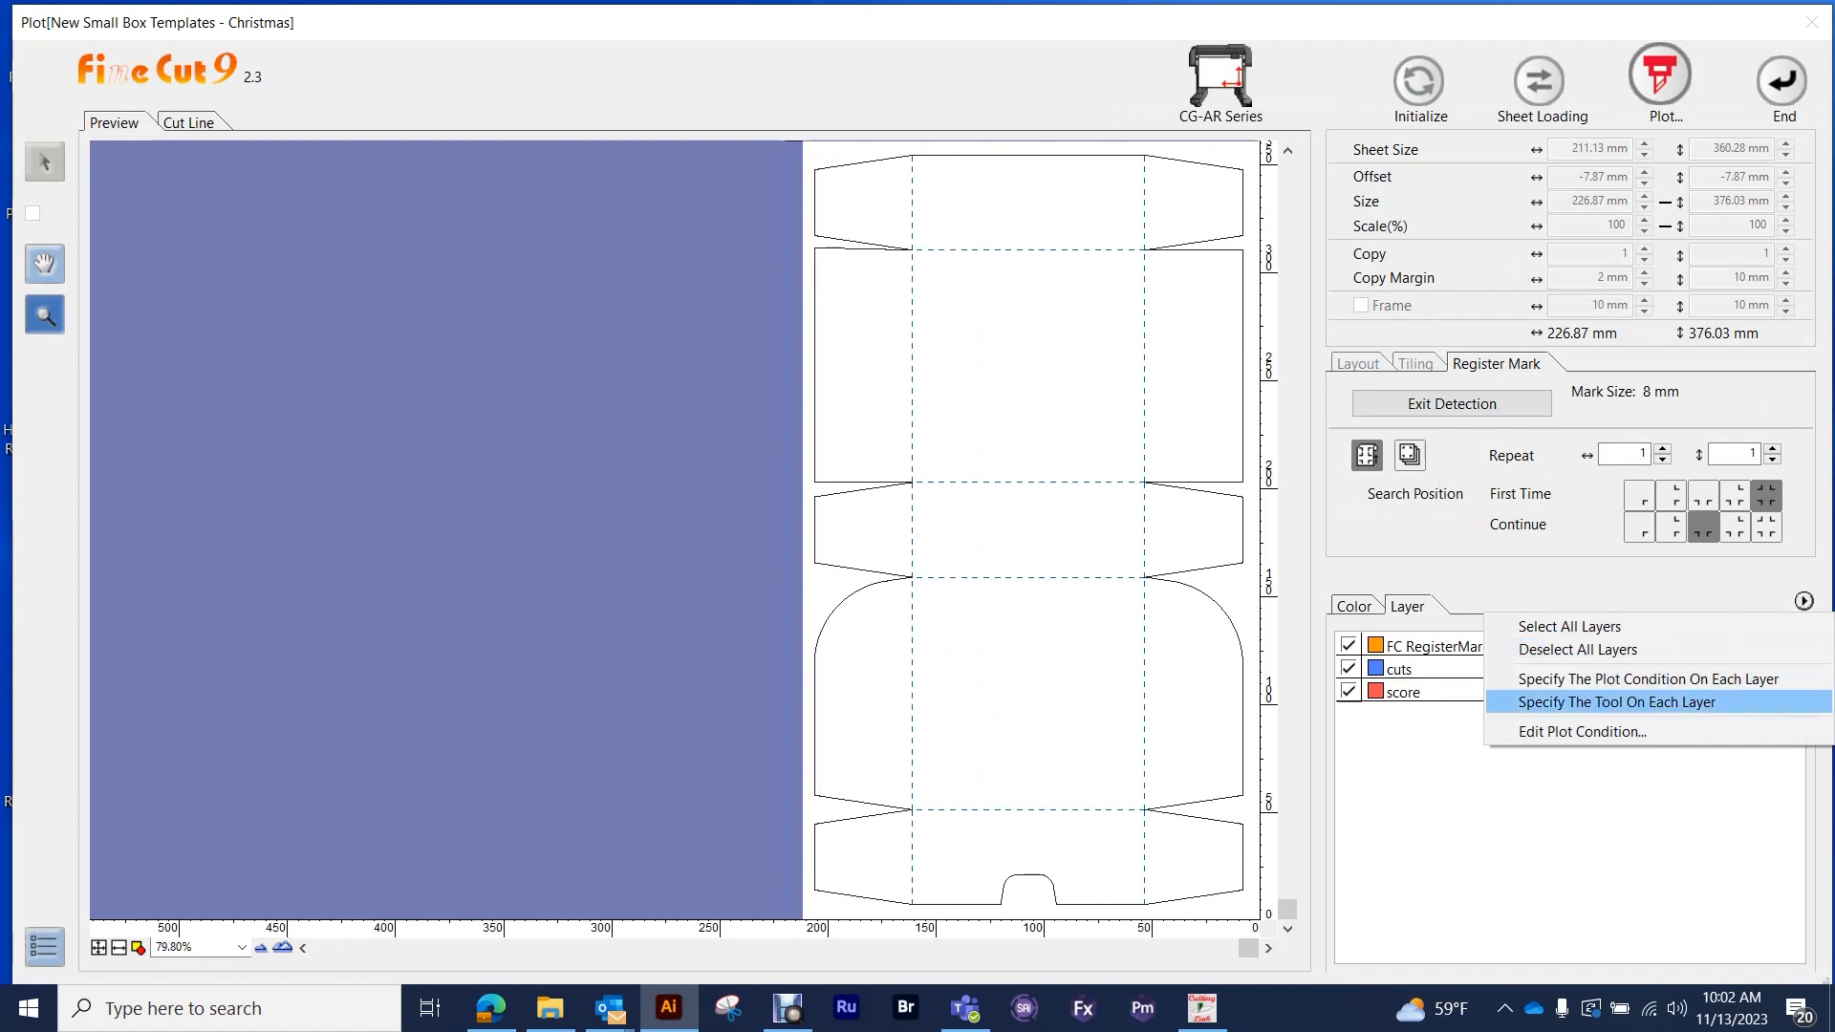
click(1616, 701)
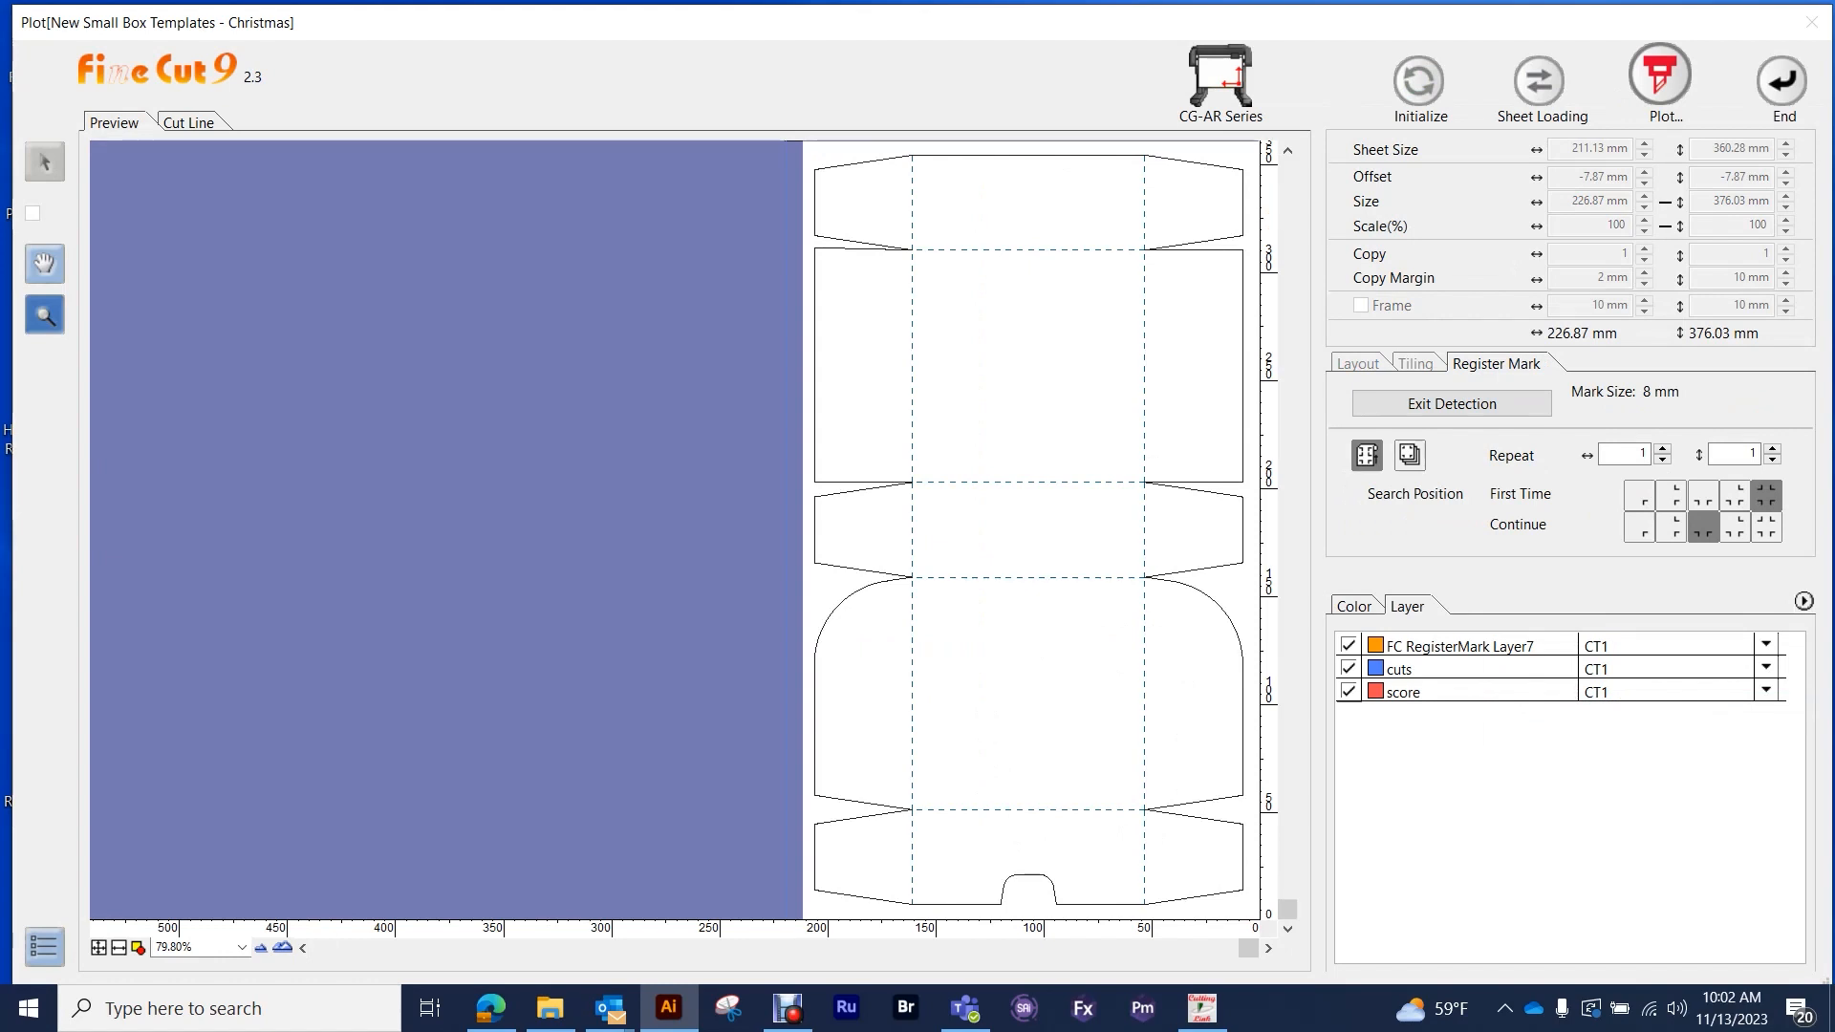
click(1767, 692)
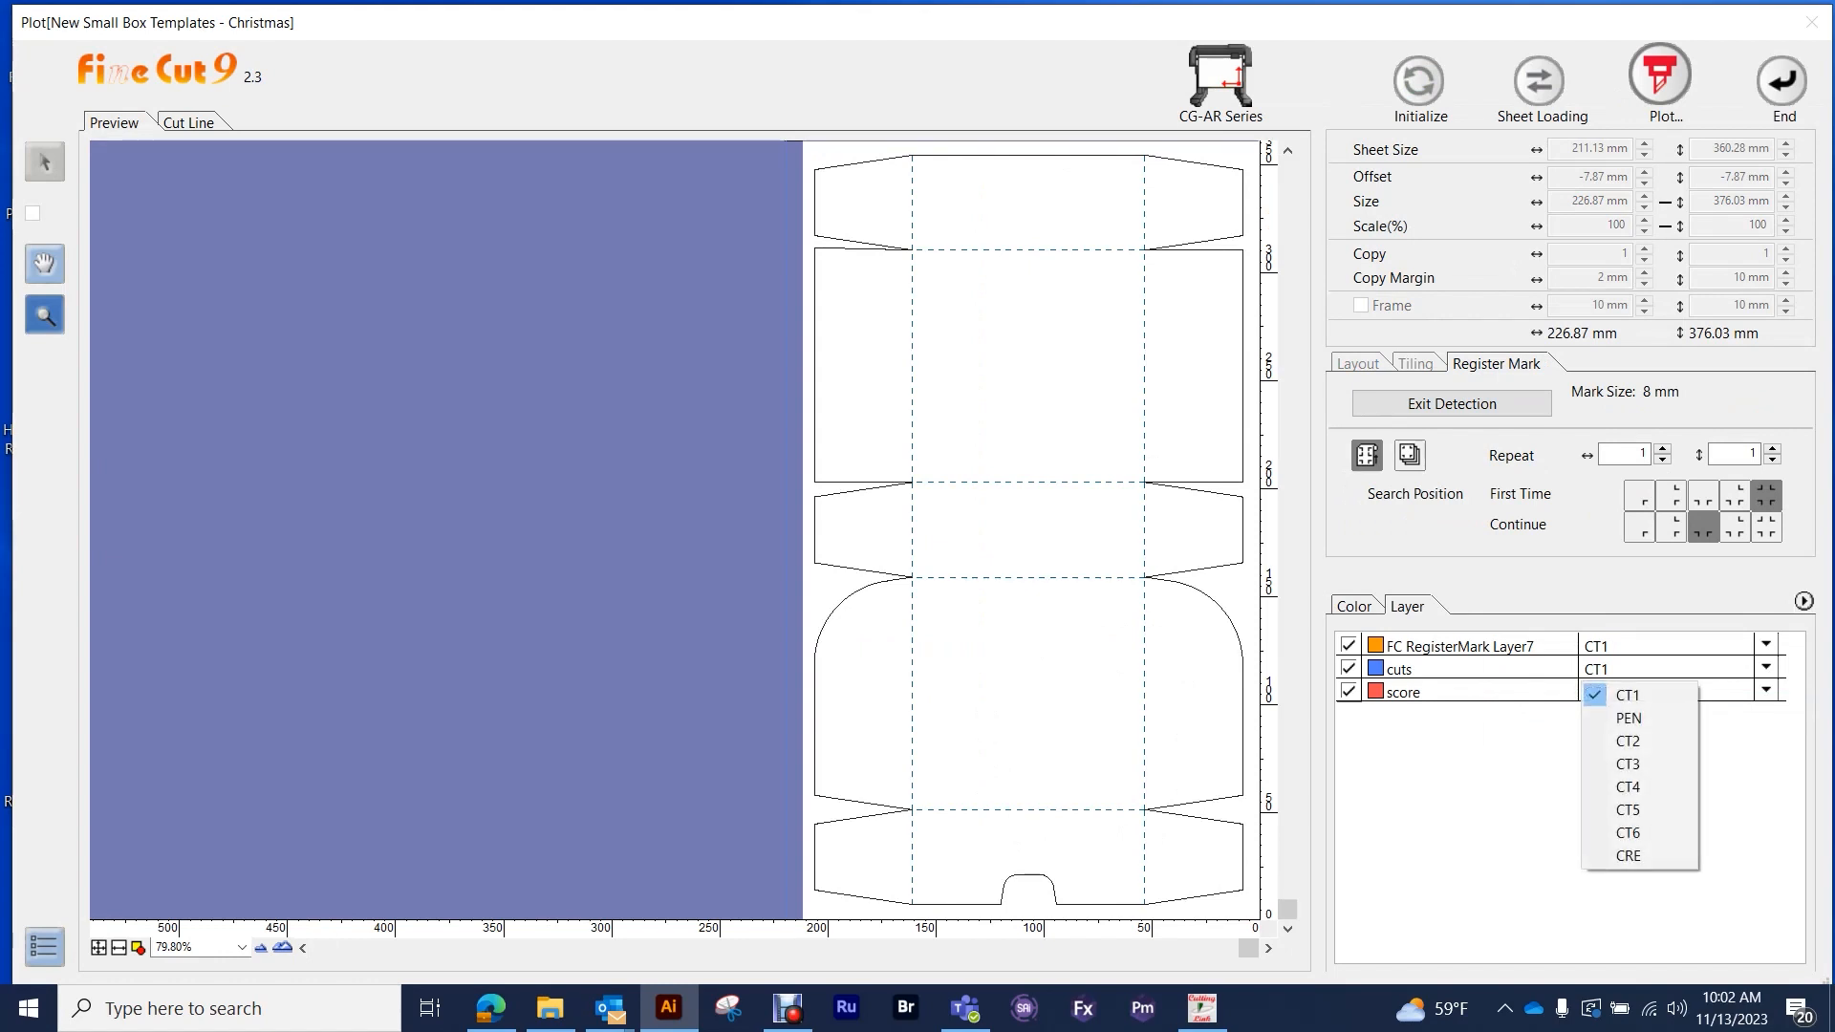
mouse_move(1638, 855)
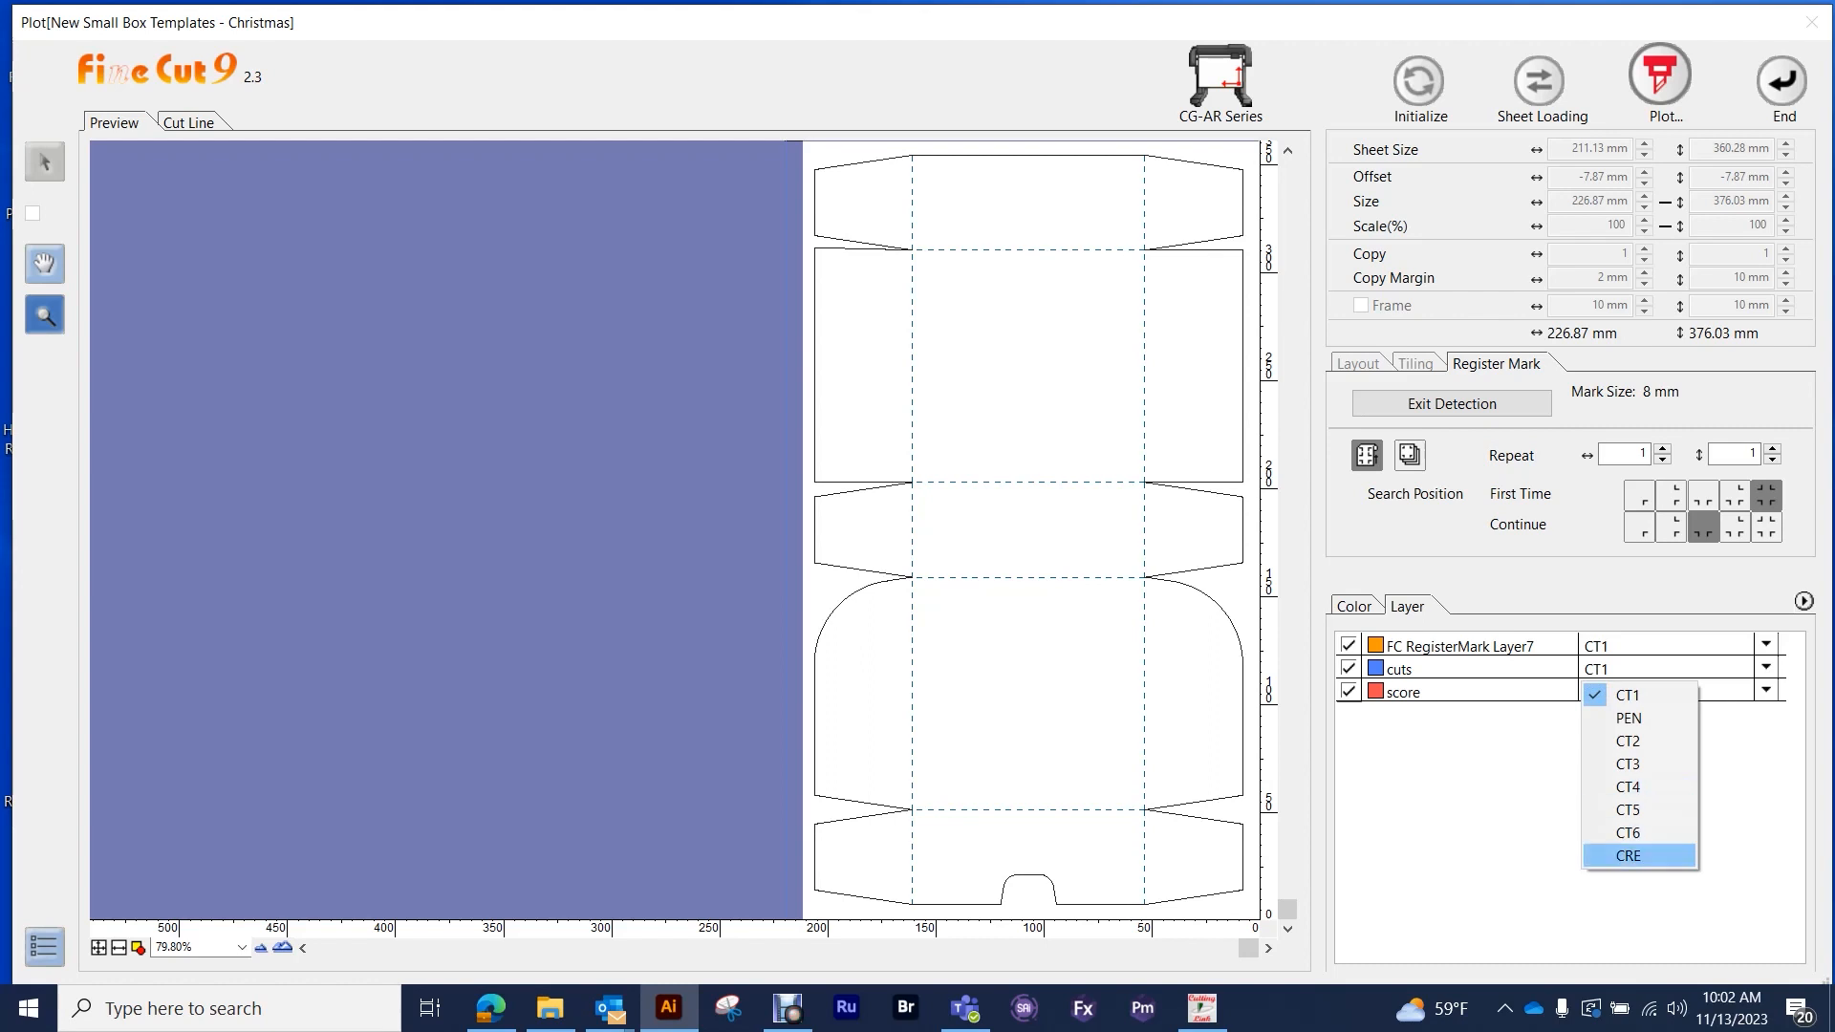
click(1626, 832)
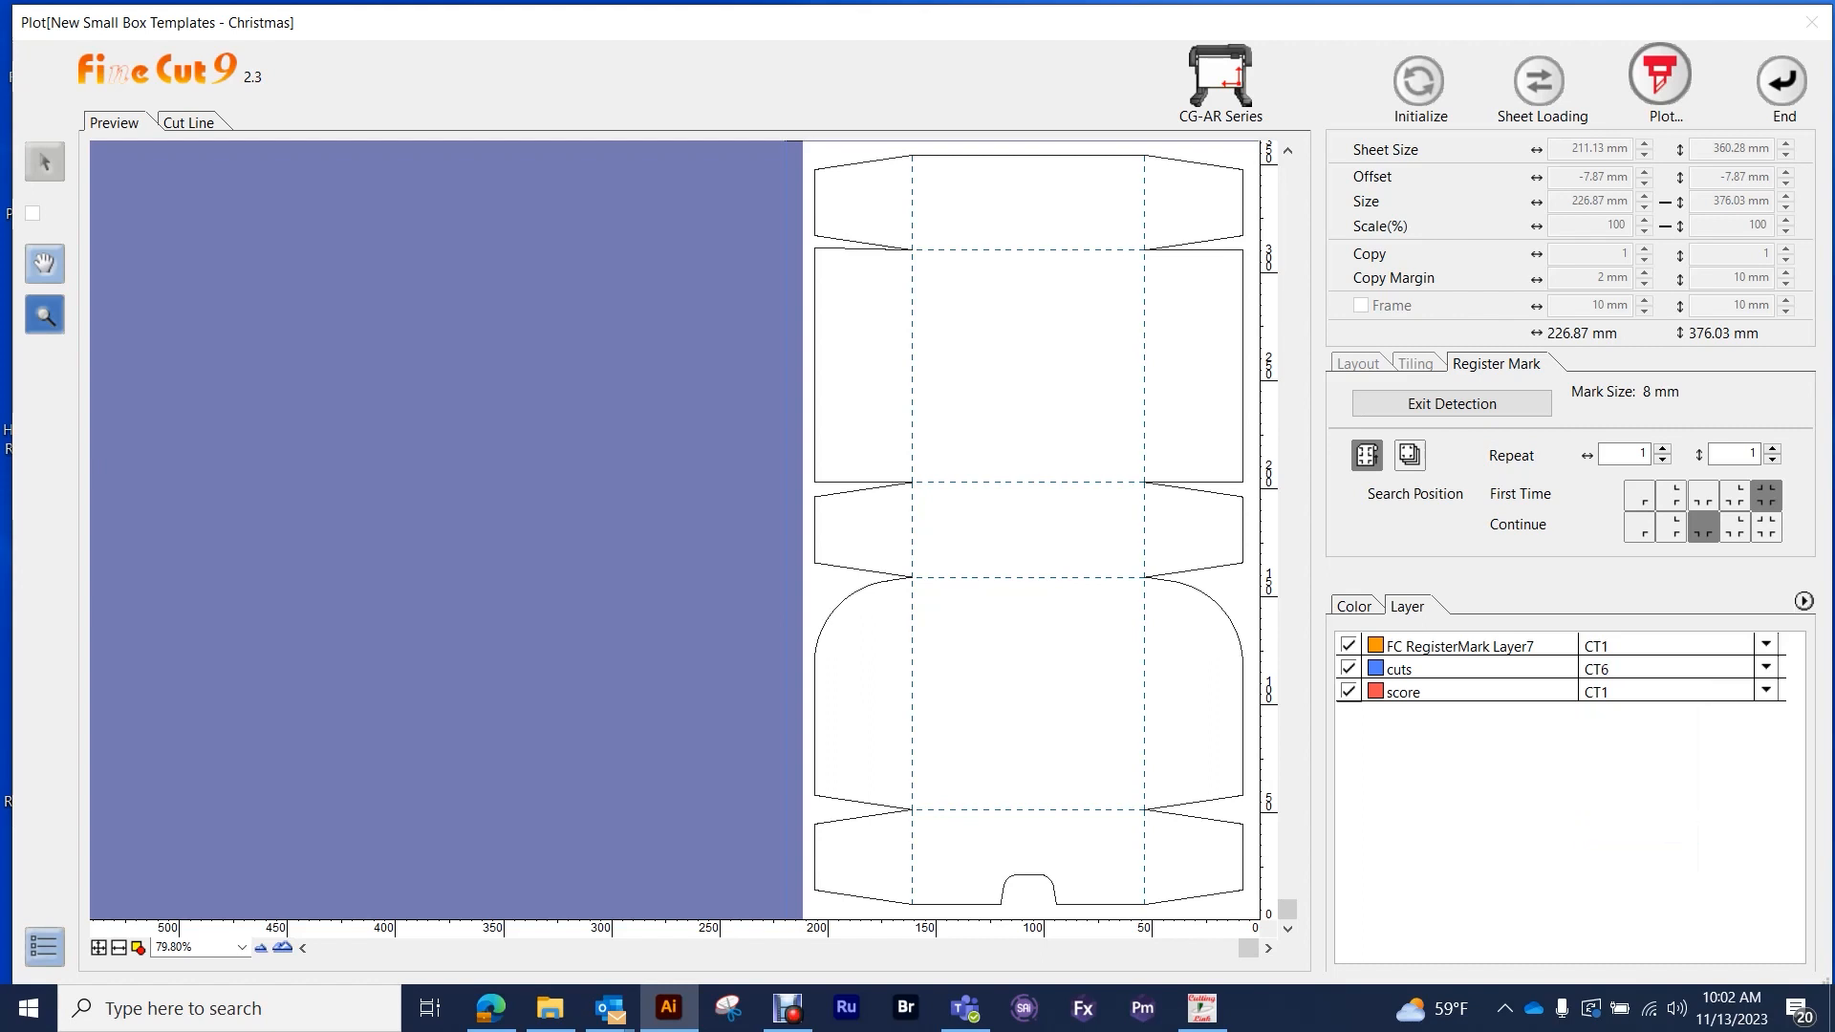
click(1765, 690)
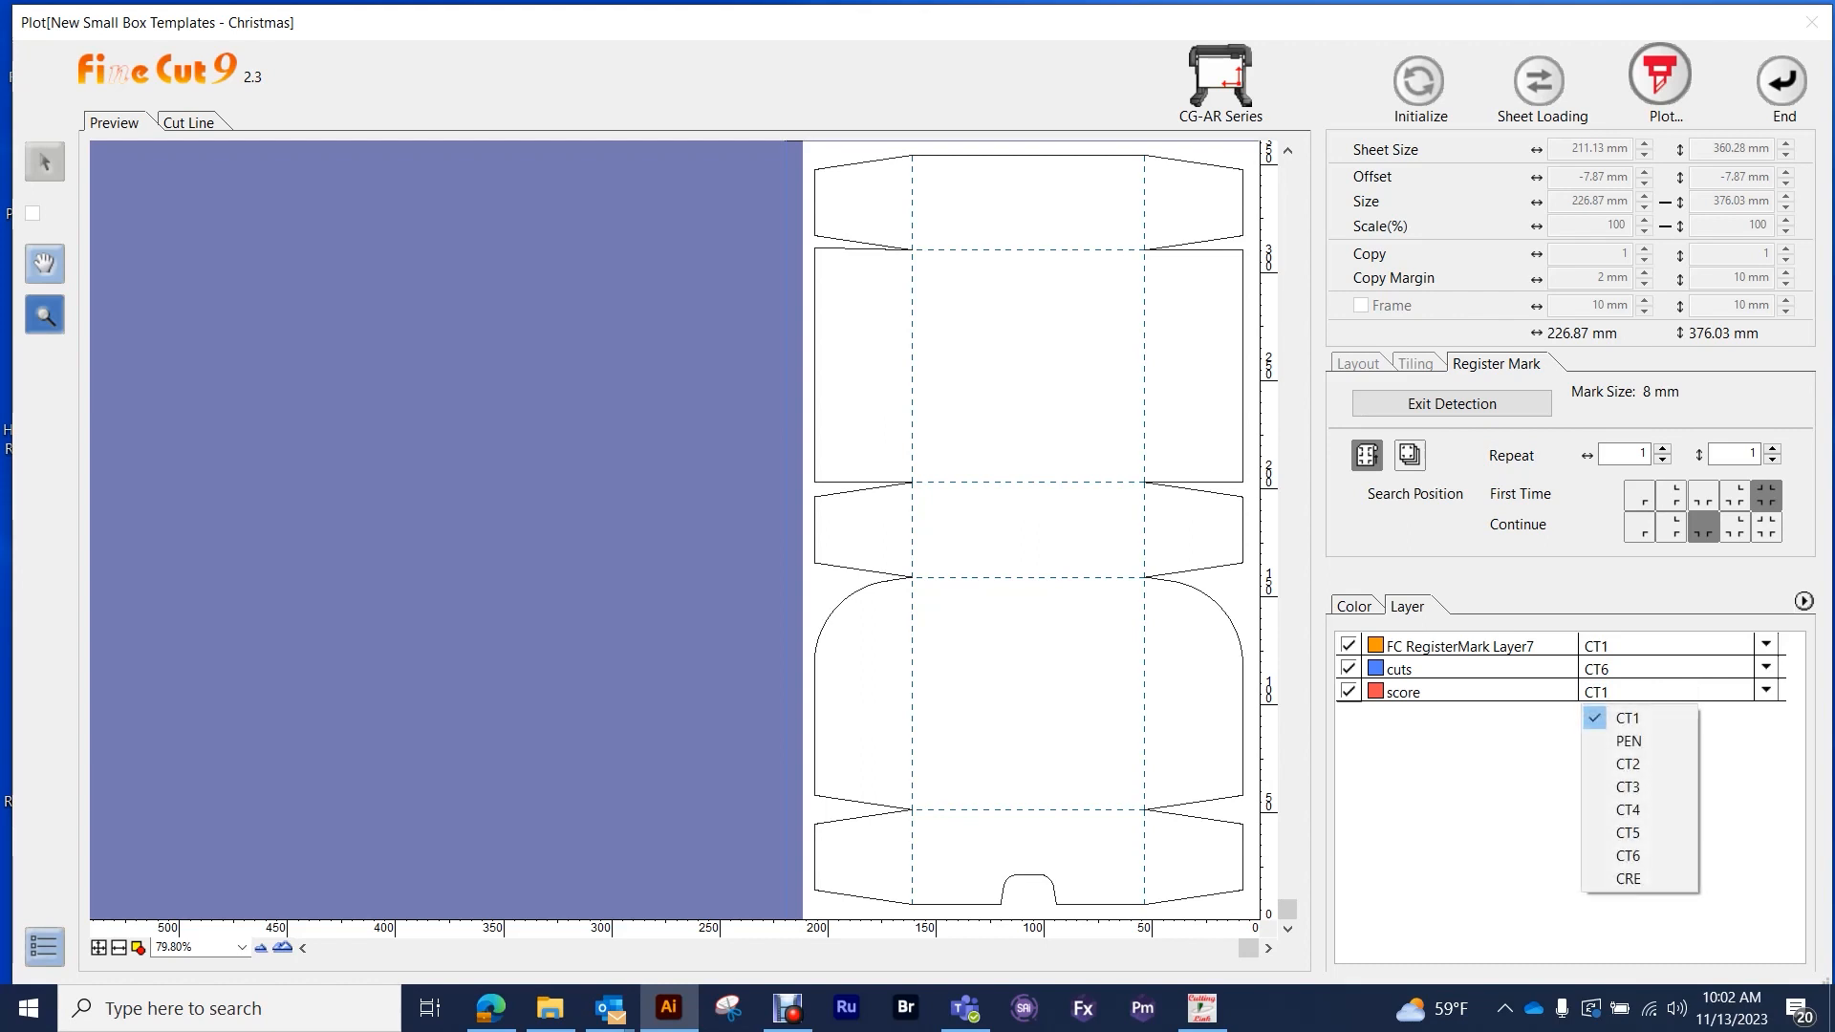
mouse_move(1637, 856)
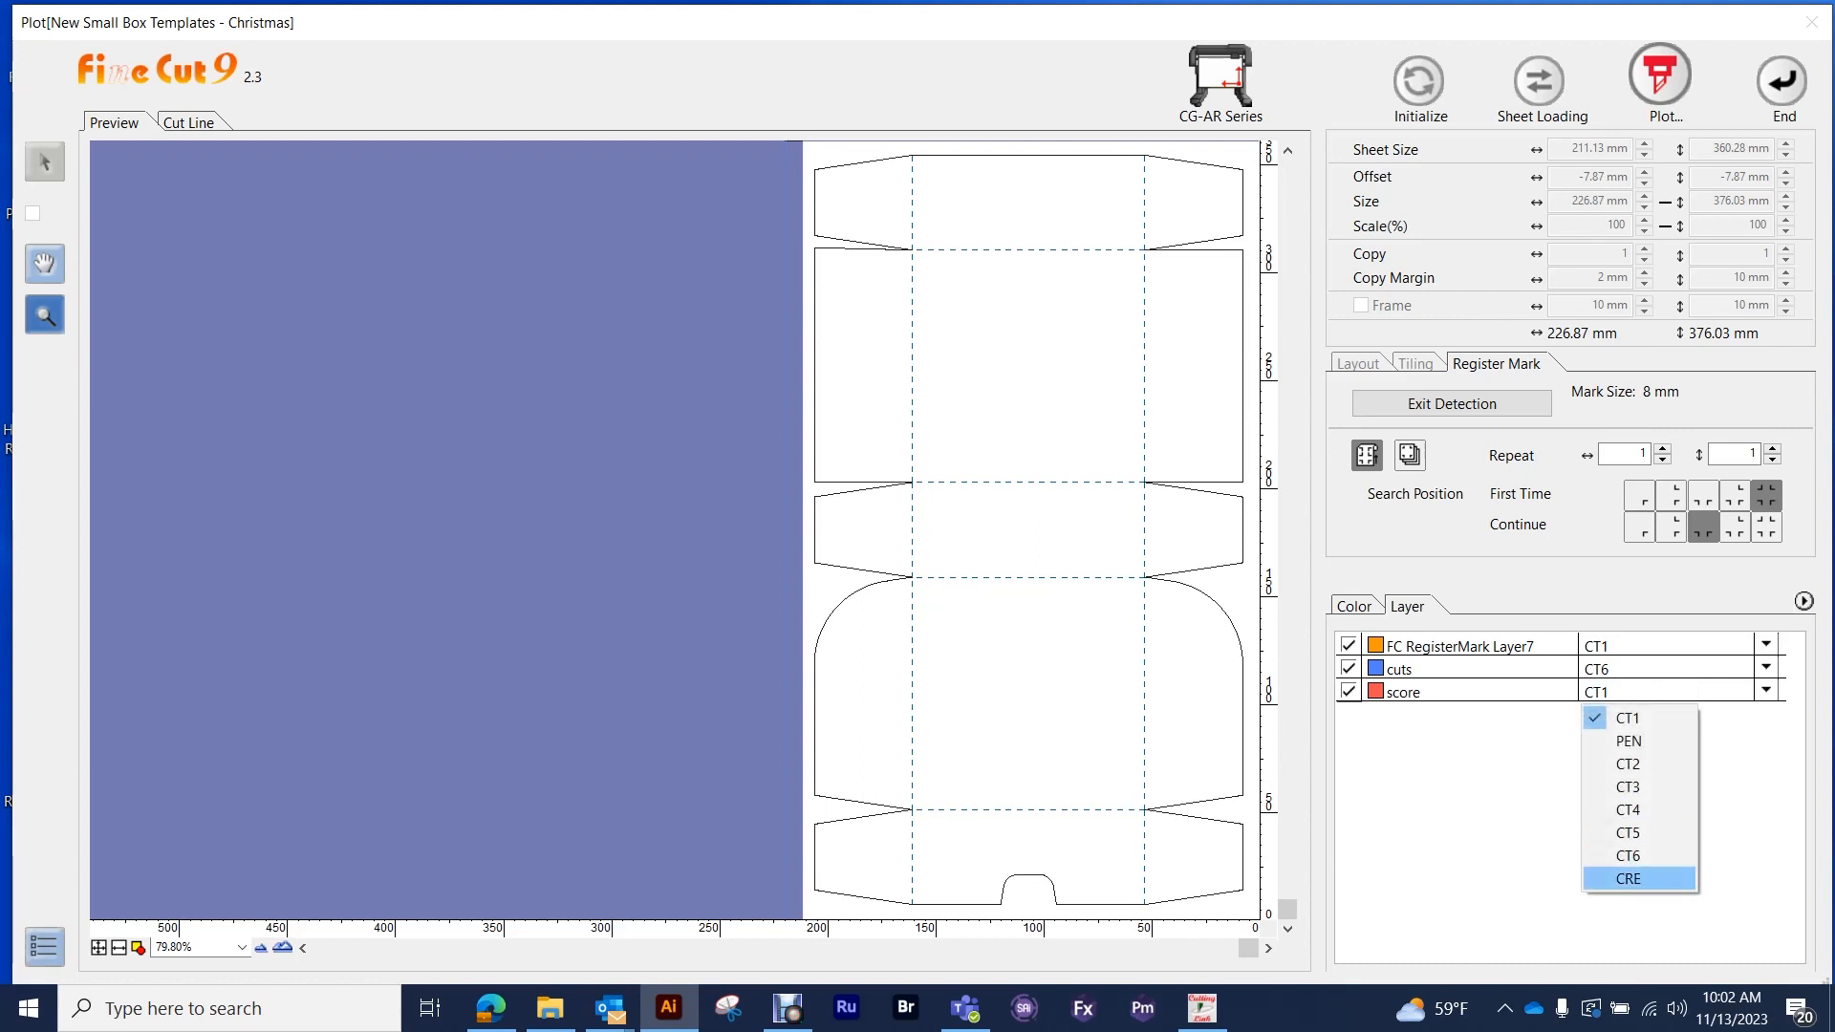
click(1626, 877)
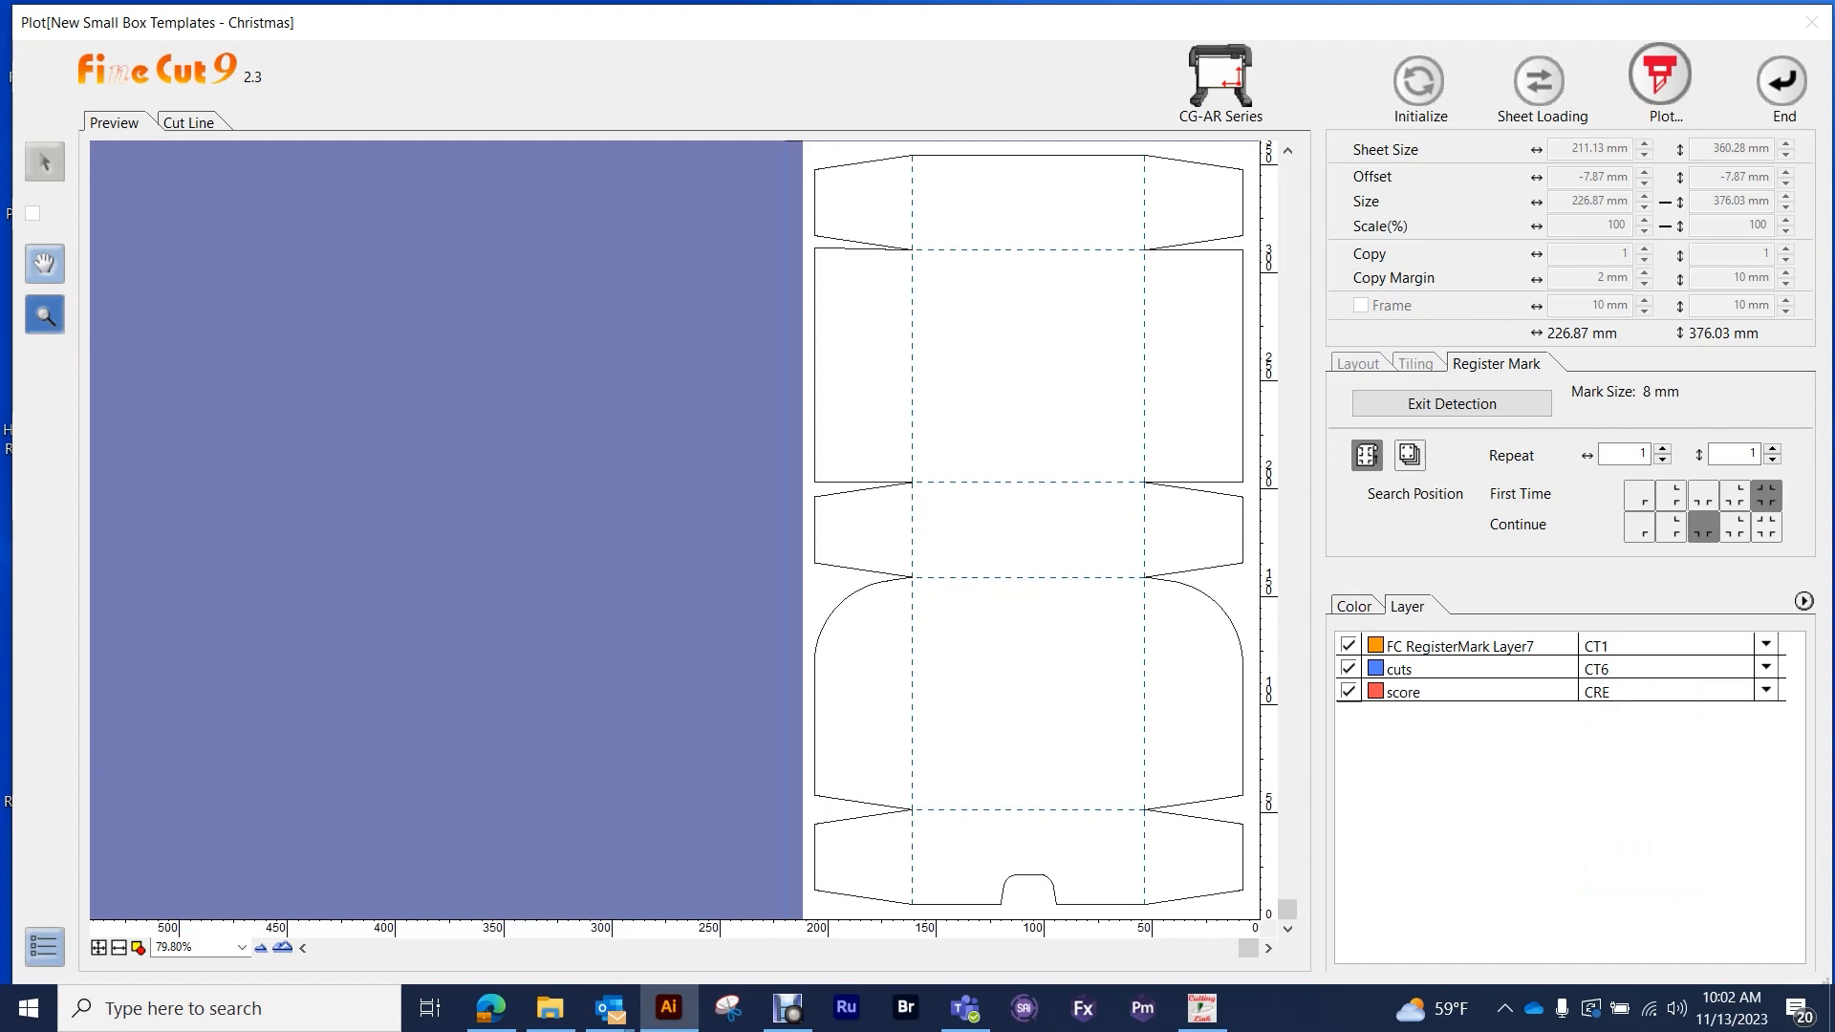
click(1658, 67)
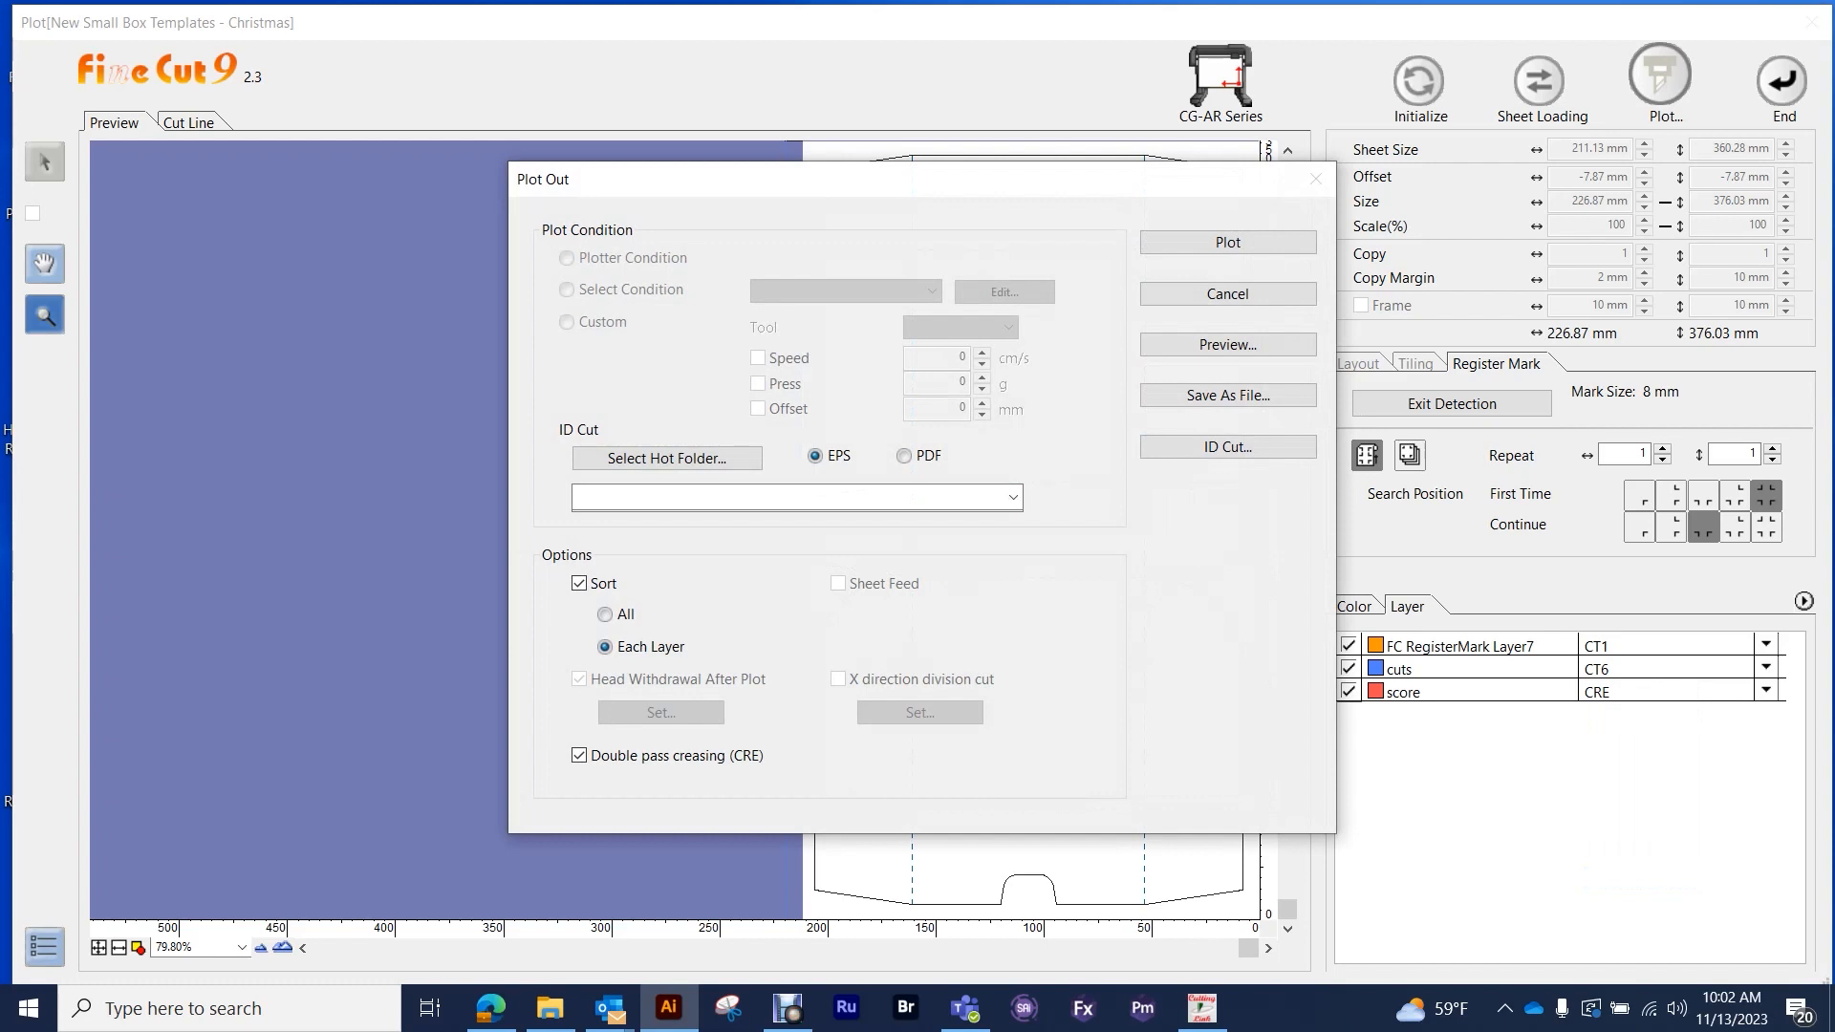
click(578, 755)
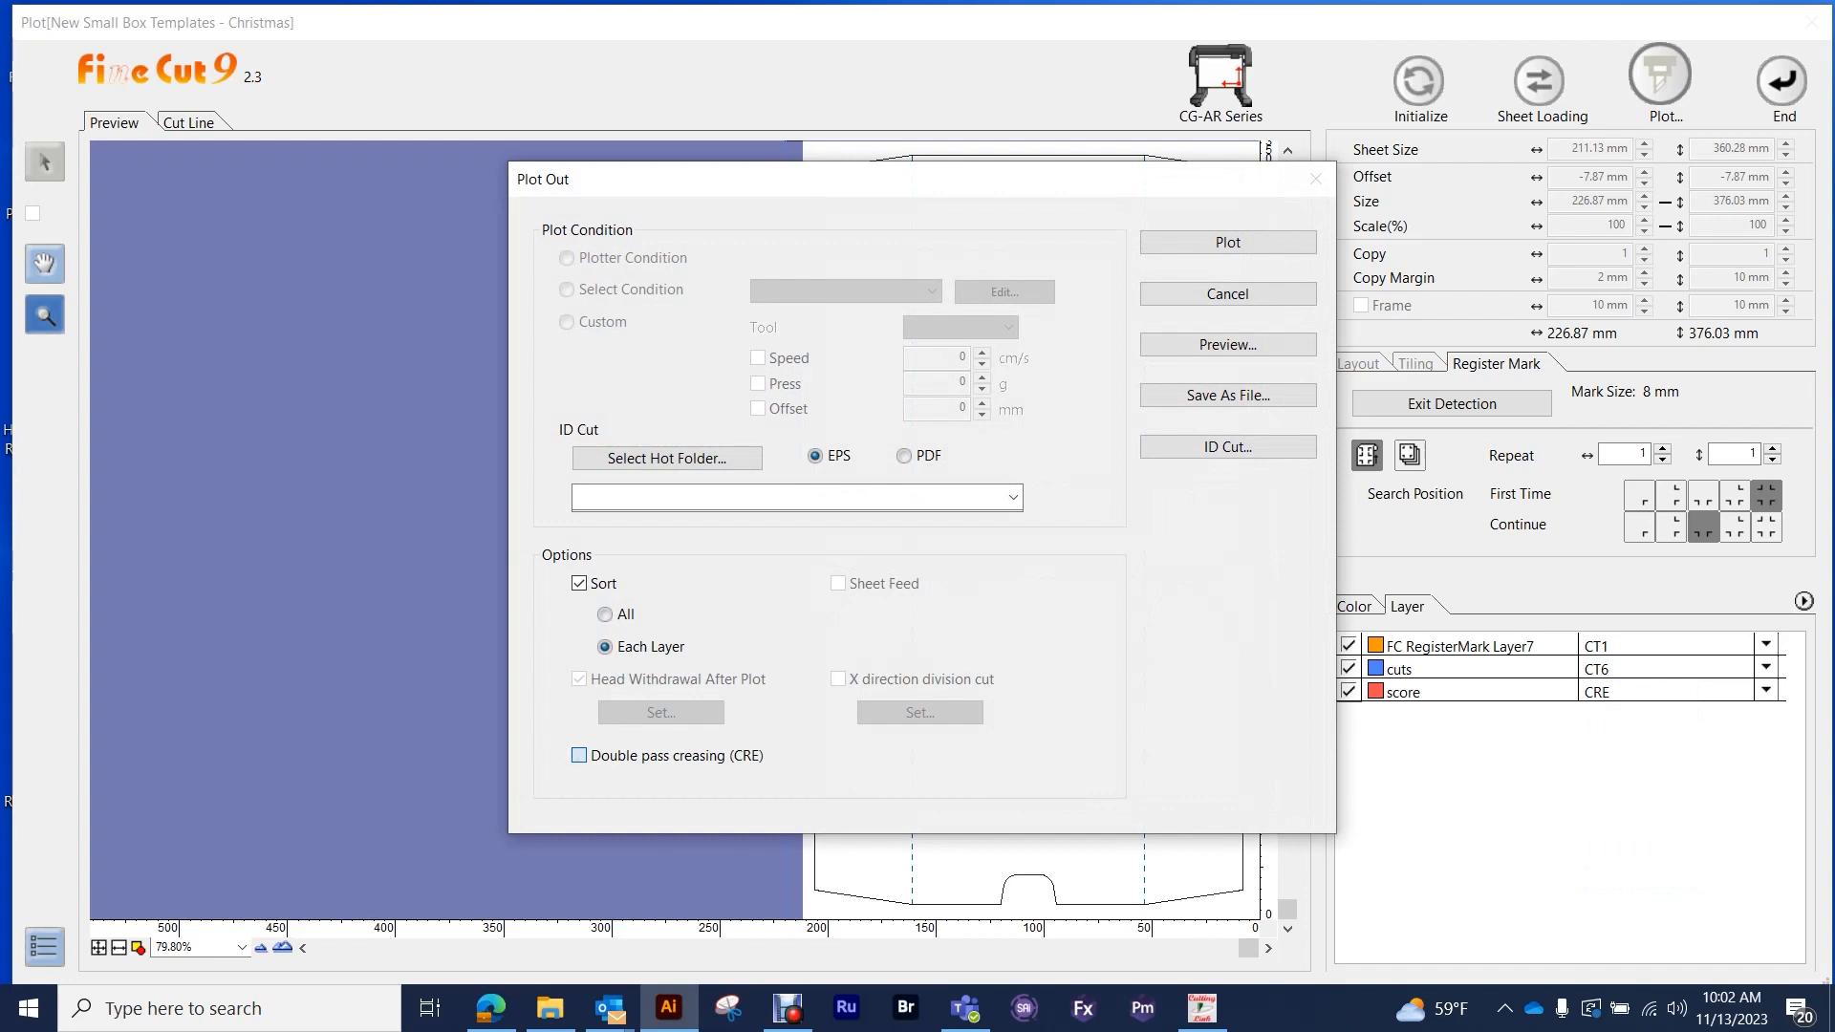
click(579, 755)
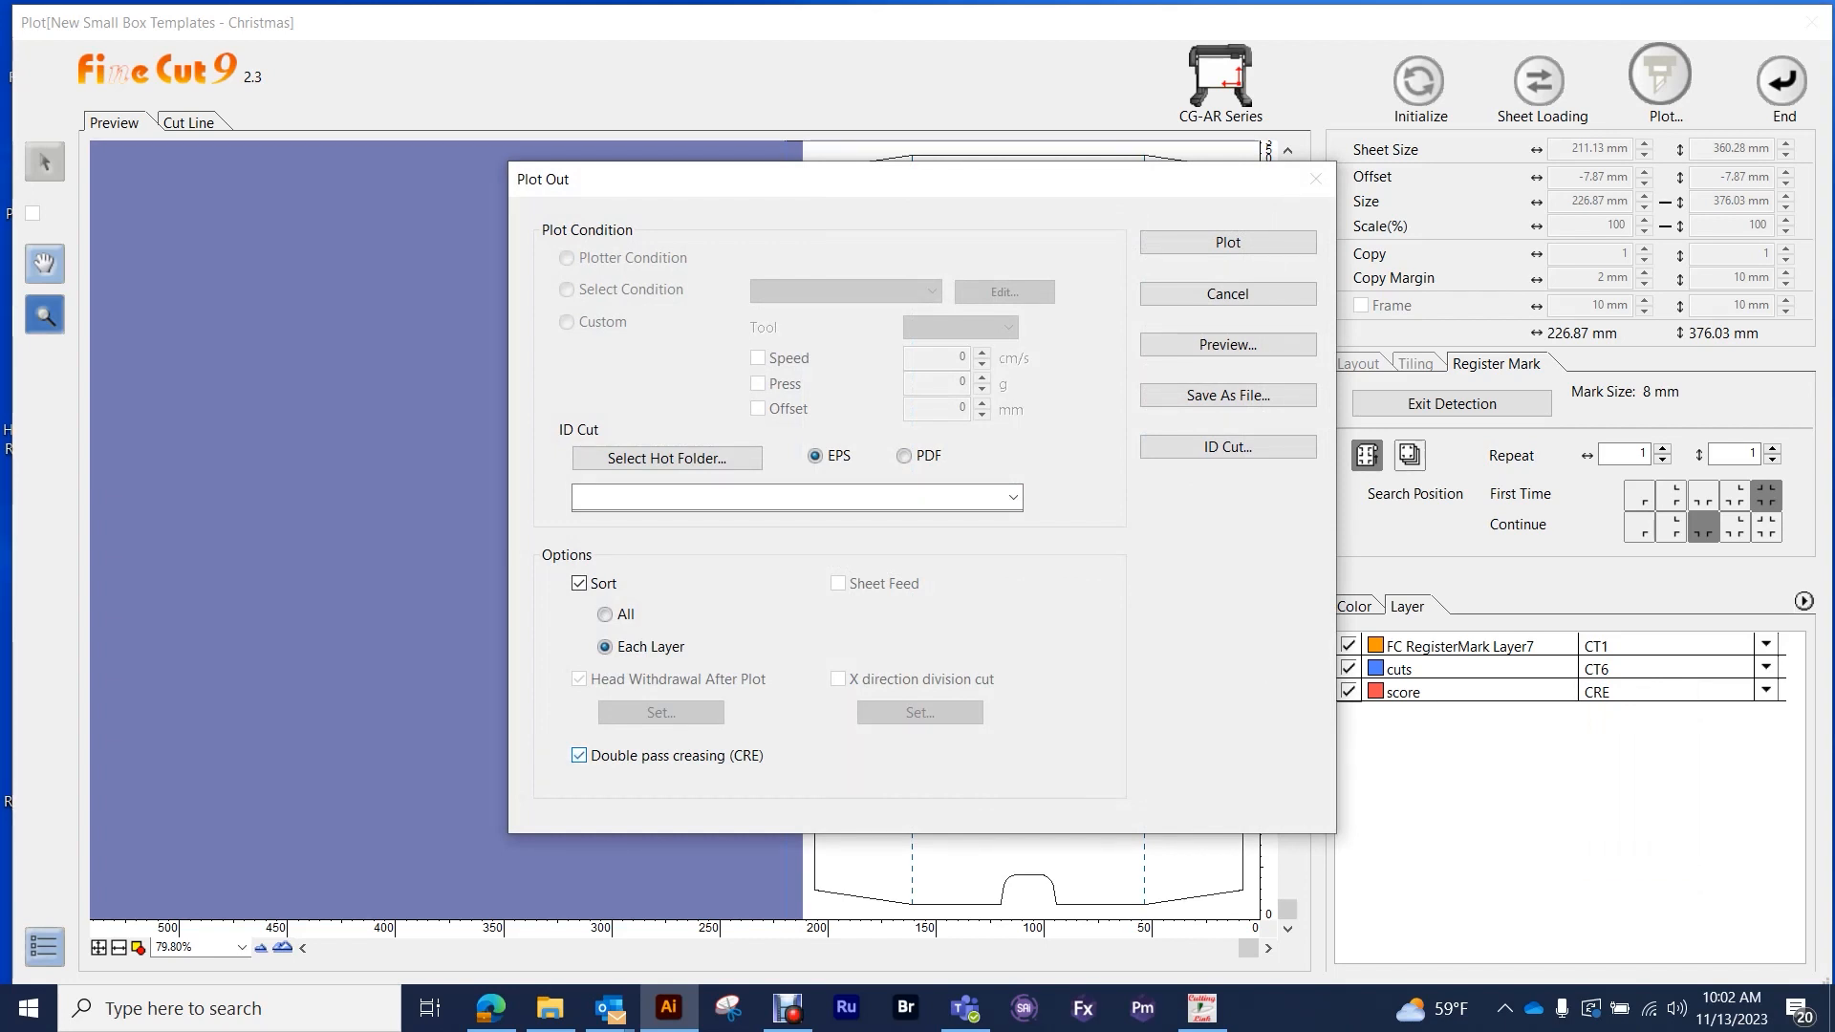